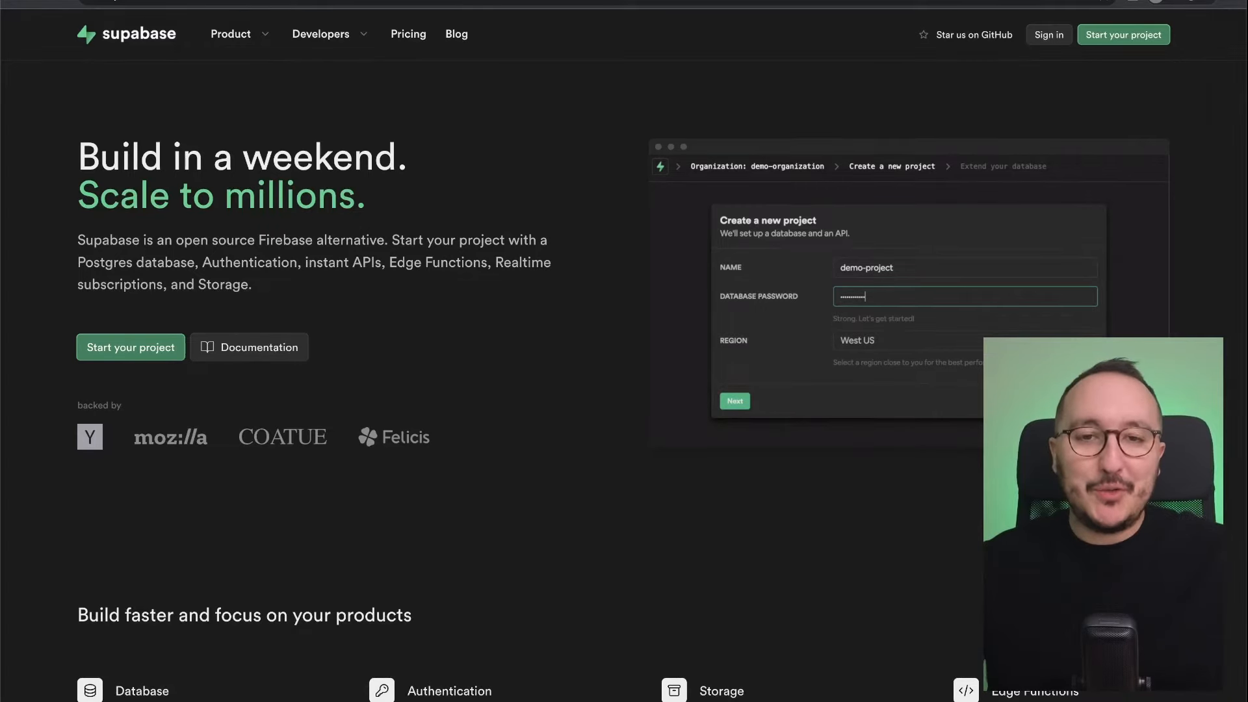
# Step: Click through the homepage sections and type 'Hello world!'
pyautogui.click(955, 340)
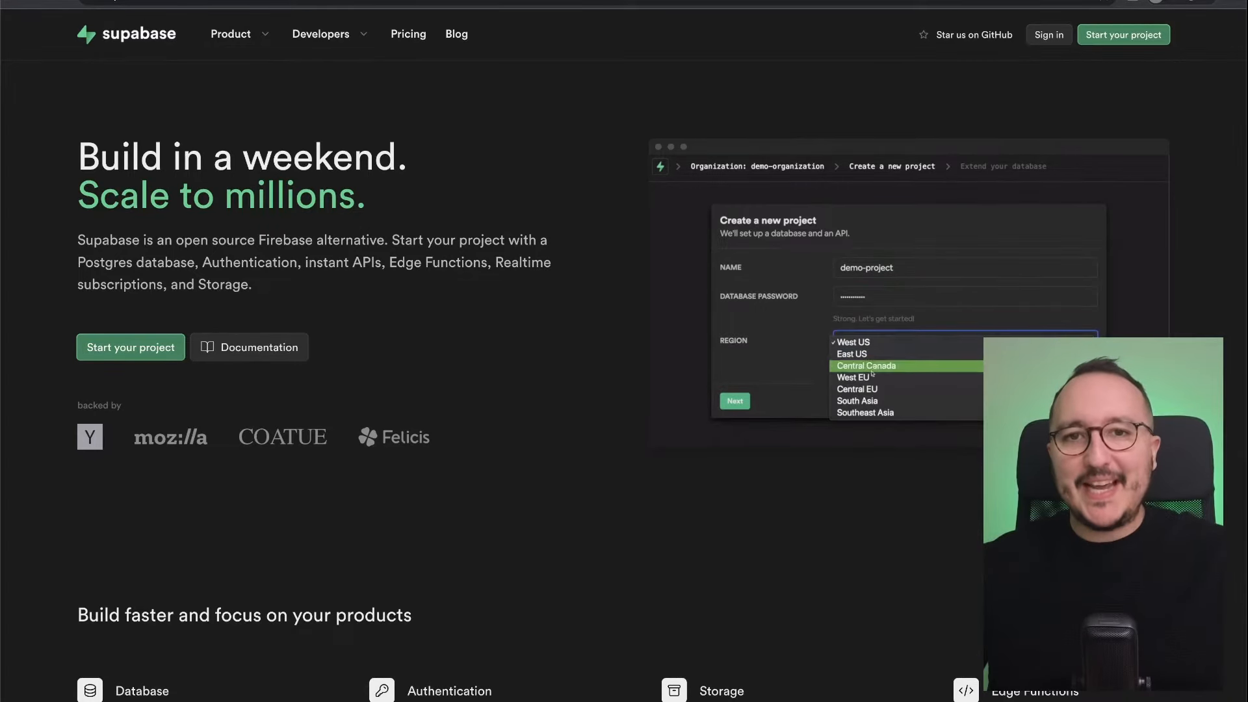
pyautogui.click(865, 412)
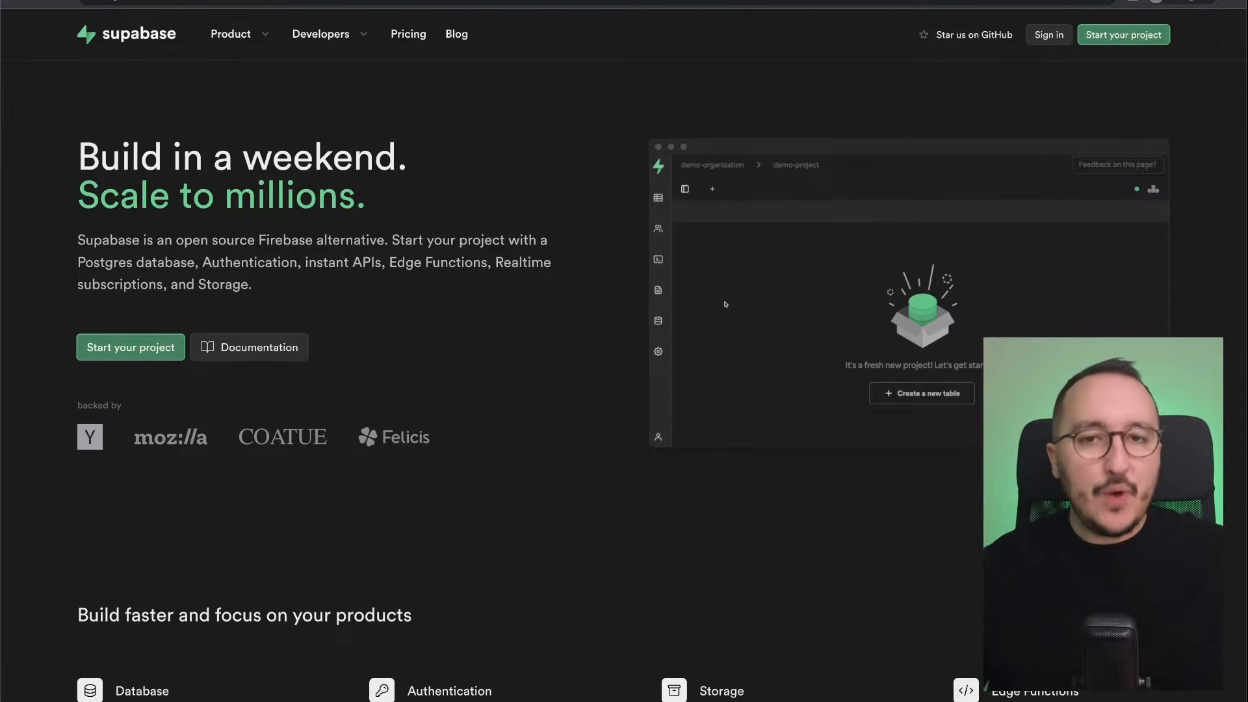
pyautogui.click(658, 259)
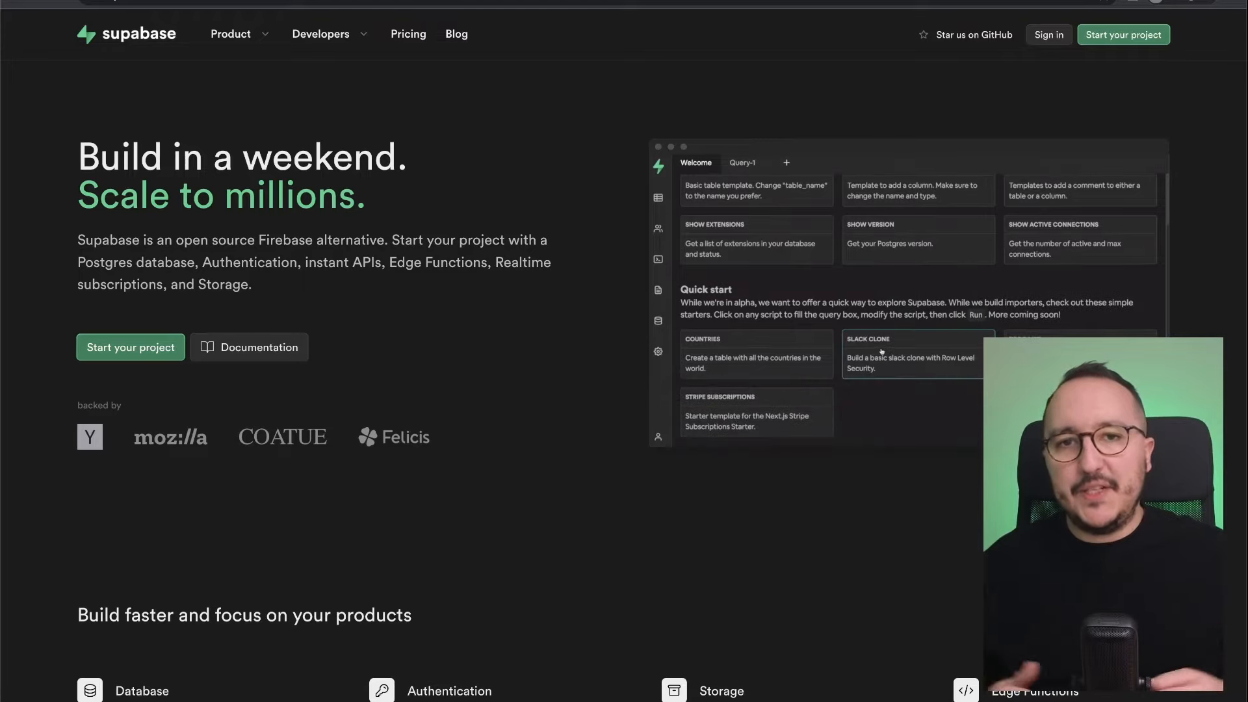
pyautogui.click(911, 355)
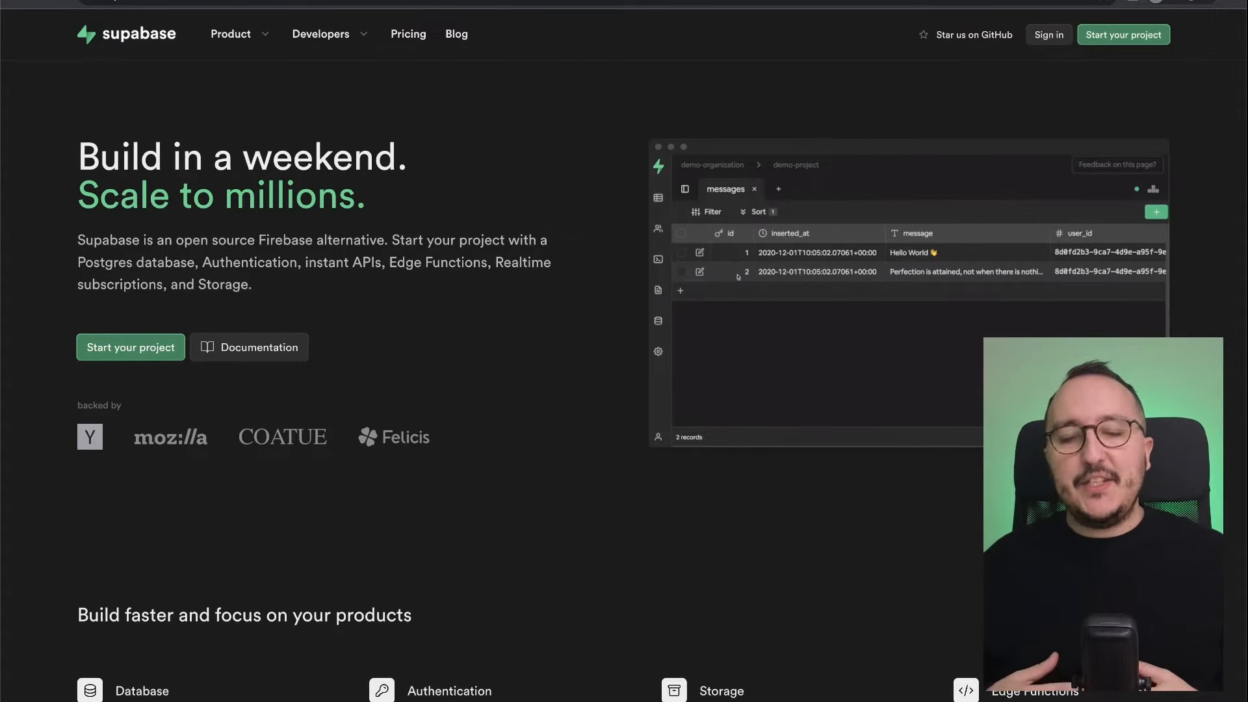
pyautogui.click(699, 253)
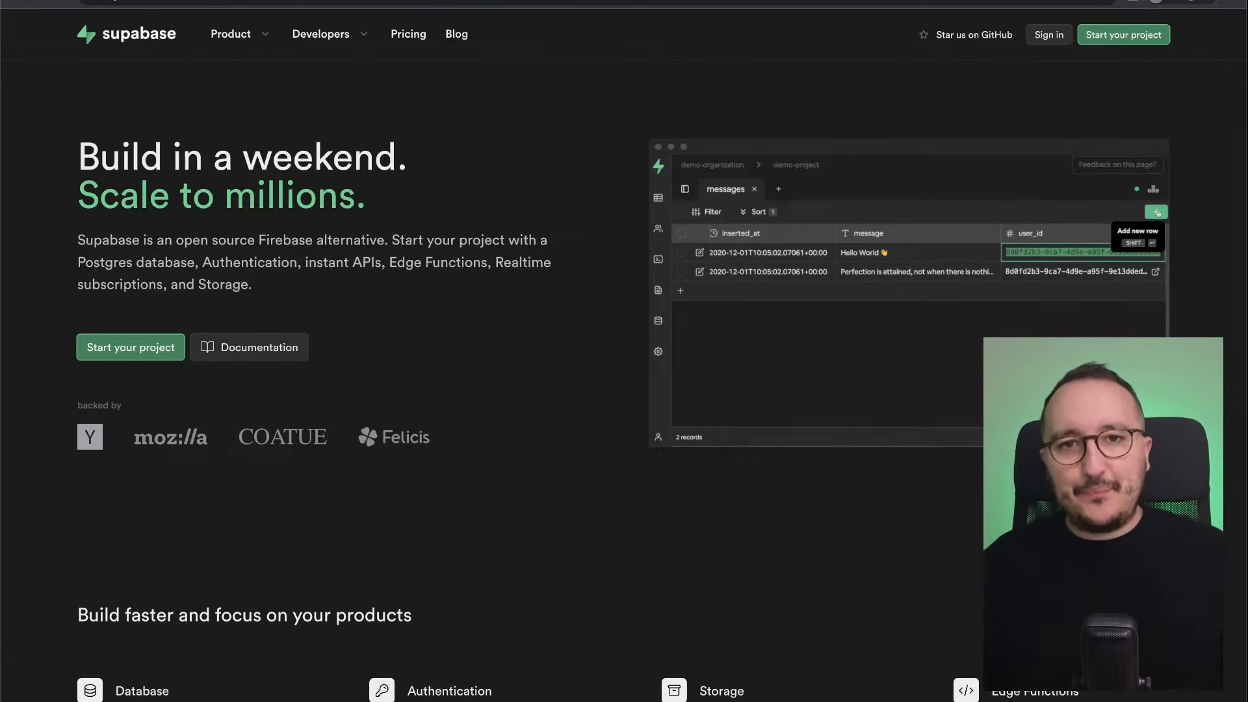
pyautogui.click(1156, 212)
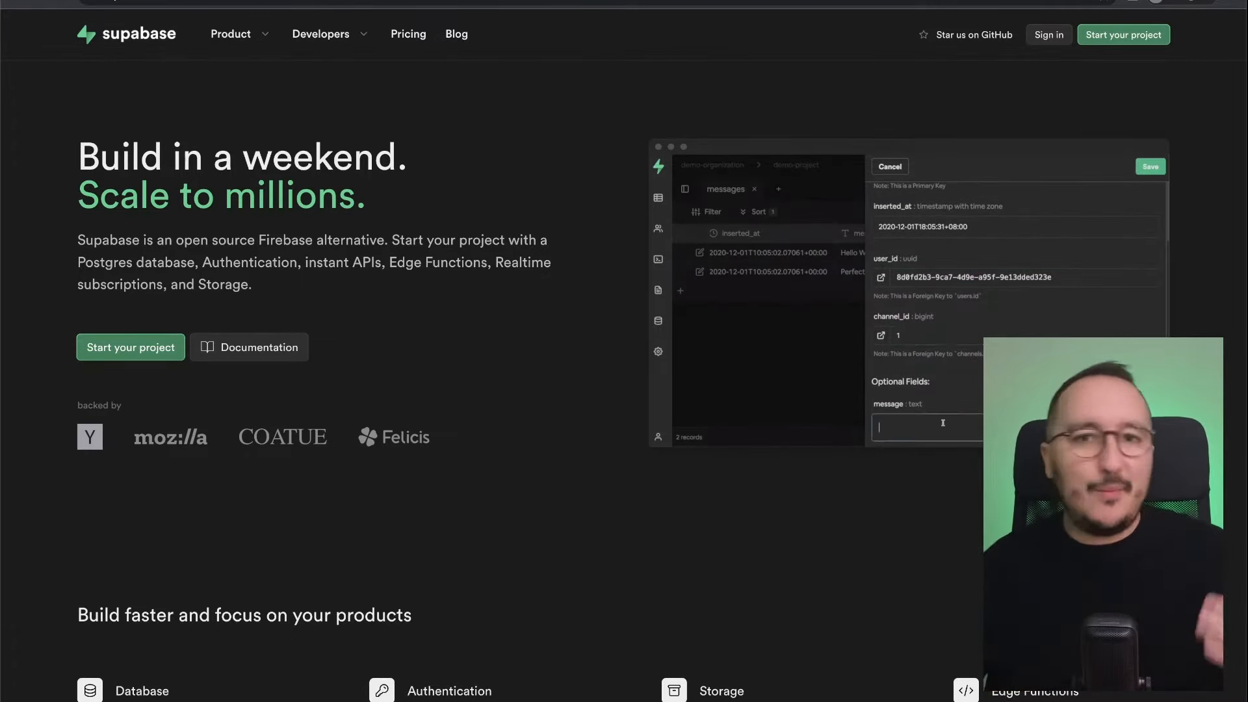
pyautogui.write('Hello')
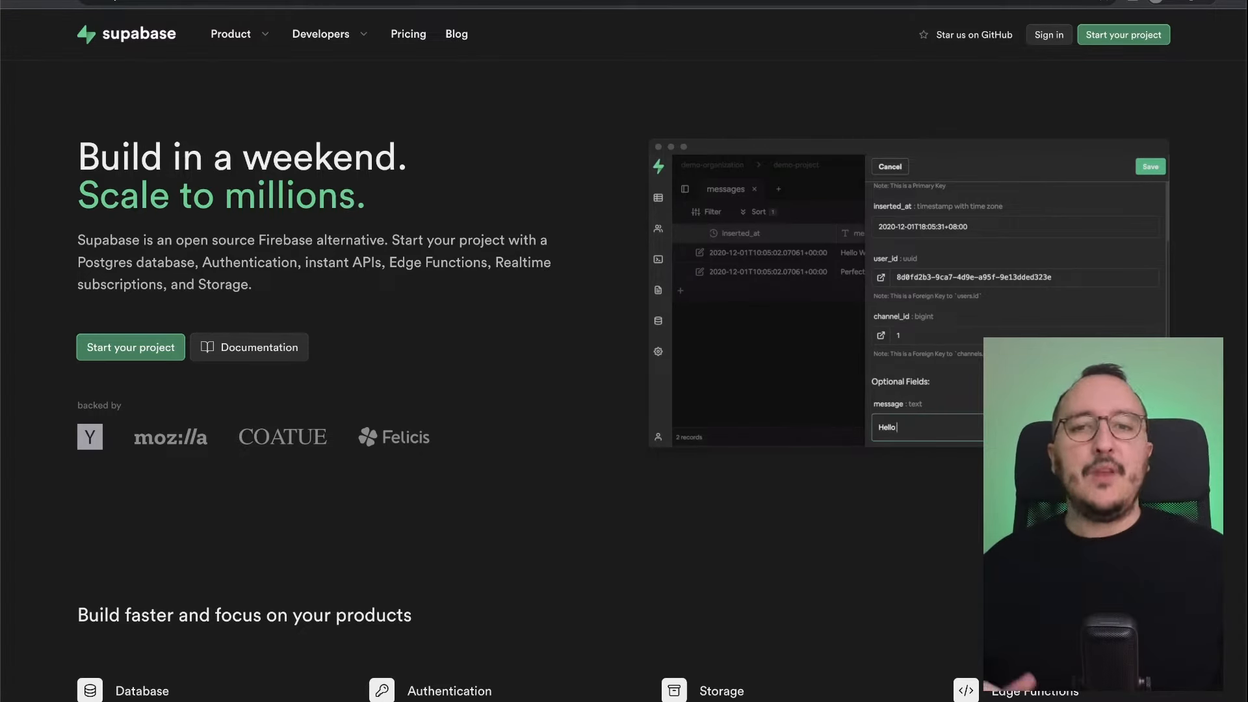
pyautogui.write('world!')
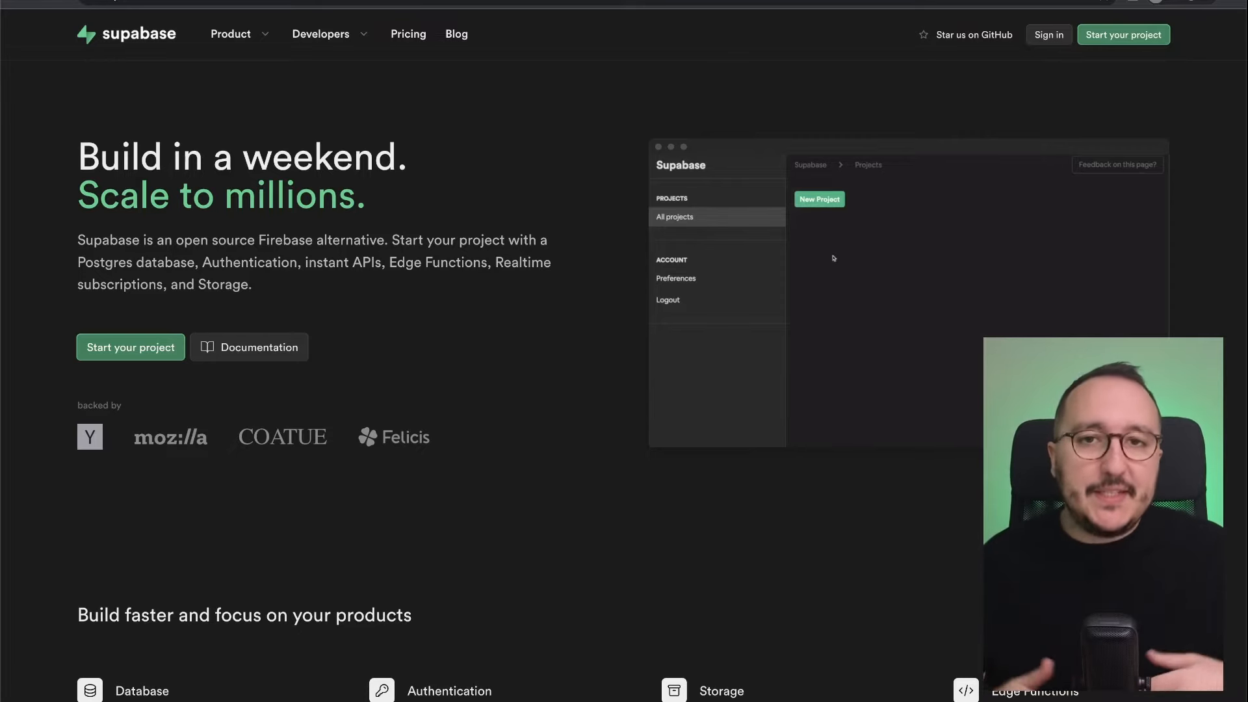
# Step: Enter the organization 'demo-orga' and the project name 'demo-project'
pyautogui.click(819, 199)
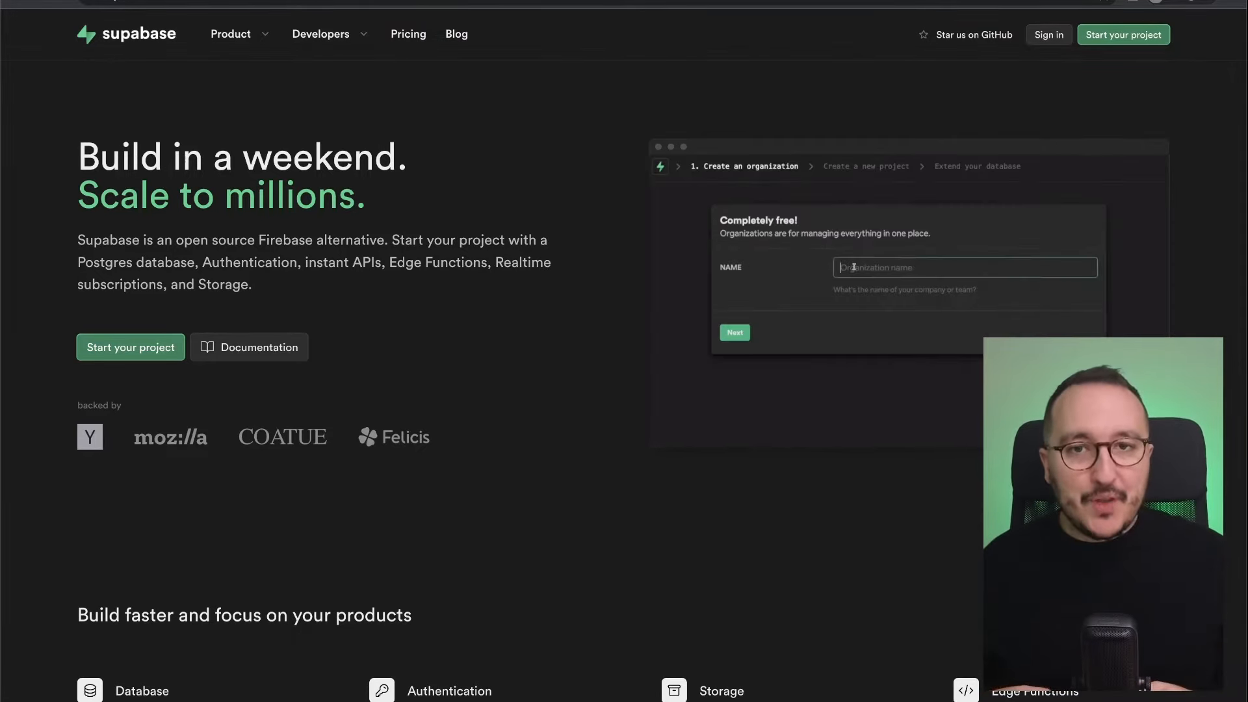
pyautogui.write('demo-organization')
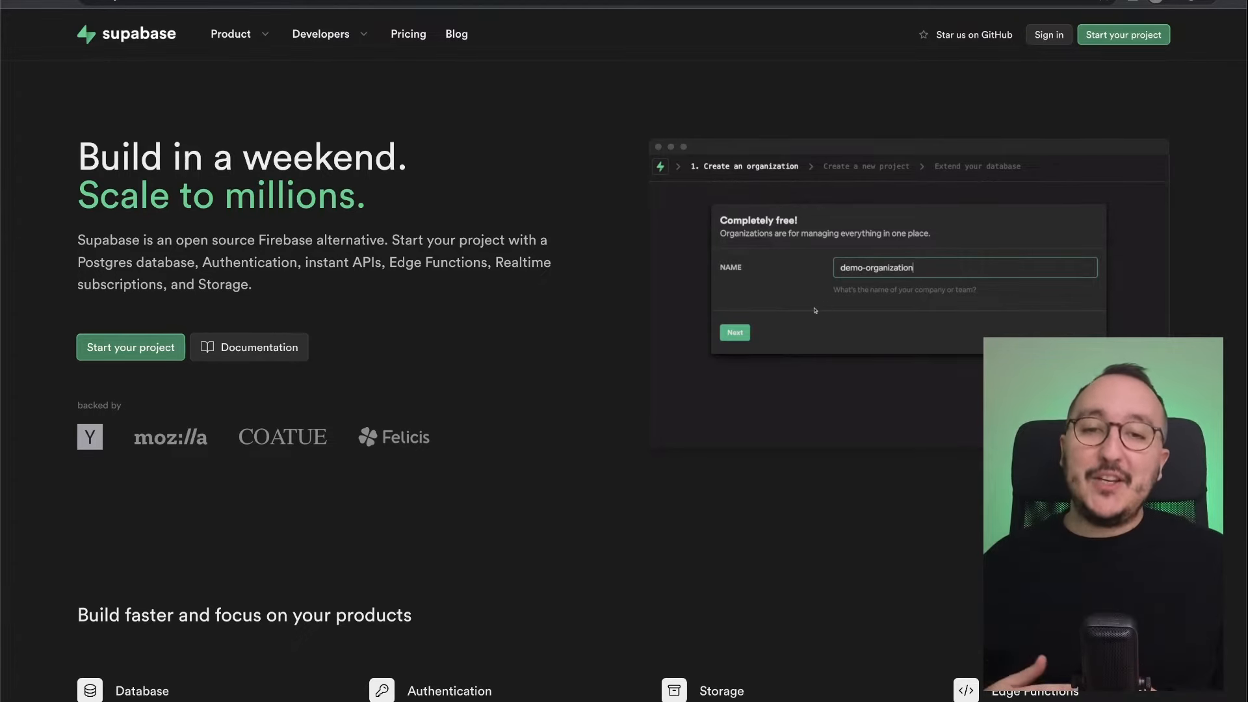
pyautogui.click(734, 332)
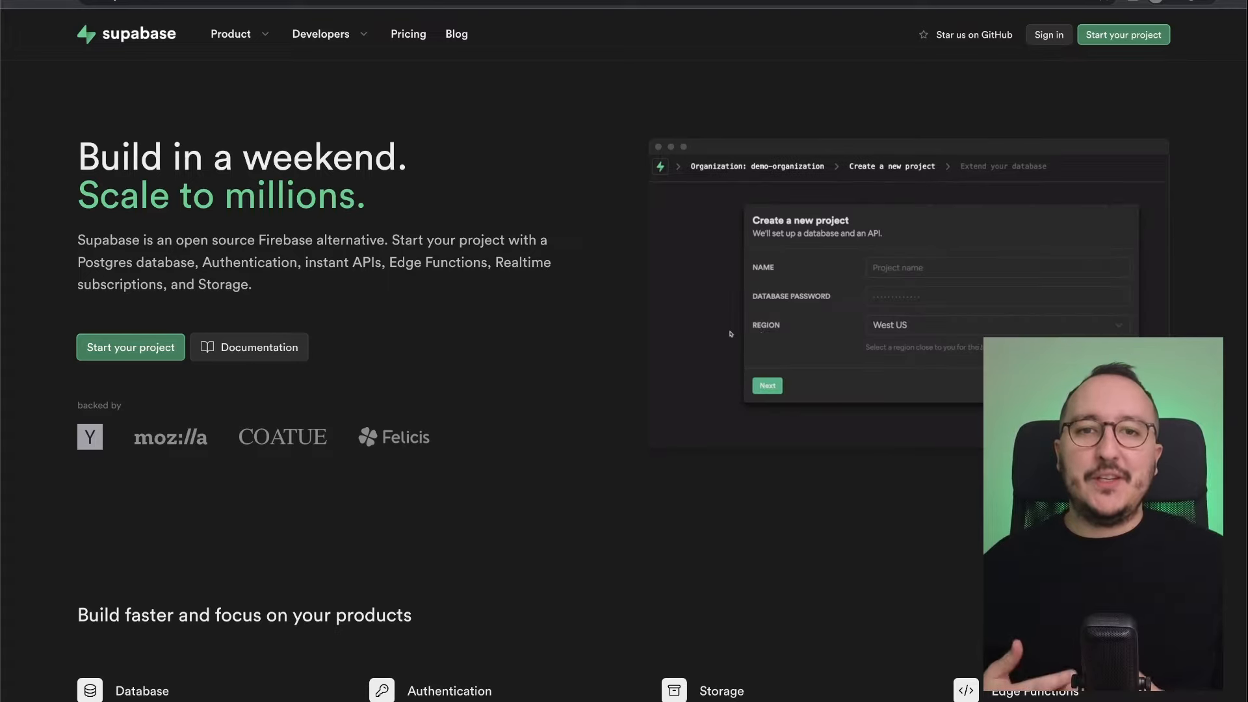
pyautogui.click(964, 267)
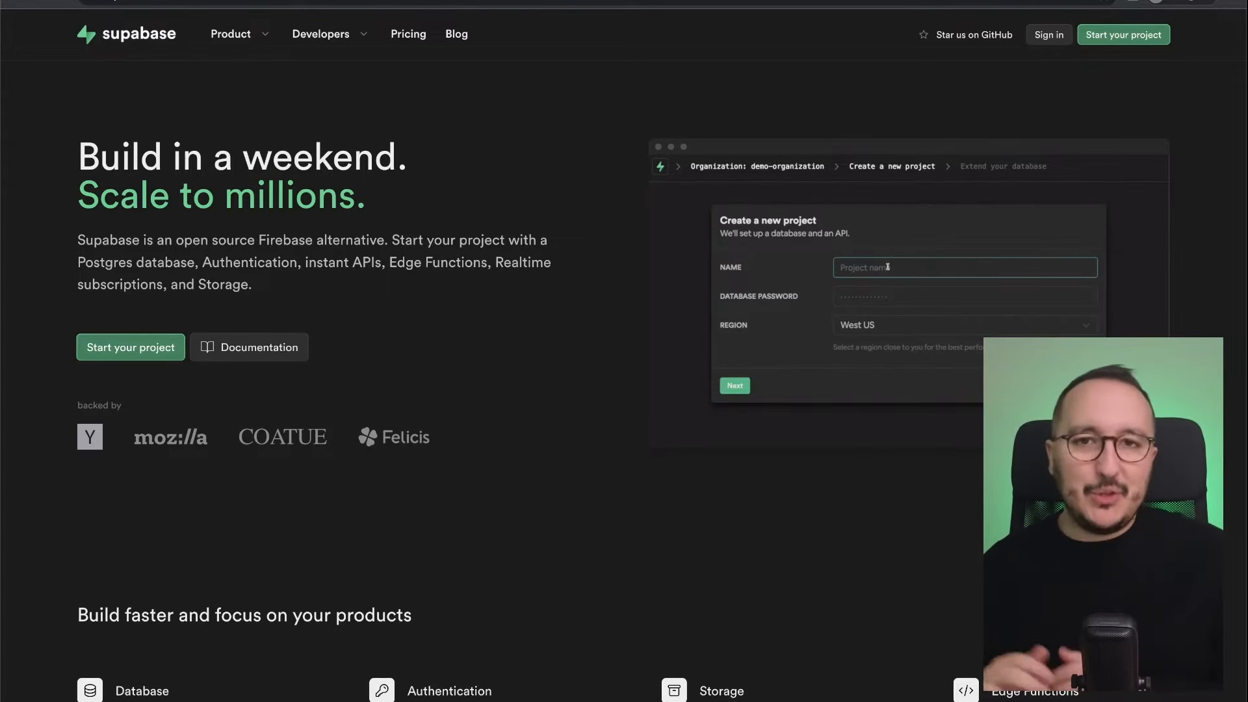
pyautogui.write('demo-project')
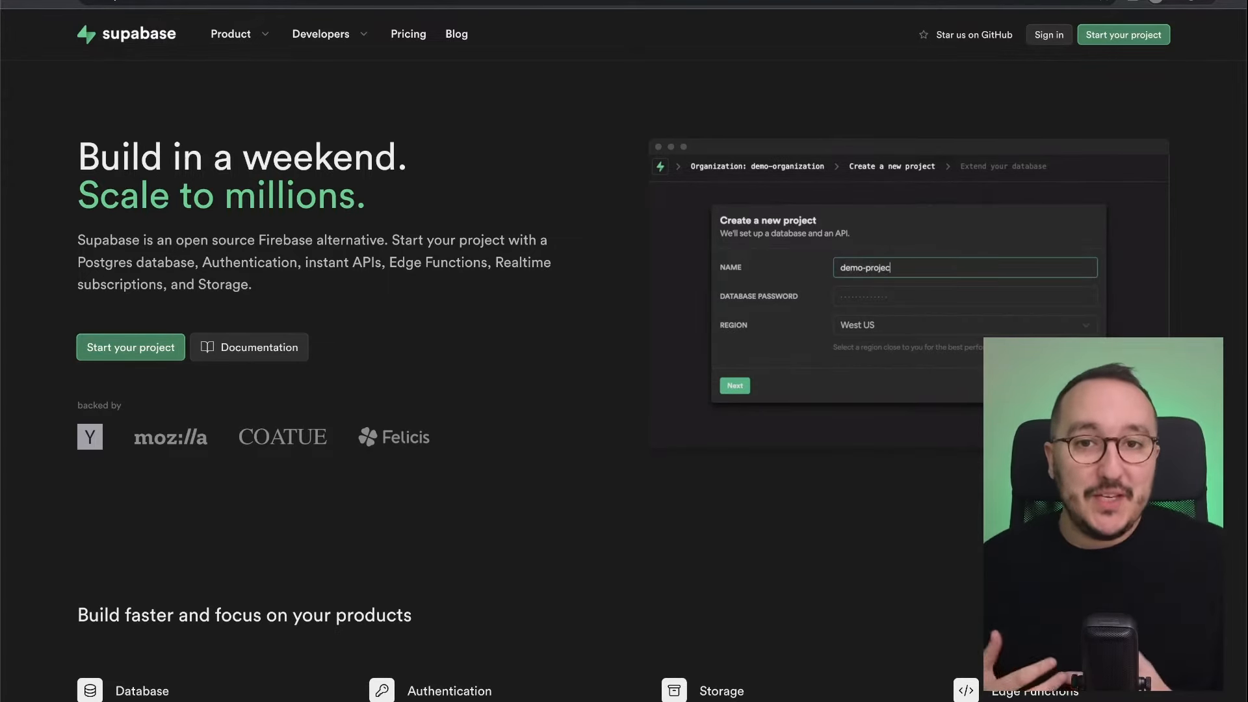
pyautogui.click(963, 297)
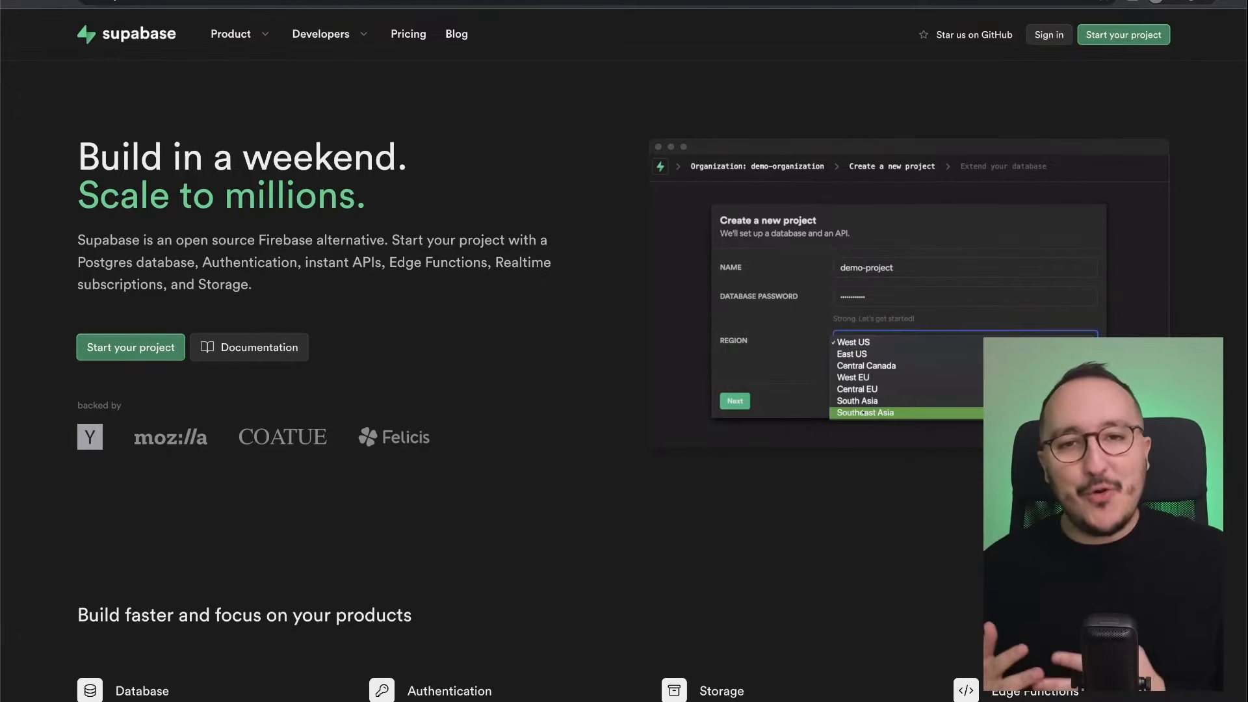
pyautogui.click(865, 412)
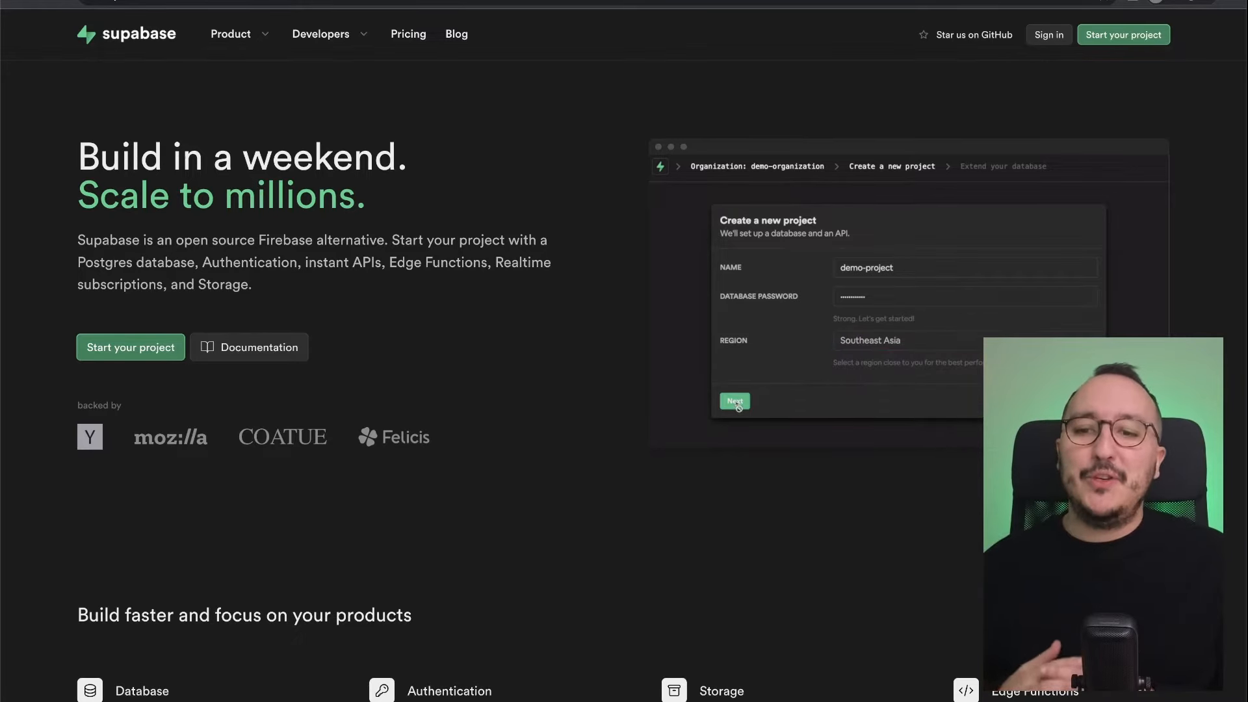
pyautogui.click(734, 401)
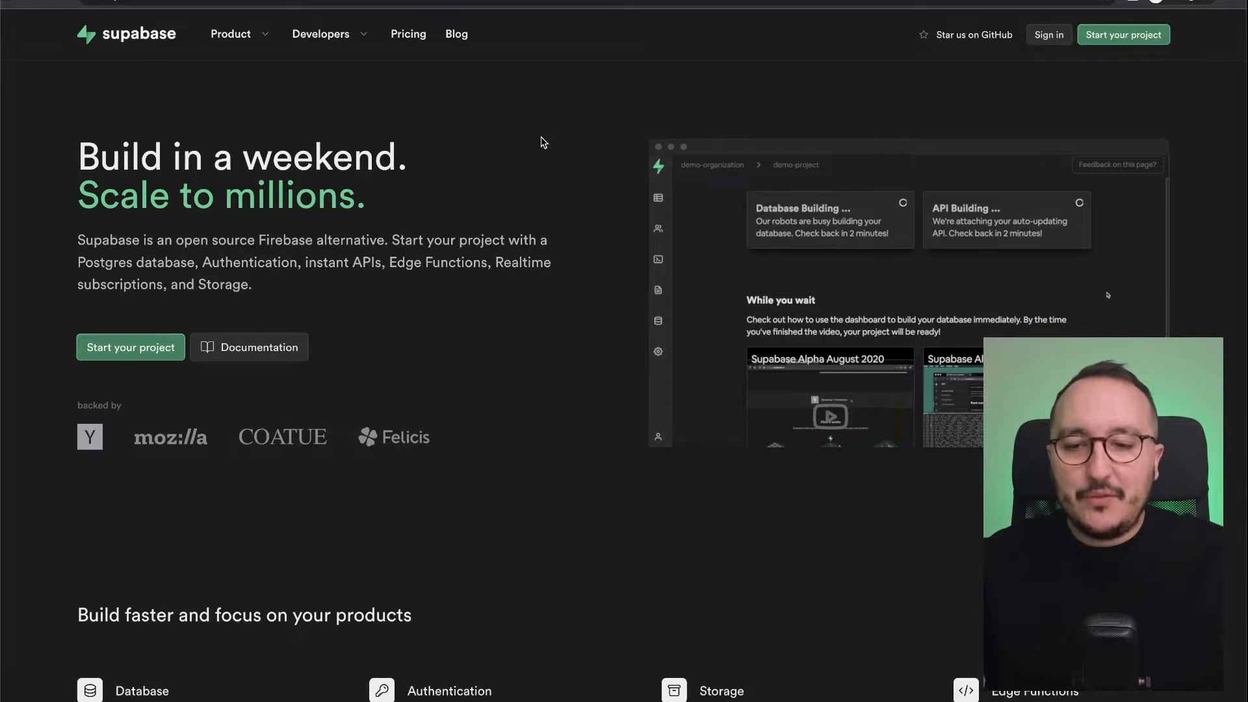
# Step: Scroll down to the Instant APIs code sample and select createClient
pyautogui.scroll(-3)
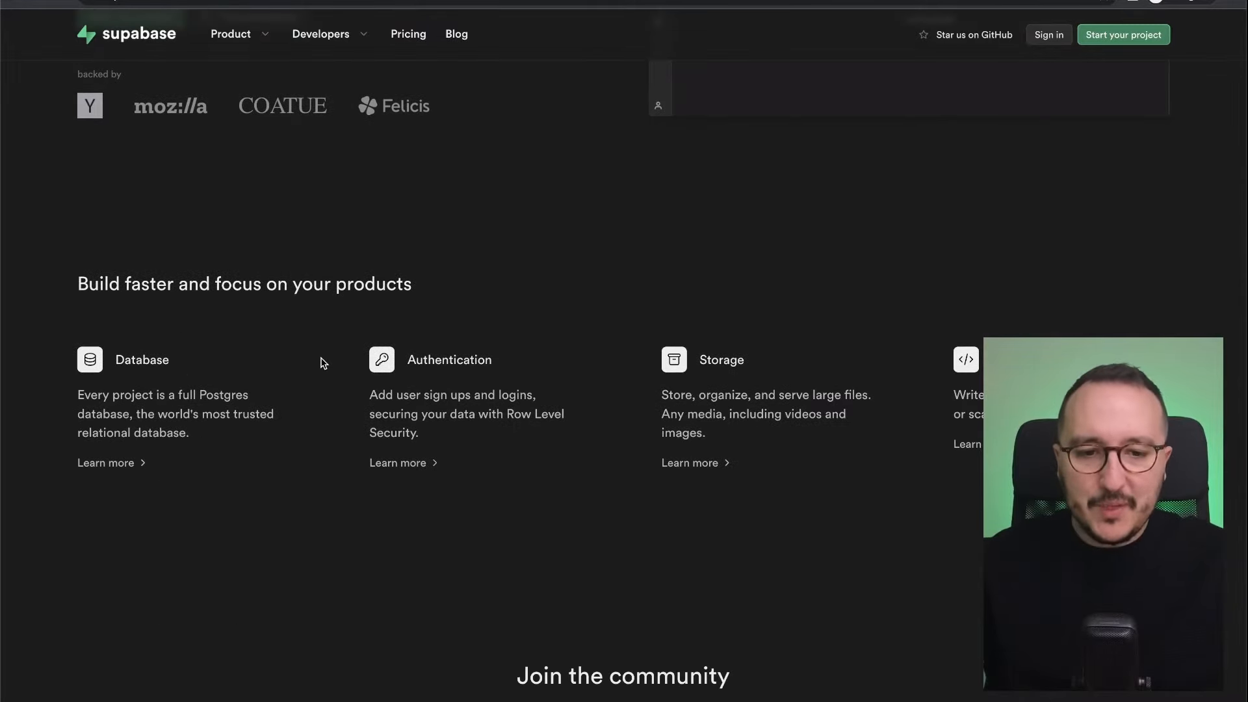
pyautogui.scroll(-3)
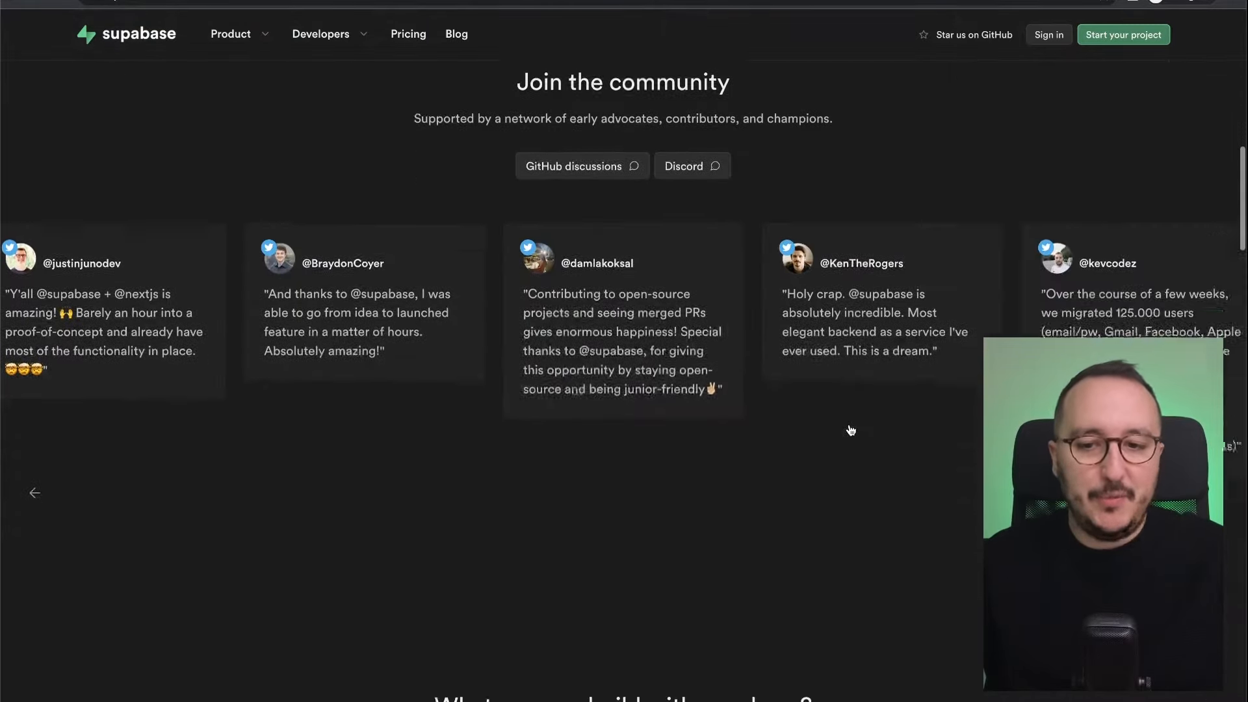
pyautogui.scroll(-3)
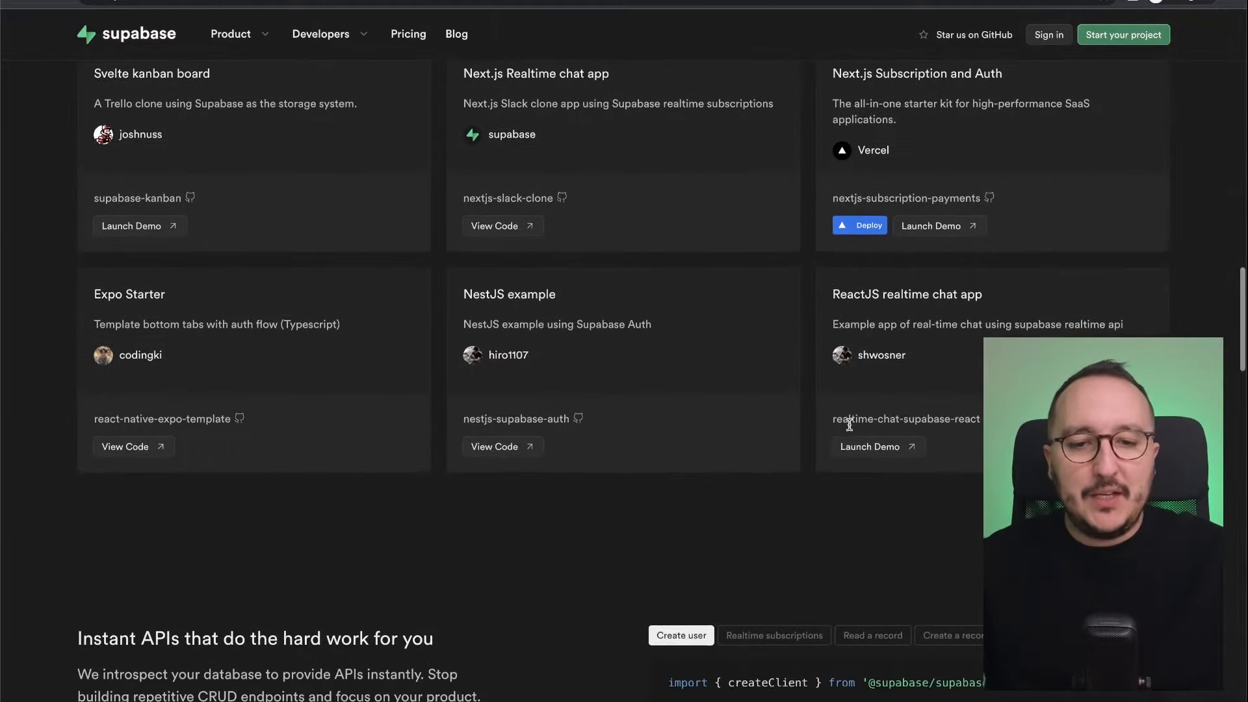
pyautogui.scroll(-3)
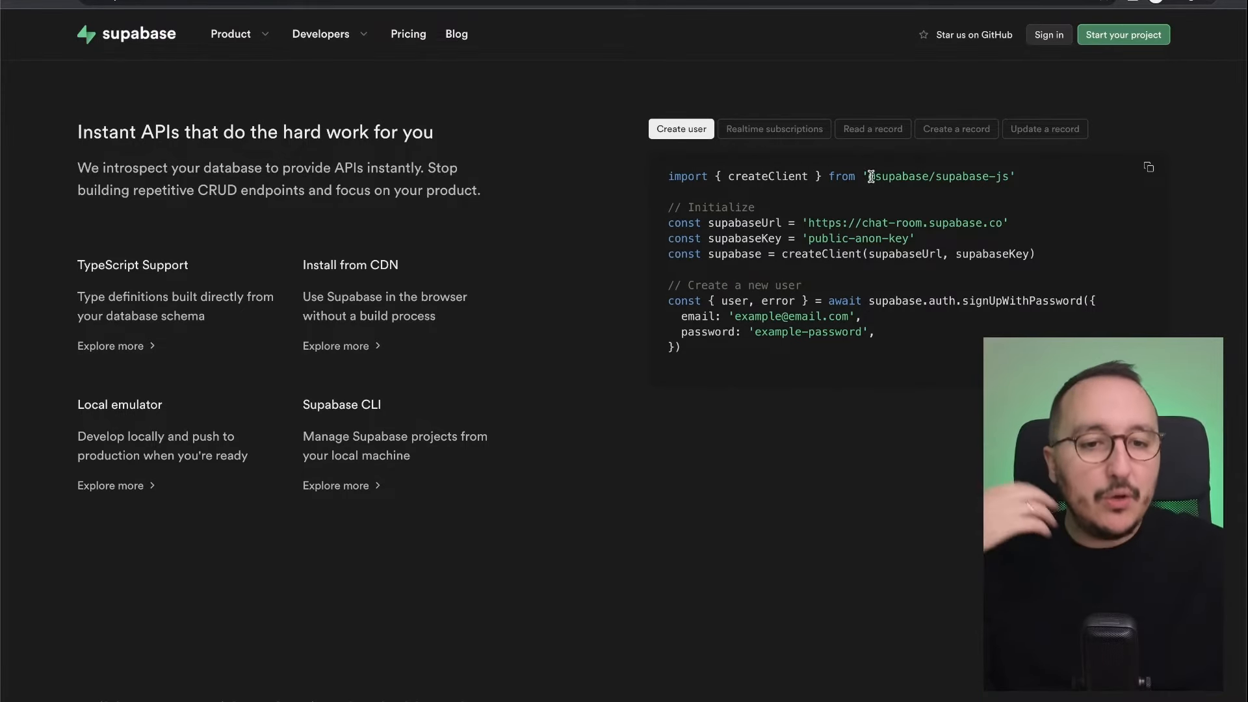
pyautogui.doubleClick(768, 176)
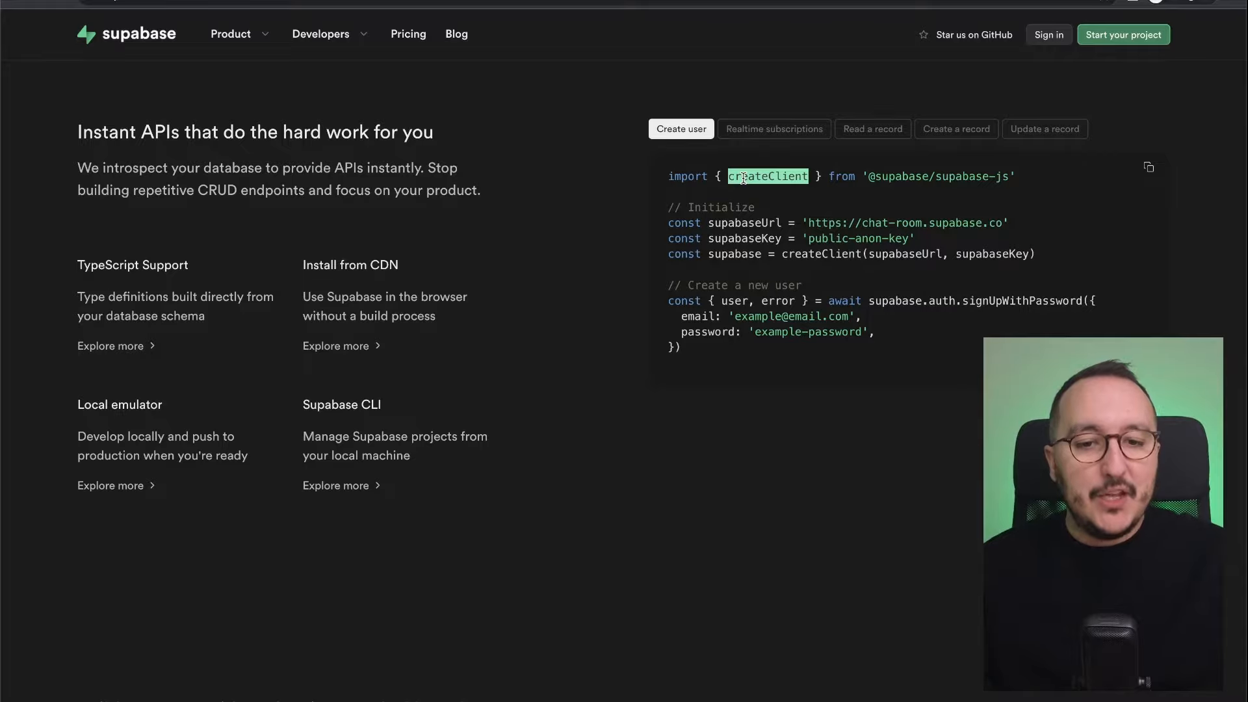
pyautogui.scroll(-3)
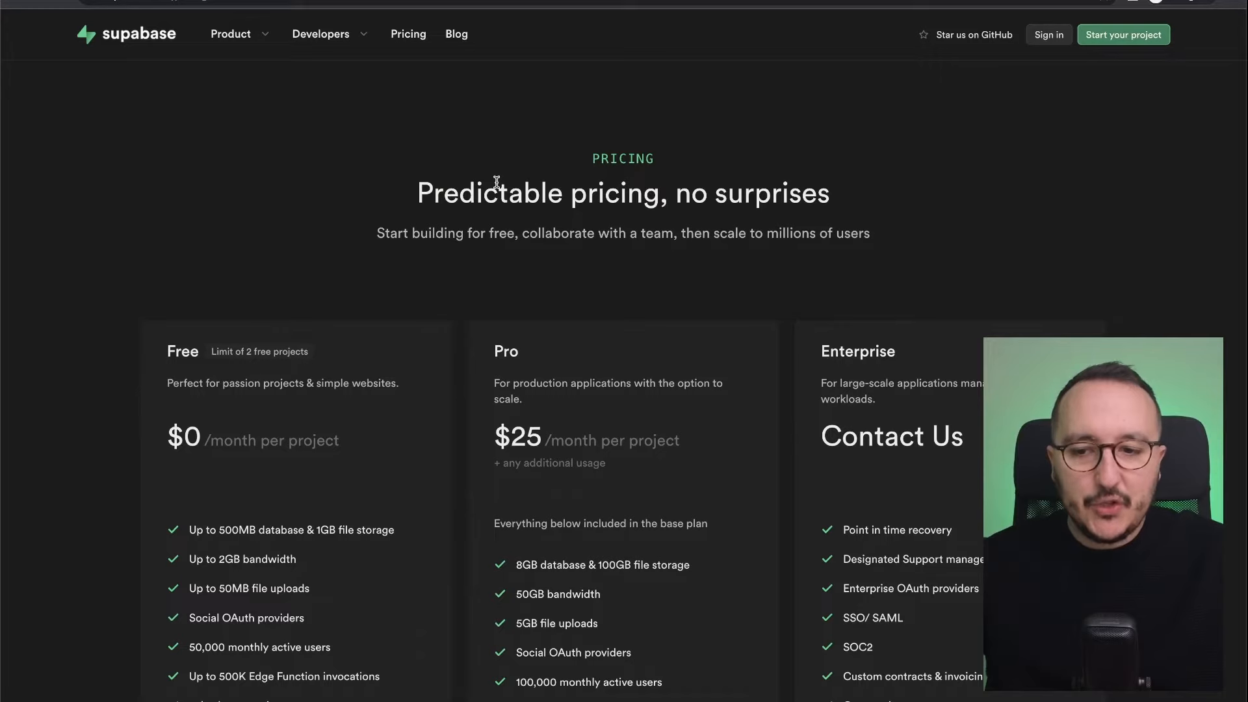
# Step: Review the Free, Pro and Enterprise plan limits, then scroll back to the pricing heading
pyautogui.scroll(-3)
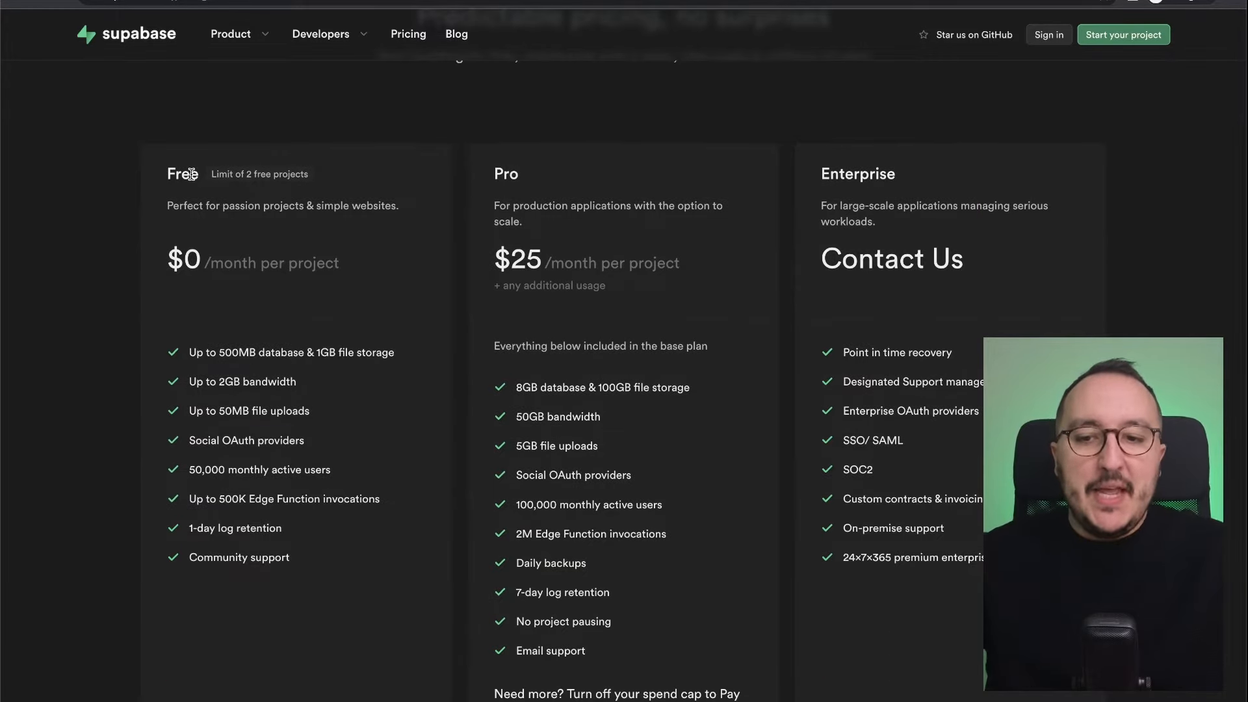
pyautogui.doubleClick(236, 351)
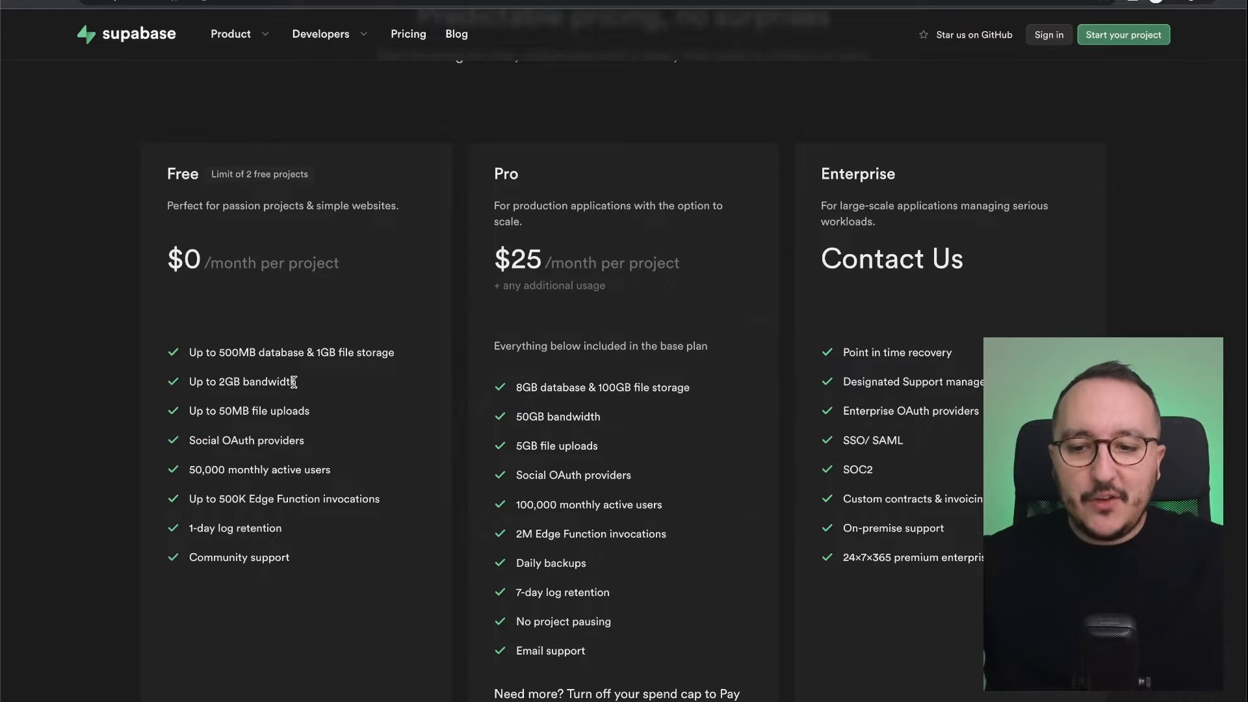
pyautogui.moveTo(188, 469)
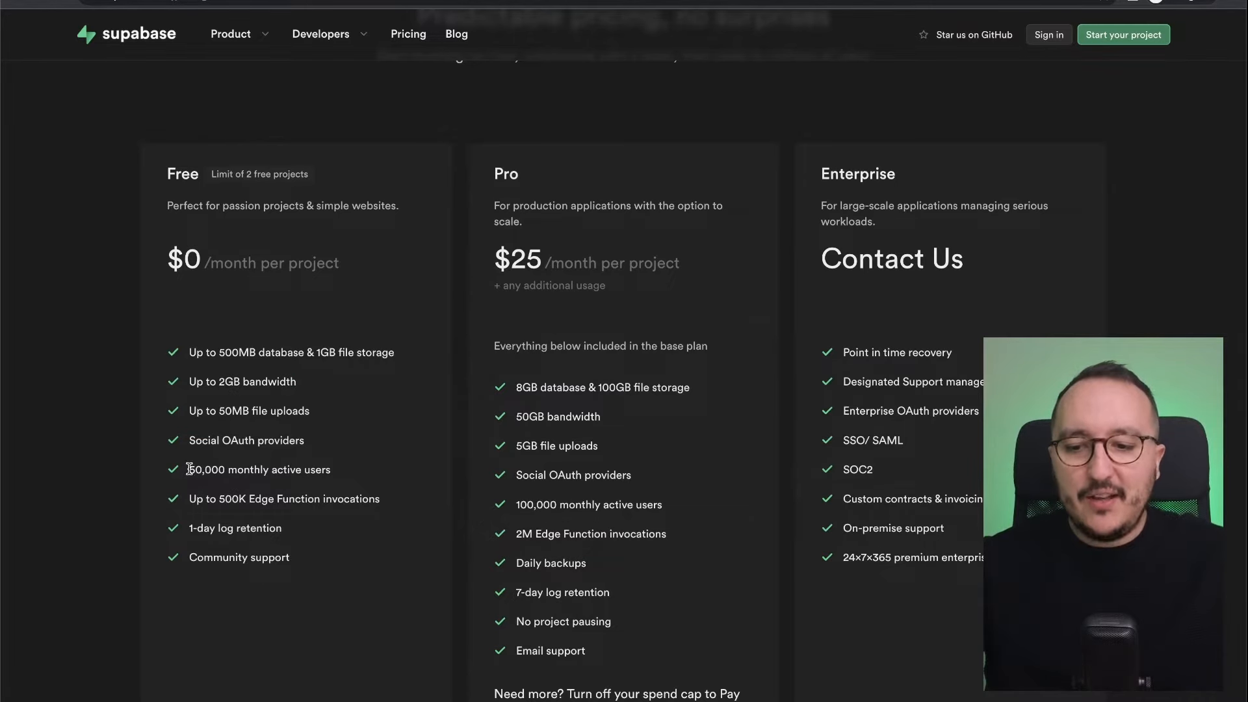
pyautogui.moveTo(272, 469)
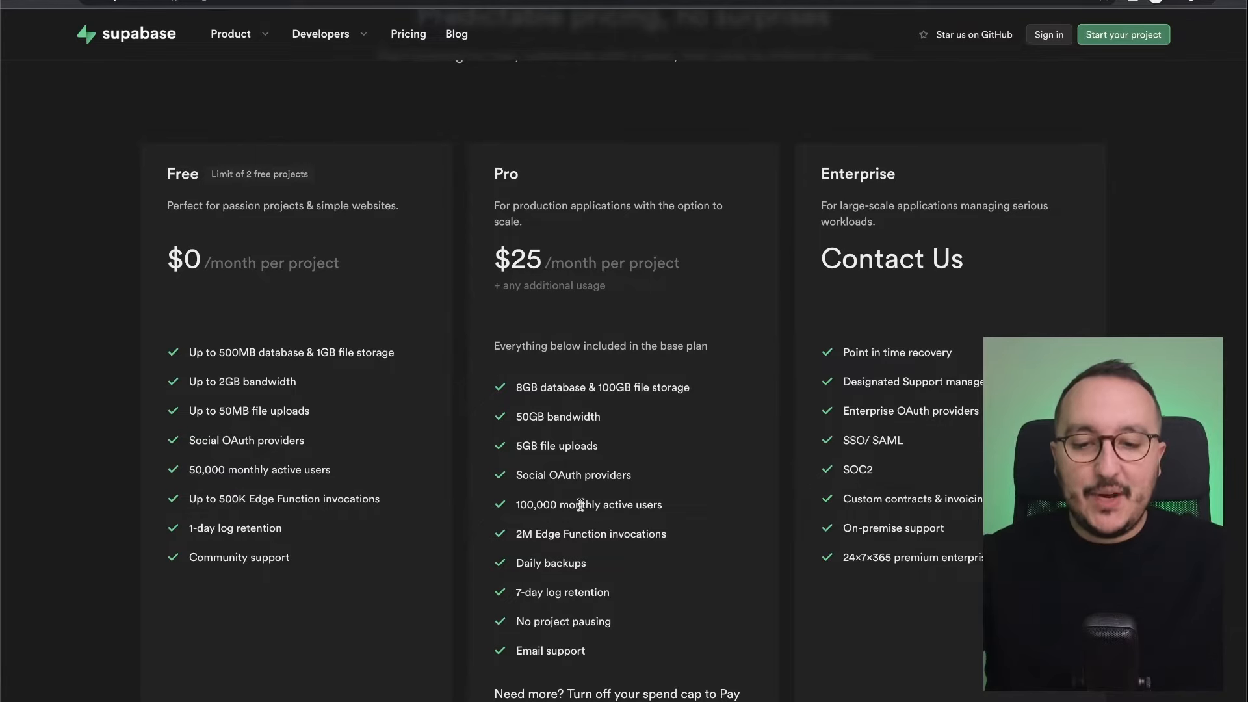
pyautogui.moveTo(570, 221)
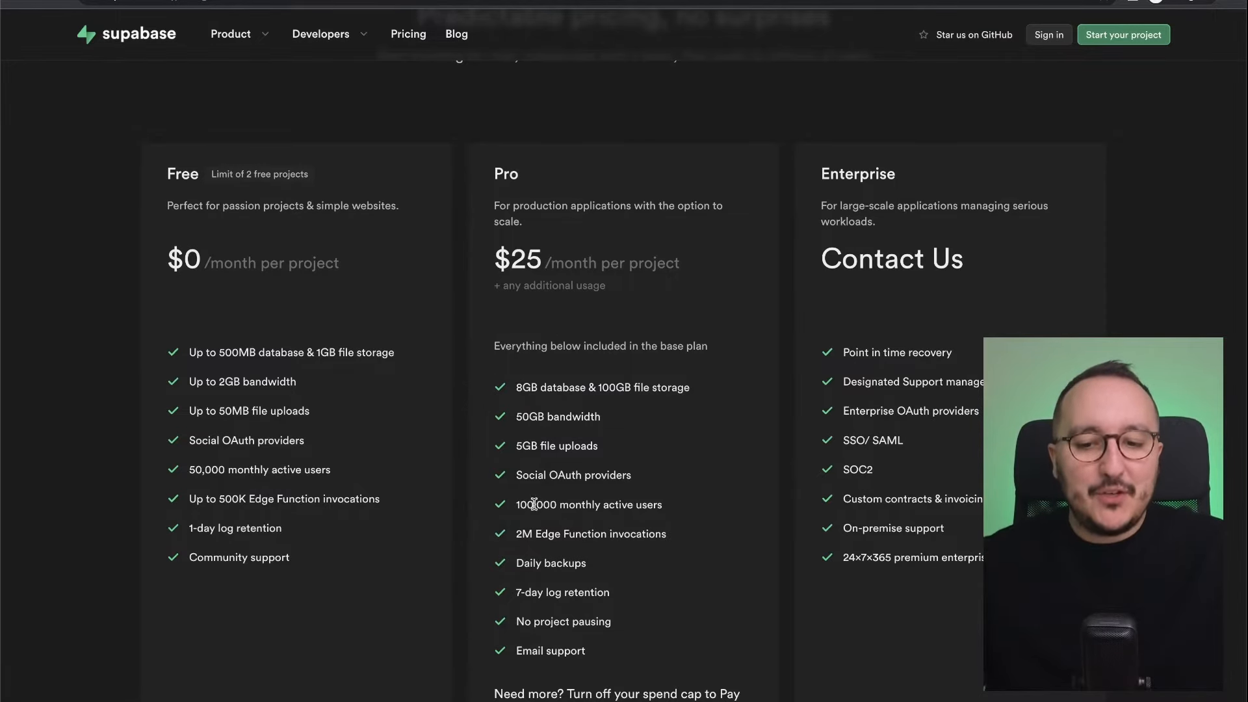
pyautogui.moveTo(663, 503)
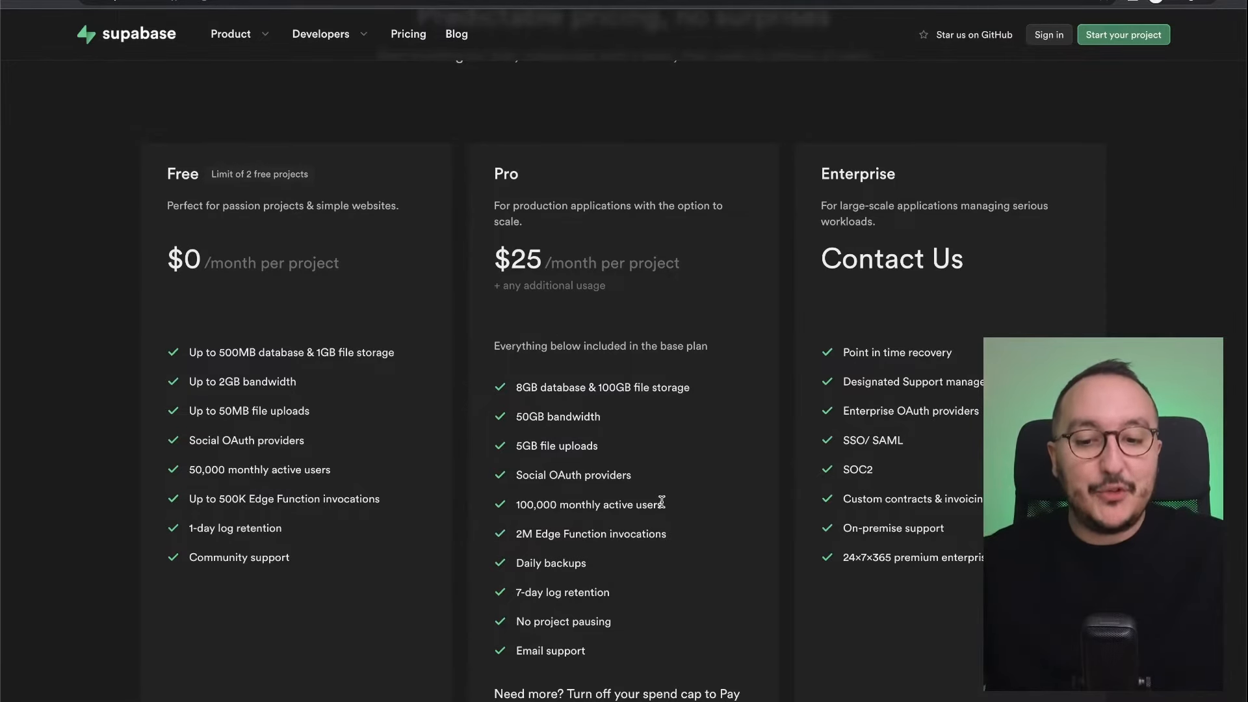
pyautogui.moveTo(589, 381)
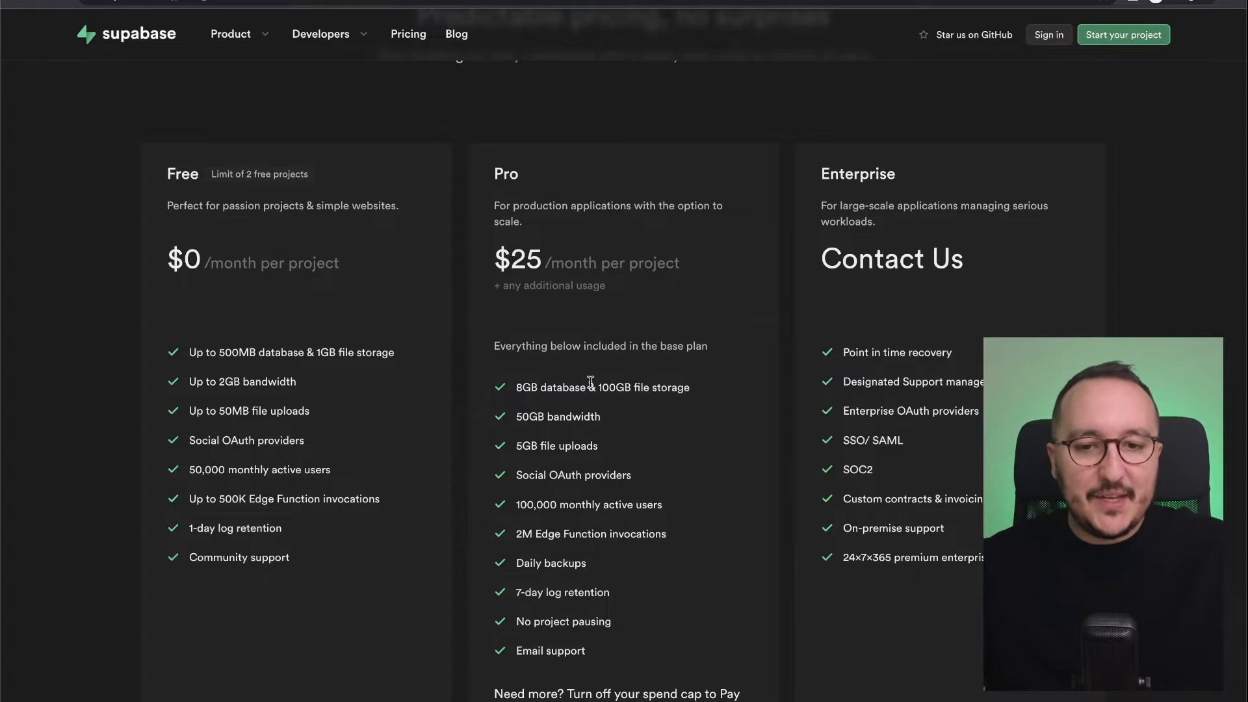
pyautogui.scroll(3)
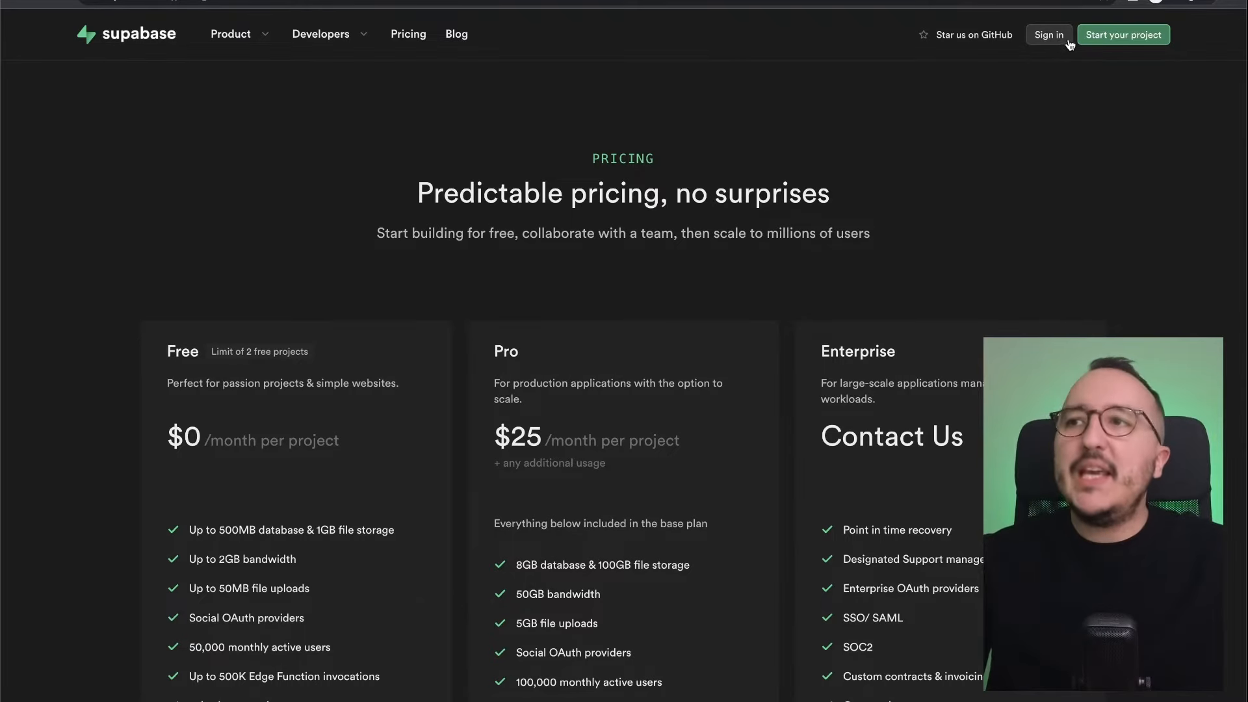
pyautogui.moveTo(1123, 35)
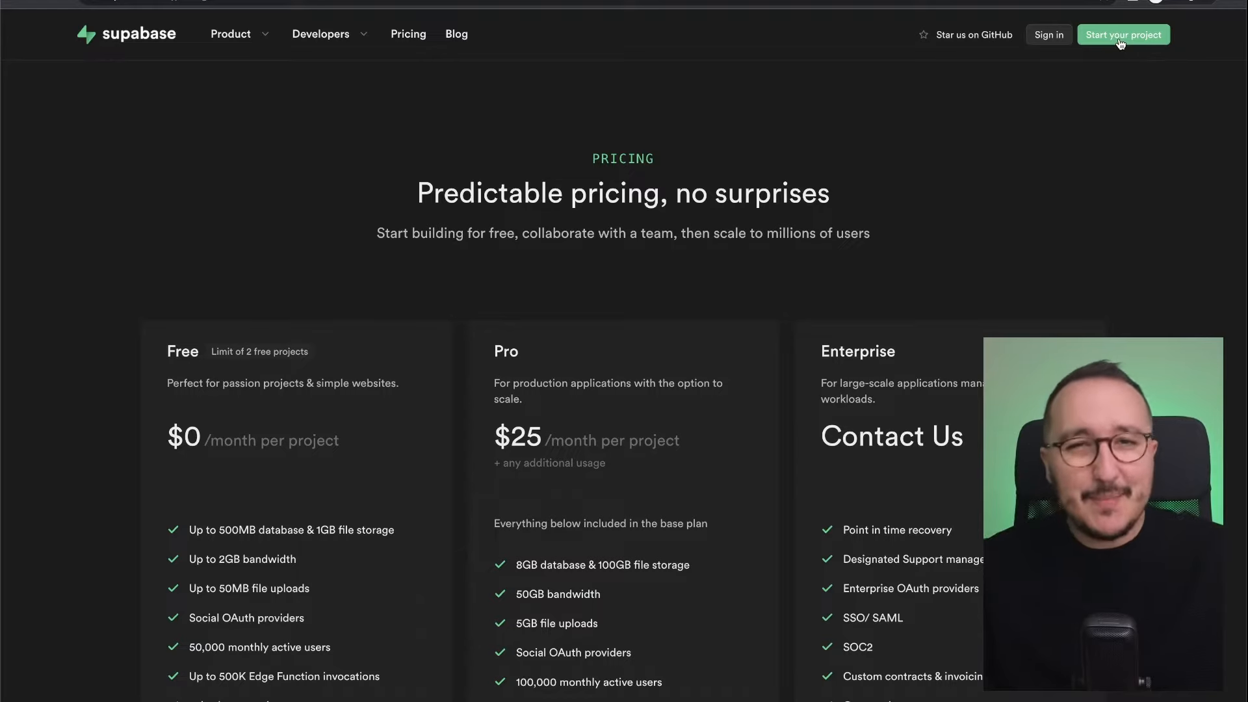
# Step: Start a project and continue with GitHub to reach the empty organization dashboard
pyautogui.click(1124, 34)
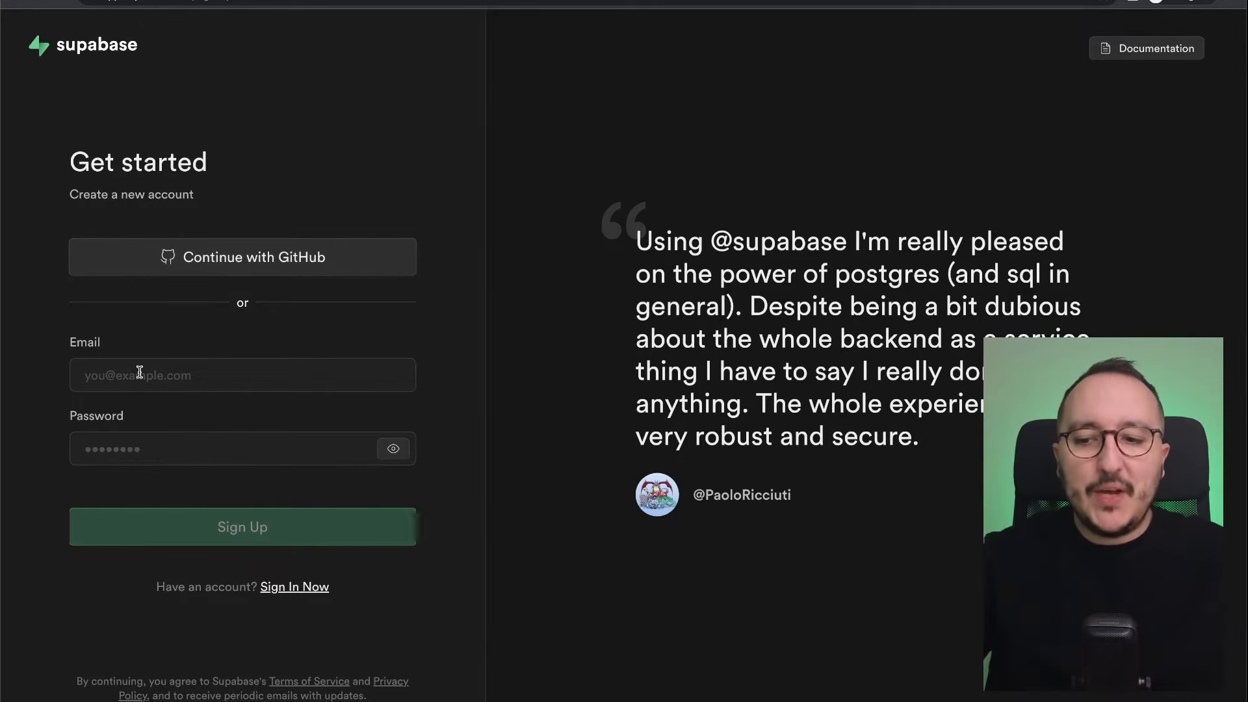
pyautogui.click(242, 526)
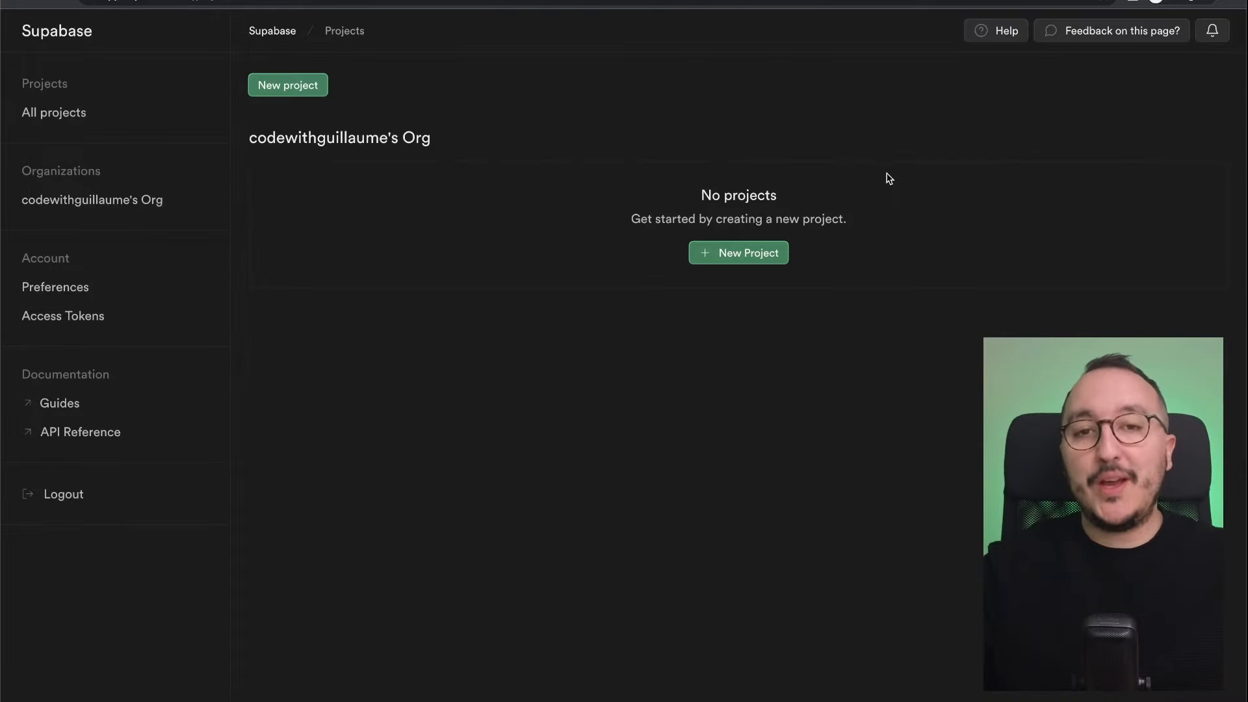
pyautogui.moveTo(285, 439)
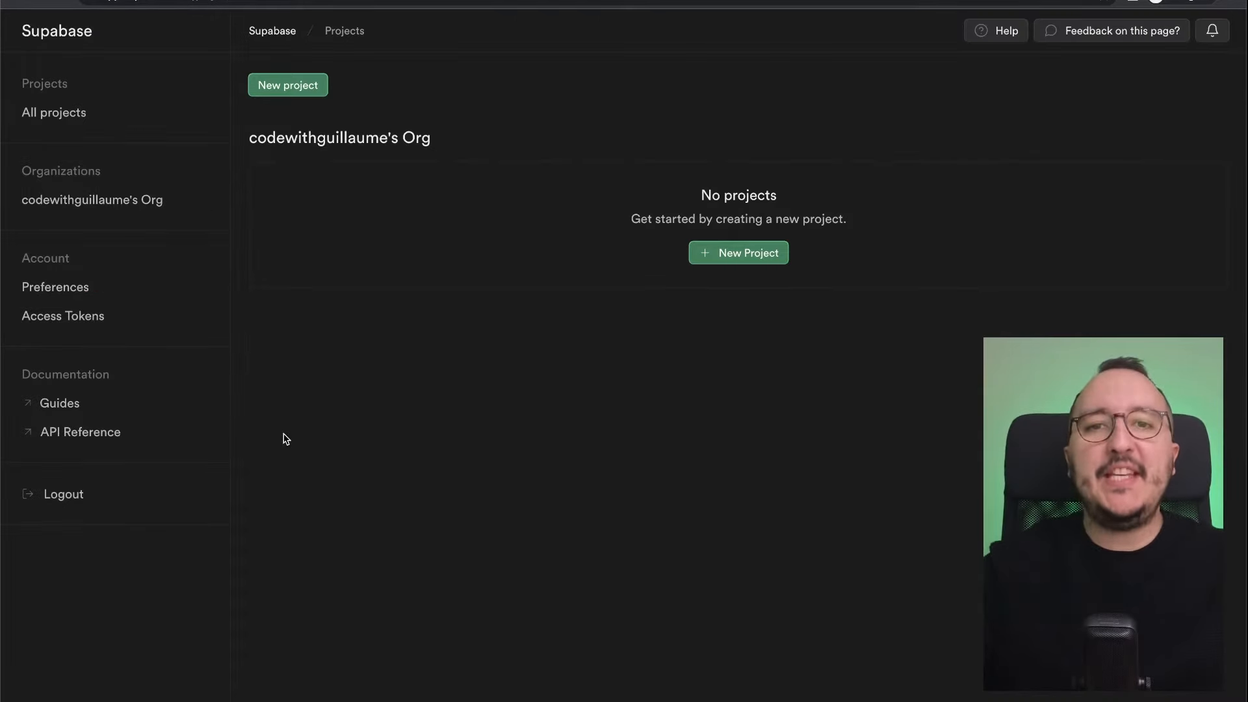
pyautogui.moveTo(426, 285)
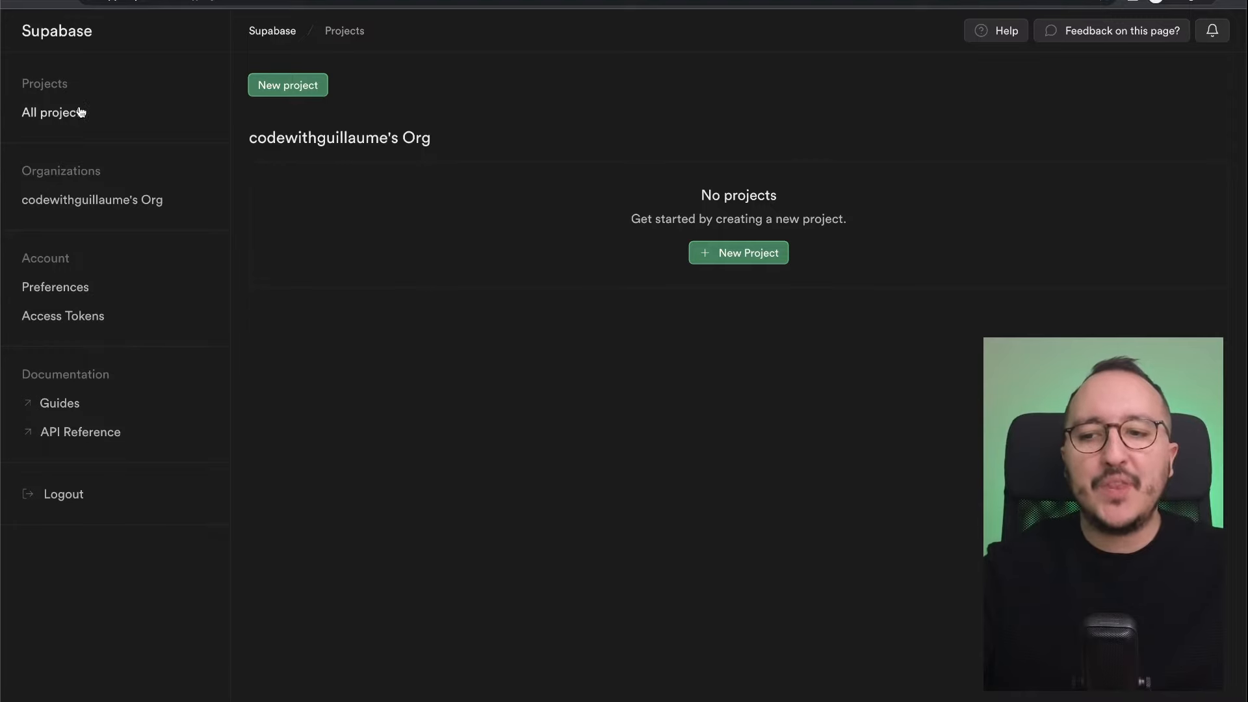
pyautogui.moveTo(872, 88)
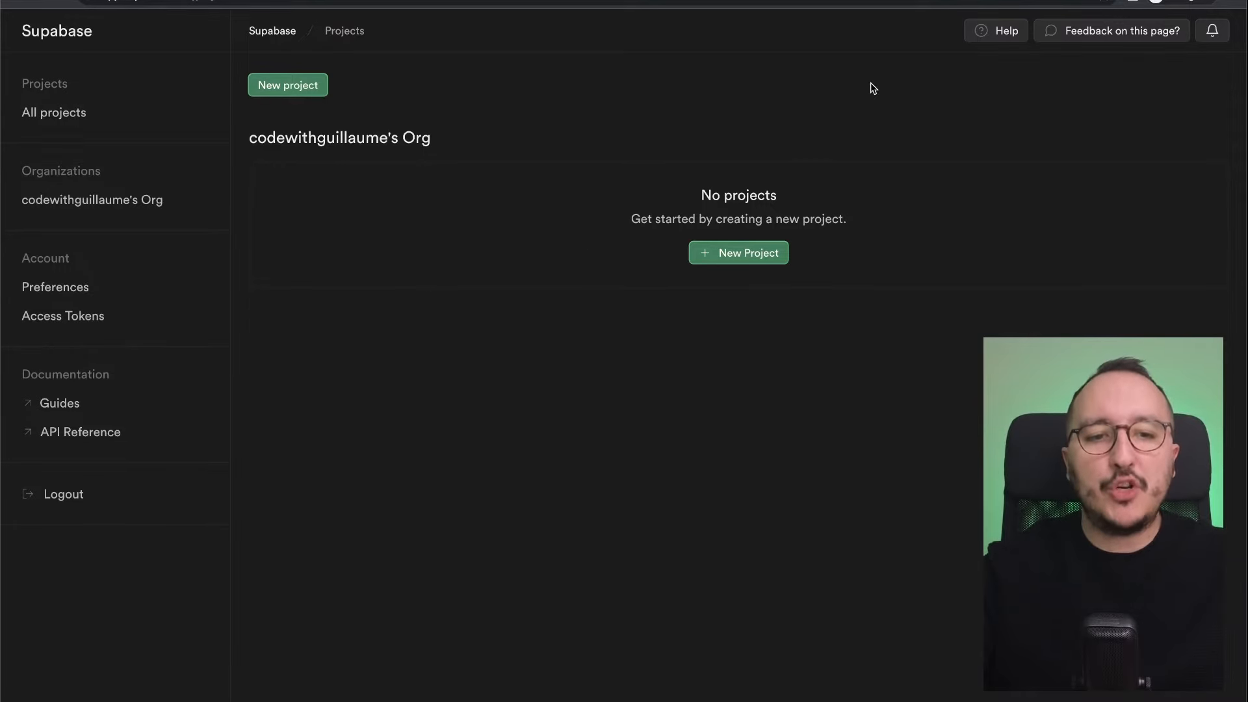
pyautogui.moveTo(806, 130)
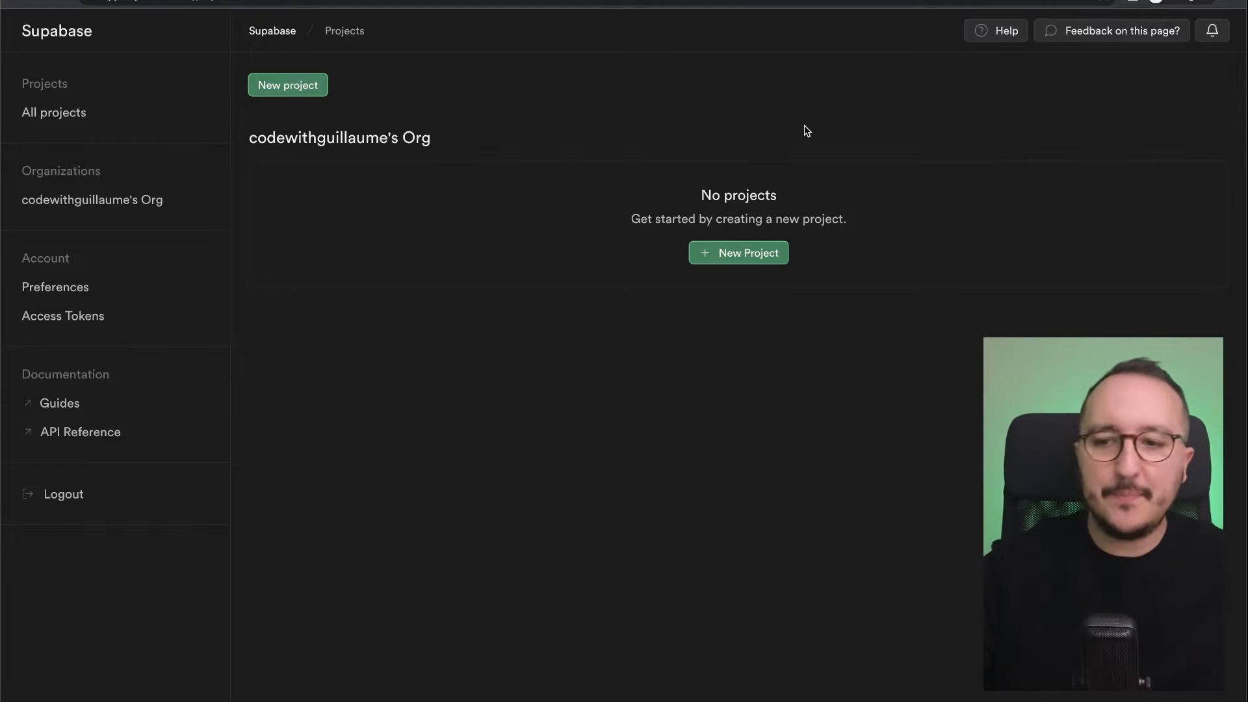
pyautogui.moveTo(777, 106)
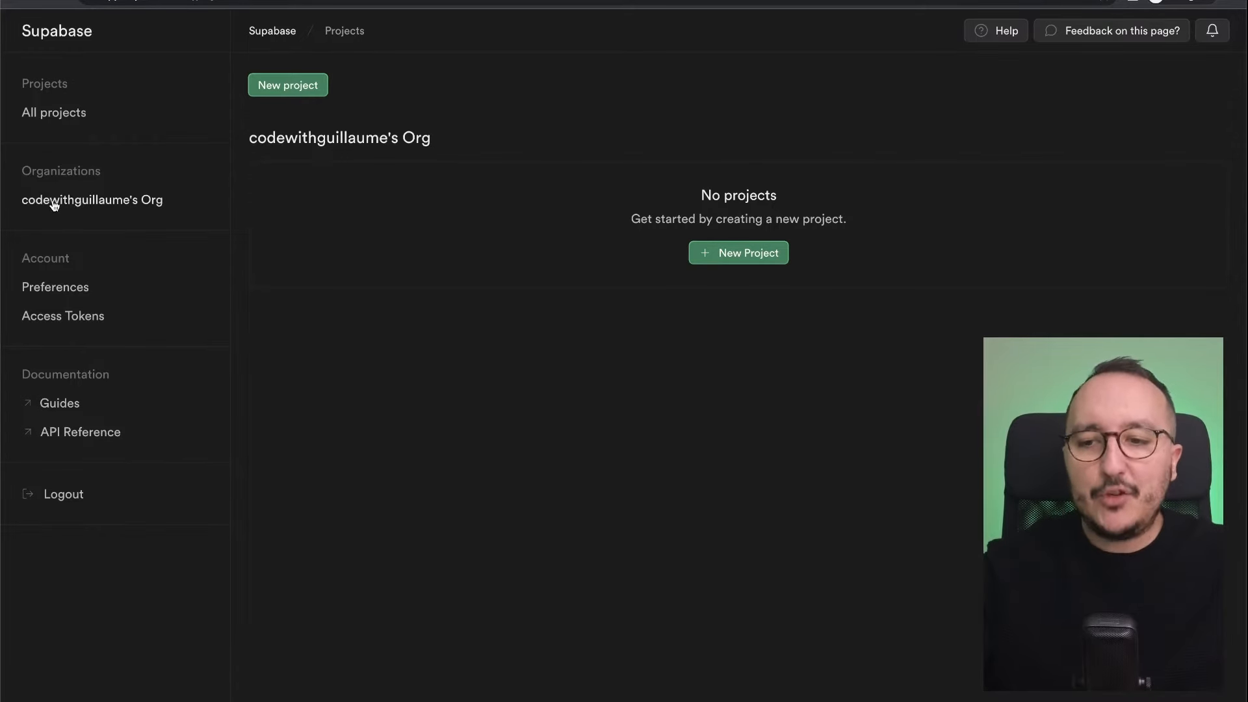
pyautogui.moveTo(492, 135)
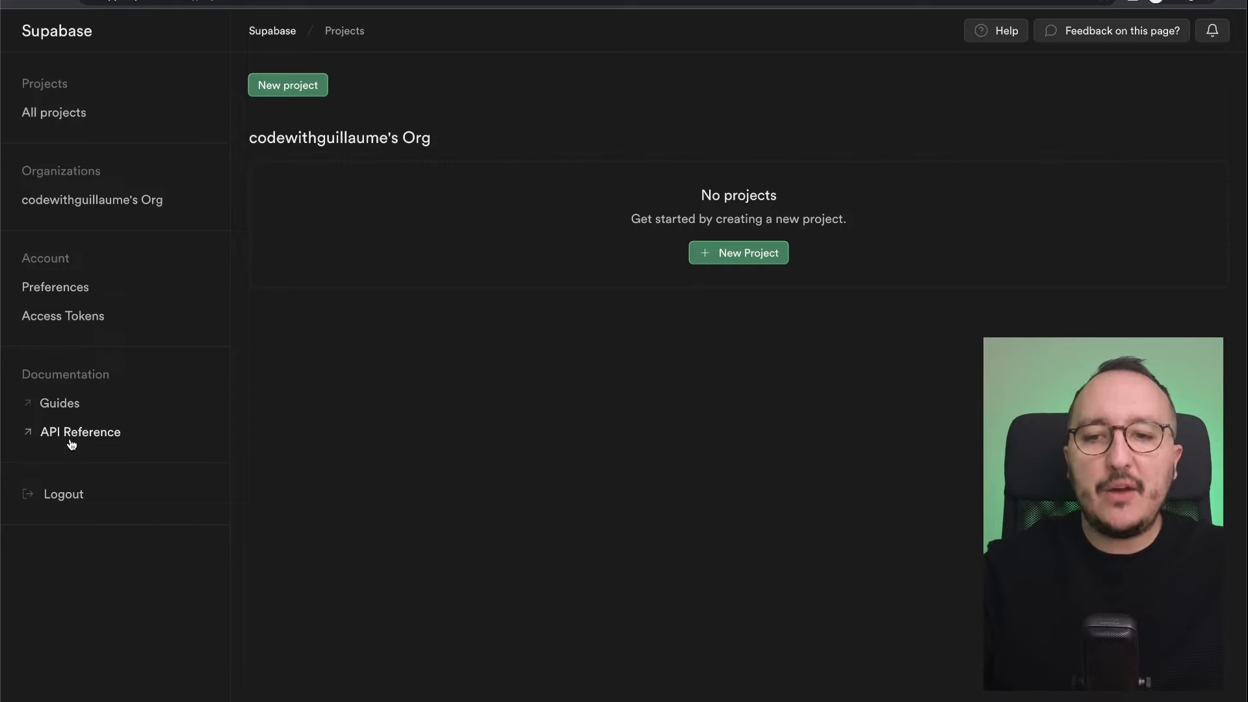
pyautogui.moveTo(848, 103)
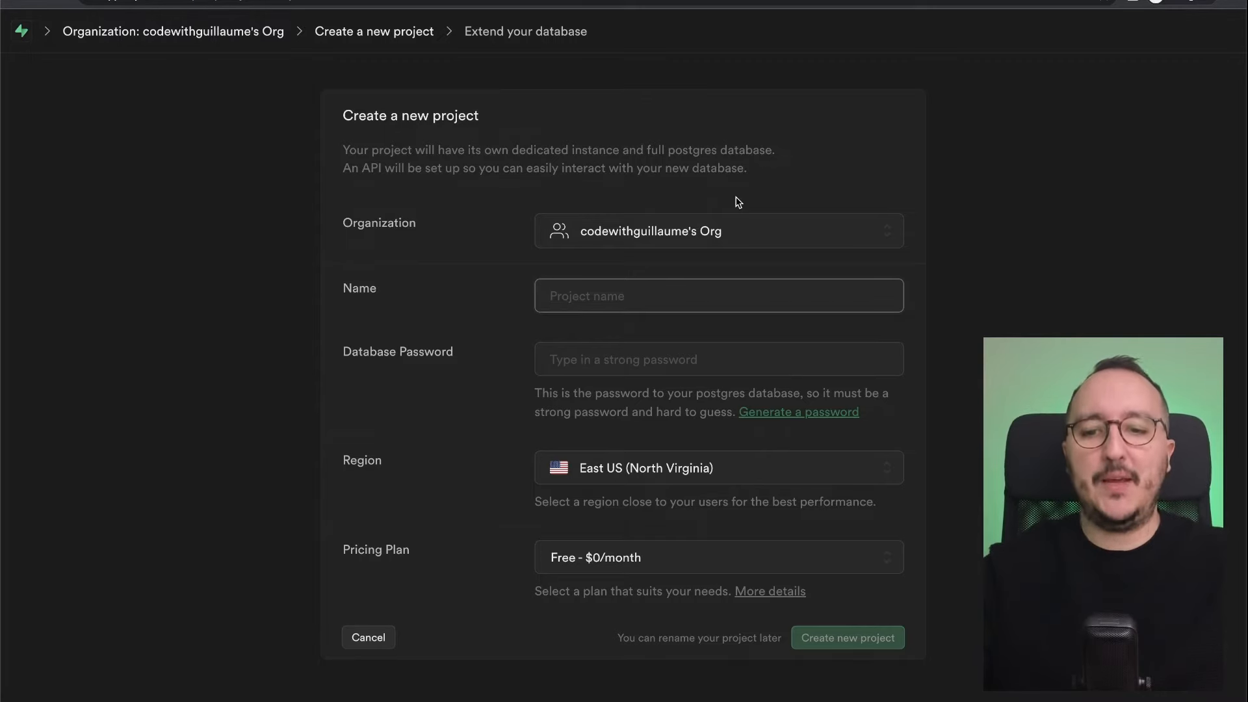
pyautogui.moveTo(560, 189)
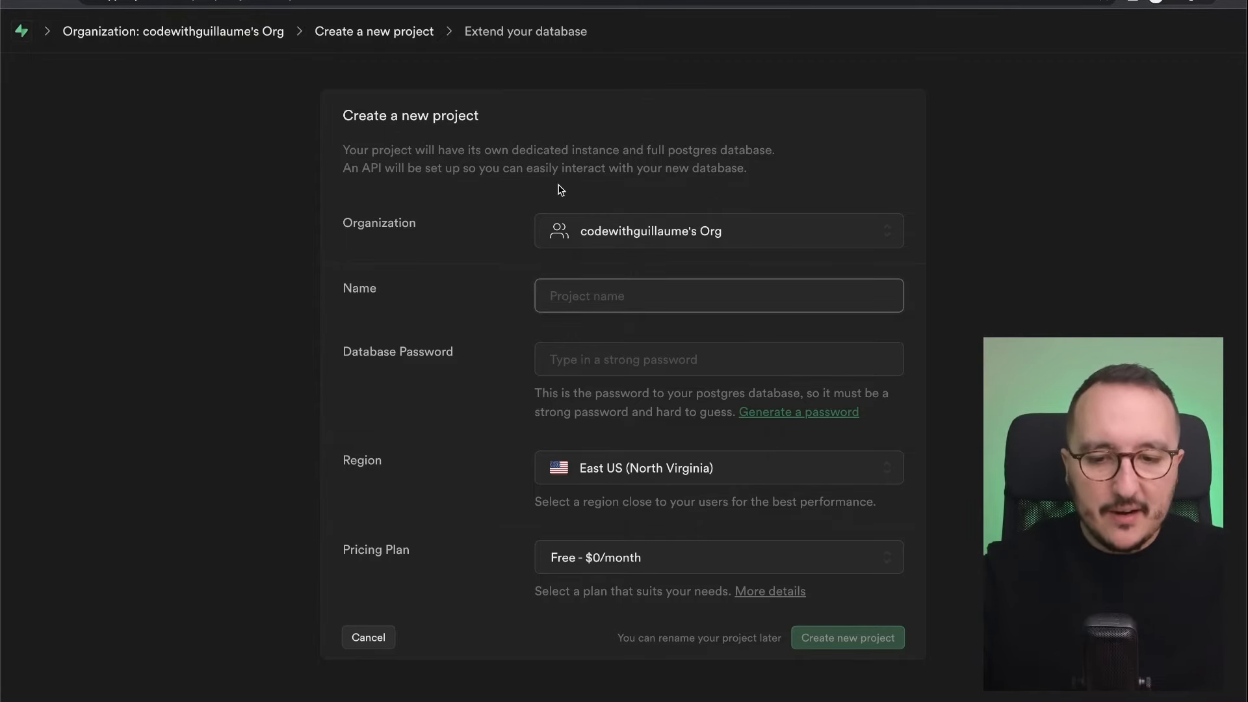
pyautogui.moveTo(847, 279)
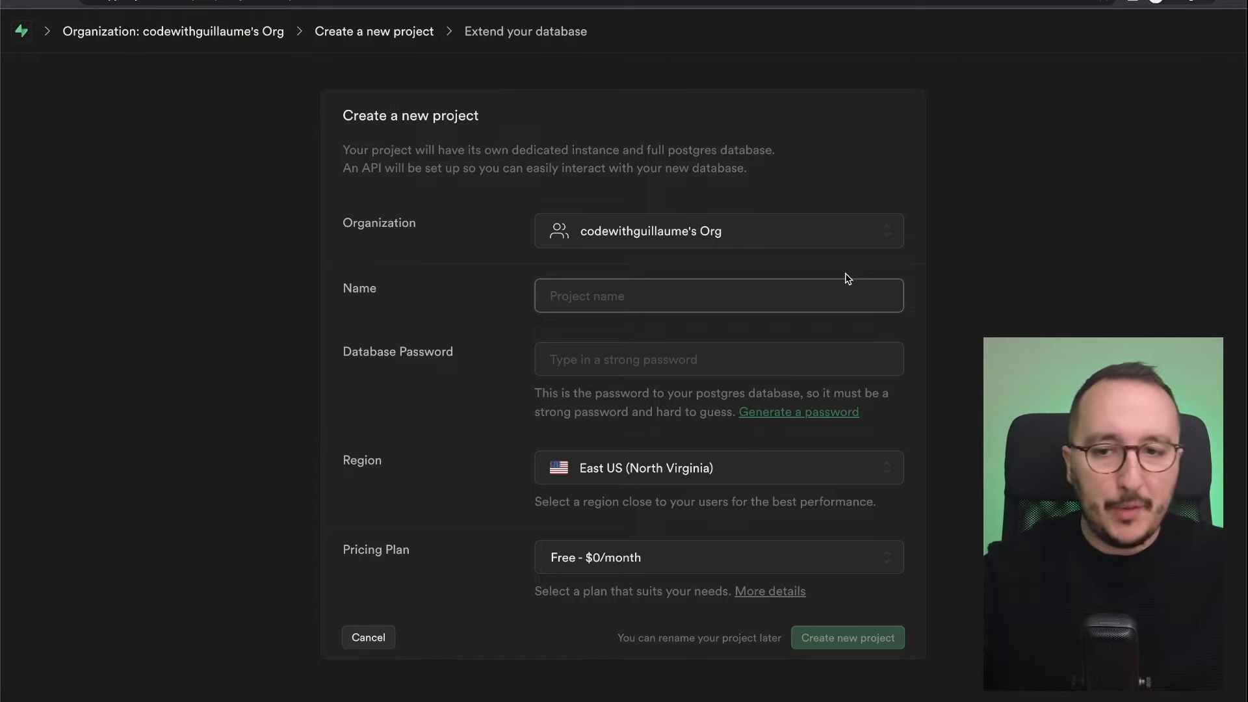
# Step: Keep the only organization and name the project 'my-new-supabase-project'
pyautogui.click(716, 231)
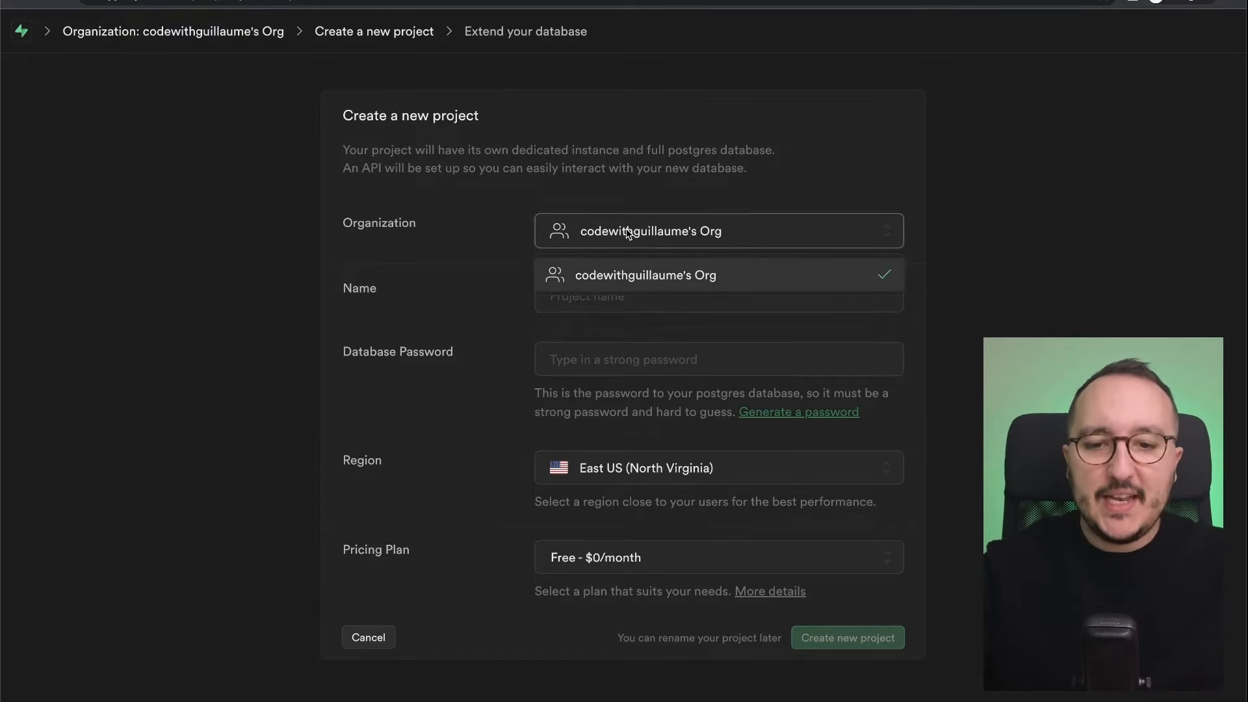
pyautogui.click(718, 295)
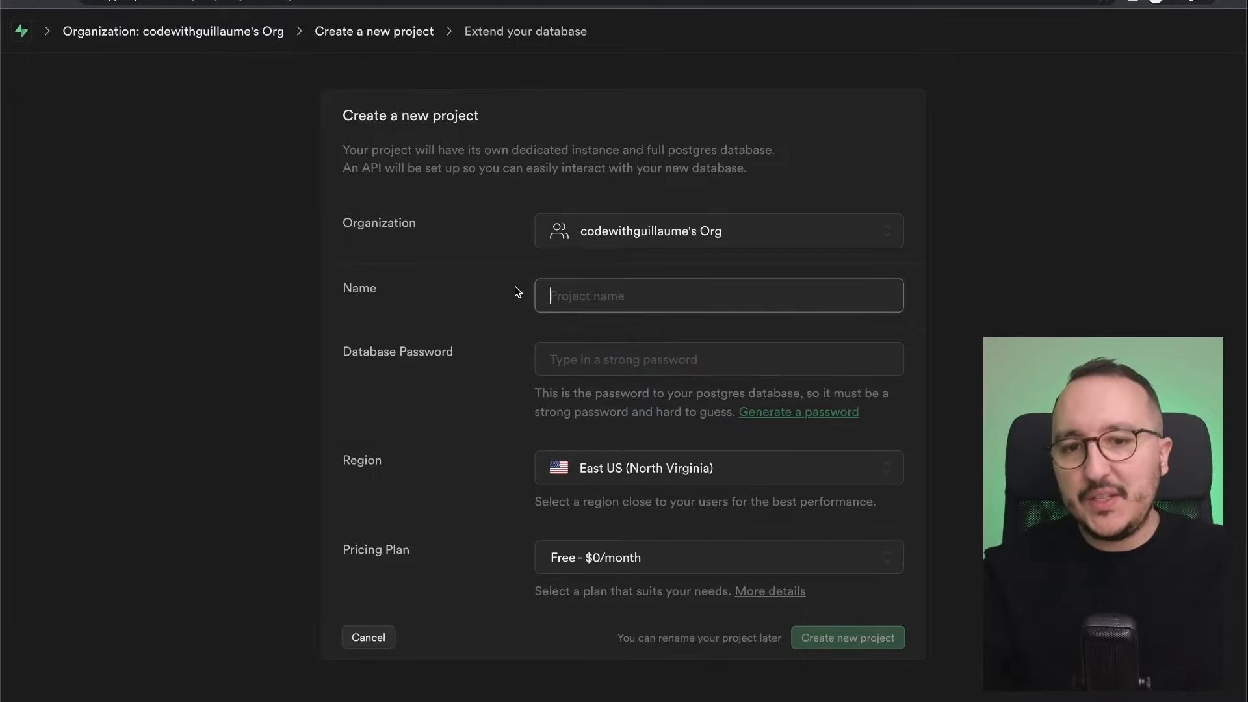
pyautogui.write('my-new')
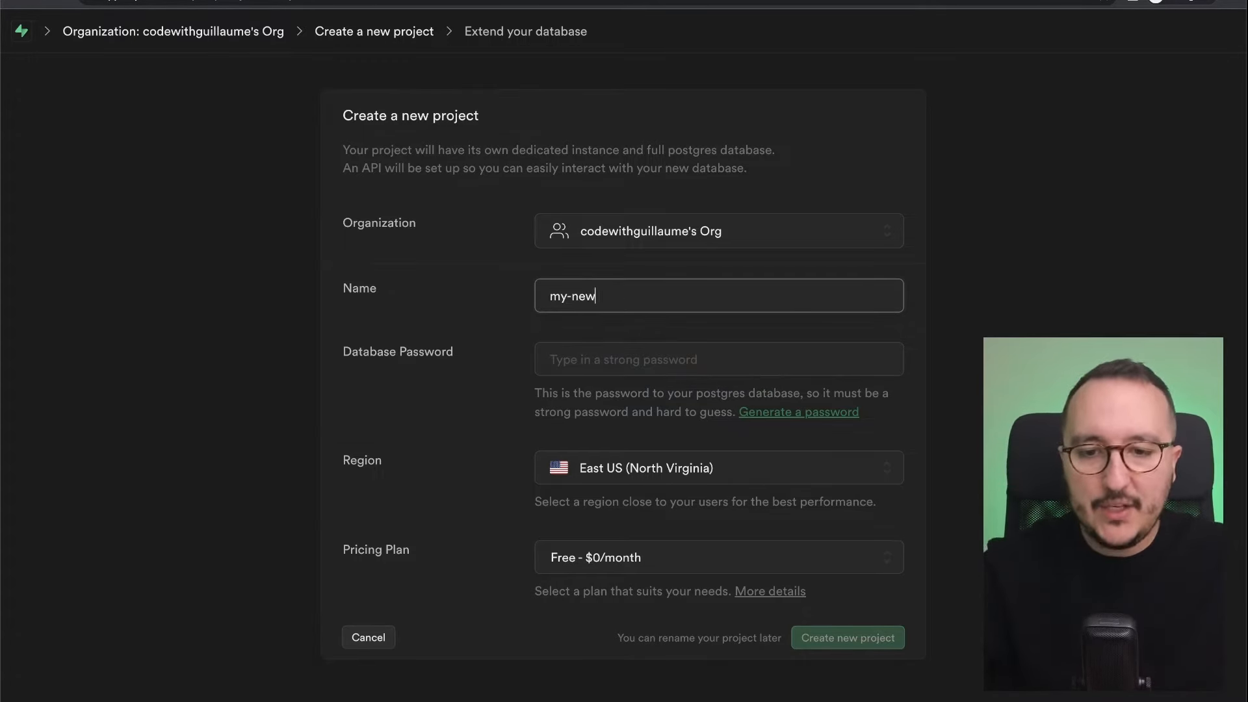
pyautogui.write('-supabase-project')
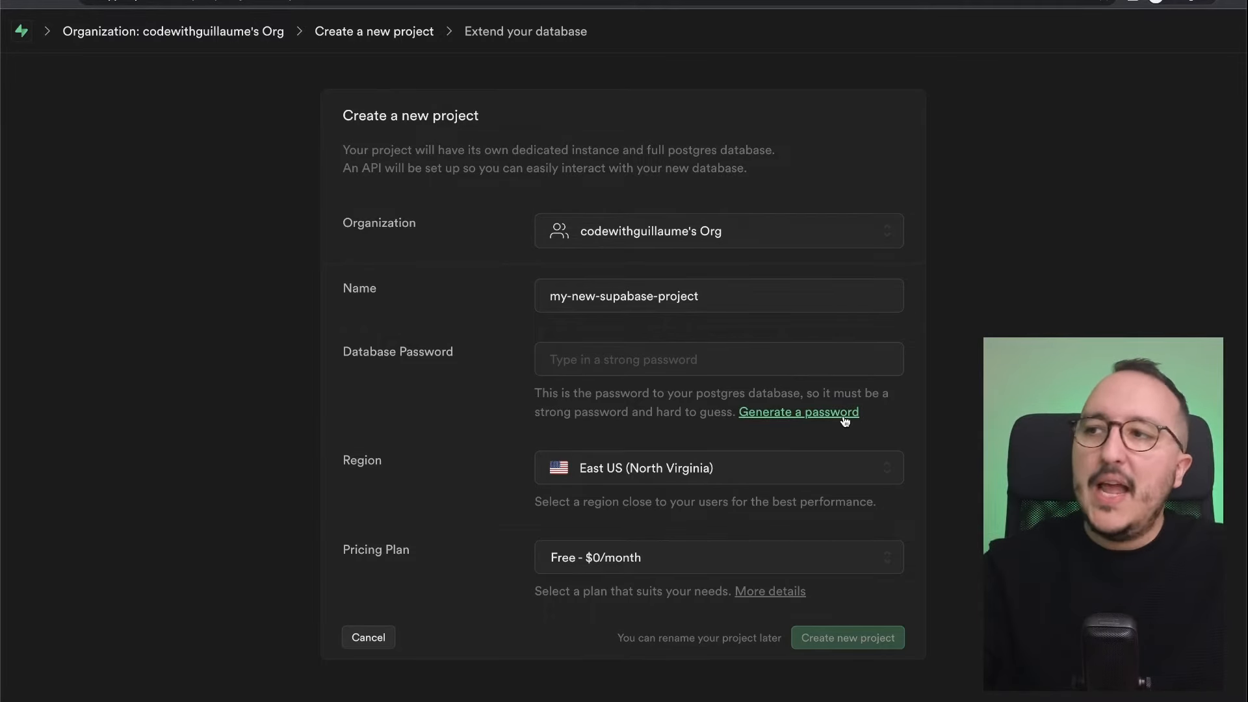
# Step: Generate a strong database password for the new project
pyautogui.click(797, 412)
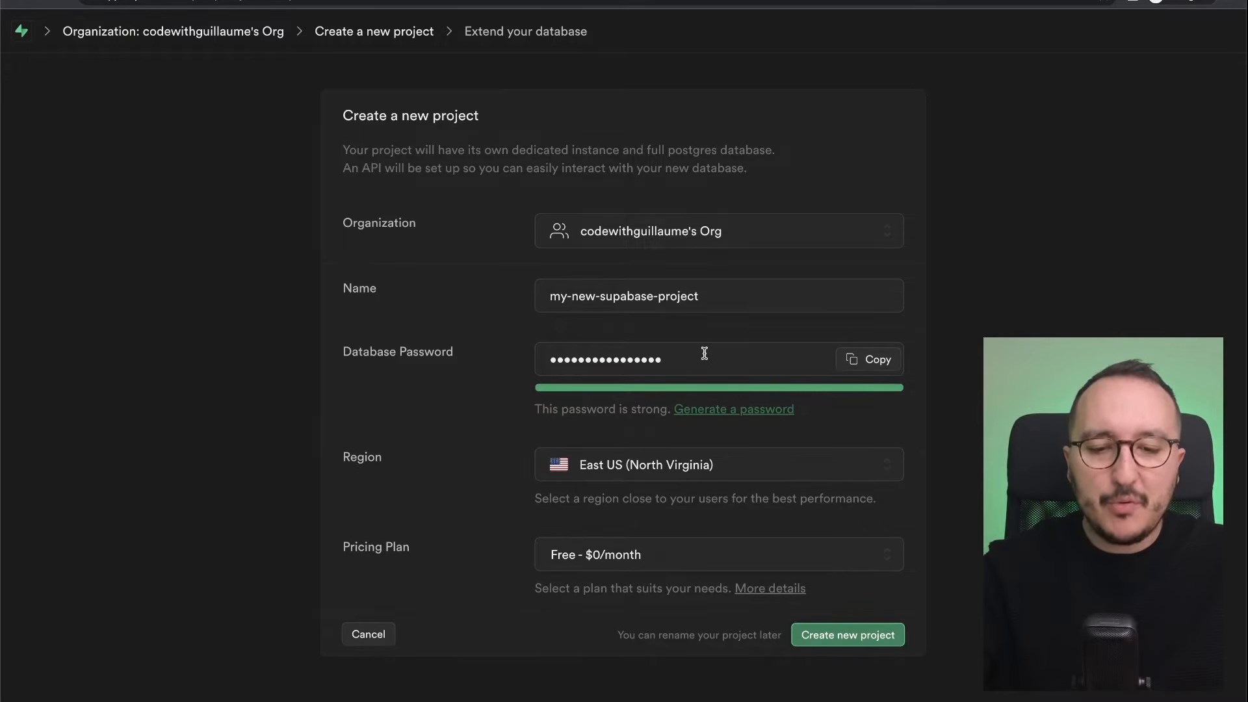
pyautogui.click(868, 359)
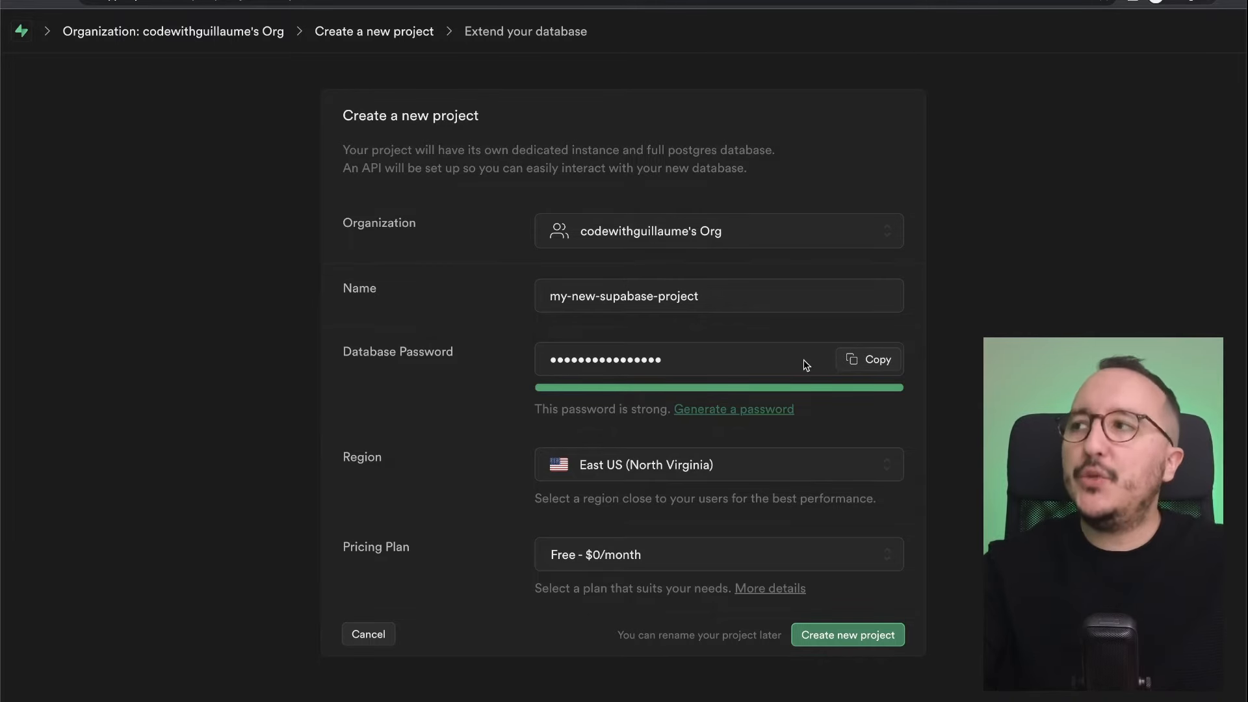
pyautogui.moveTo(828, 412)
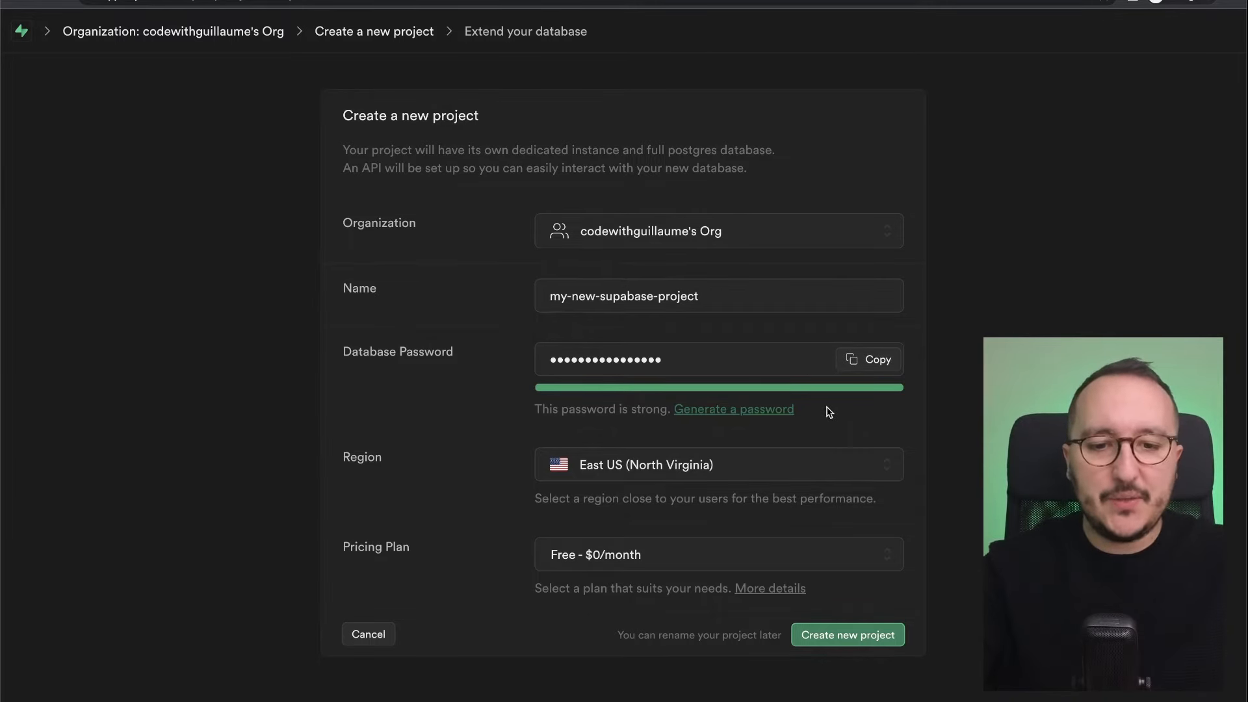
pyautogui.click(718, 465)
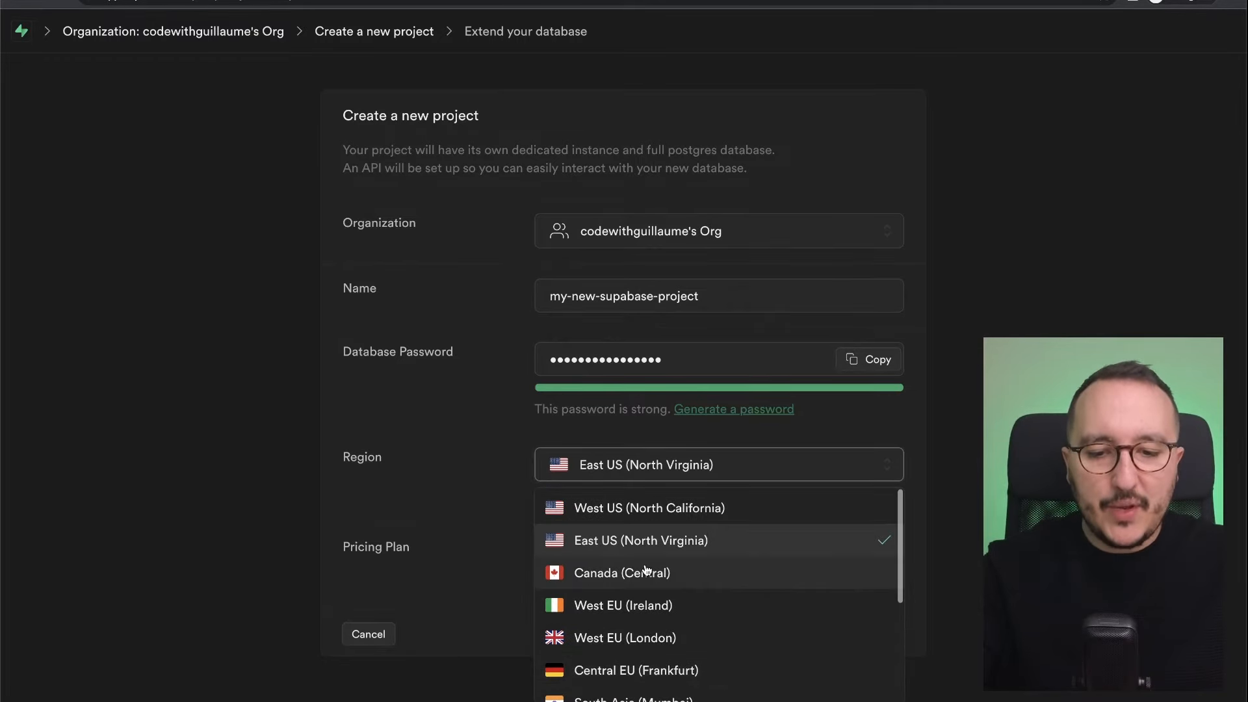
# Step: Keep East US (North Virginia) and the Free plan, then create the project
pyautogui.click(640, 541)
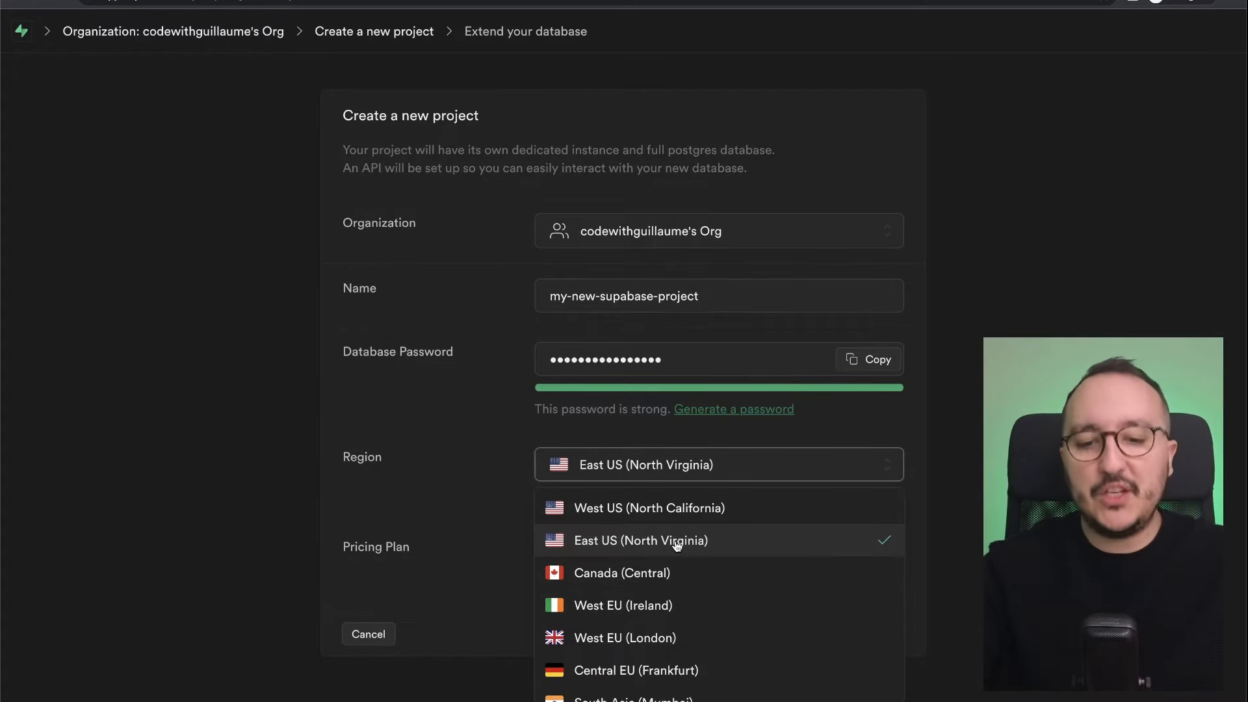
pyautogui.click(640, 540)
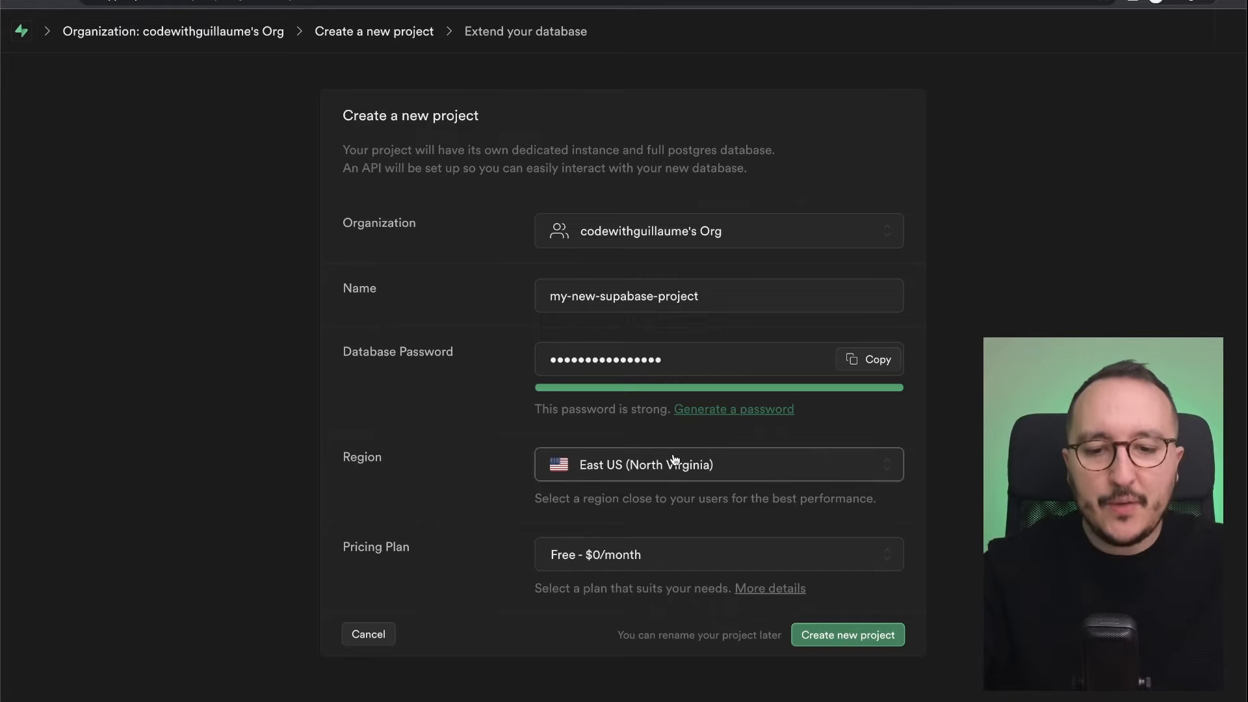
pyautogui.click(716, 554)
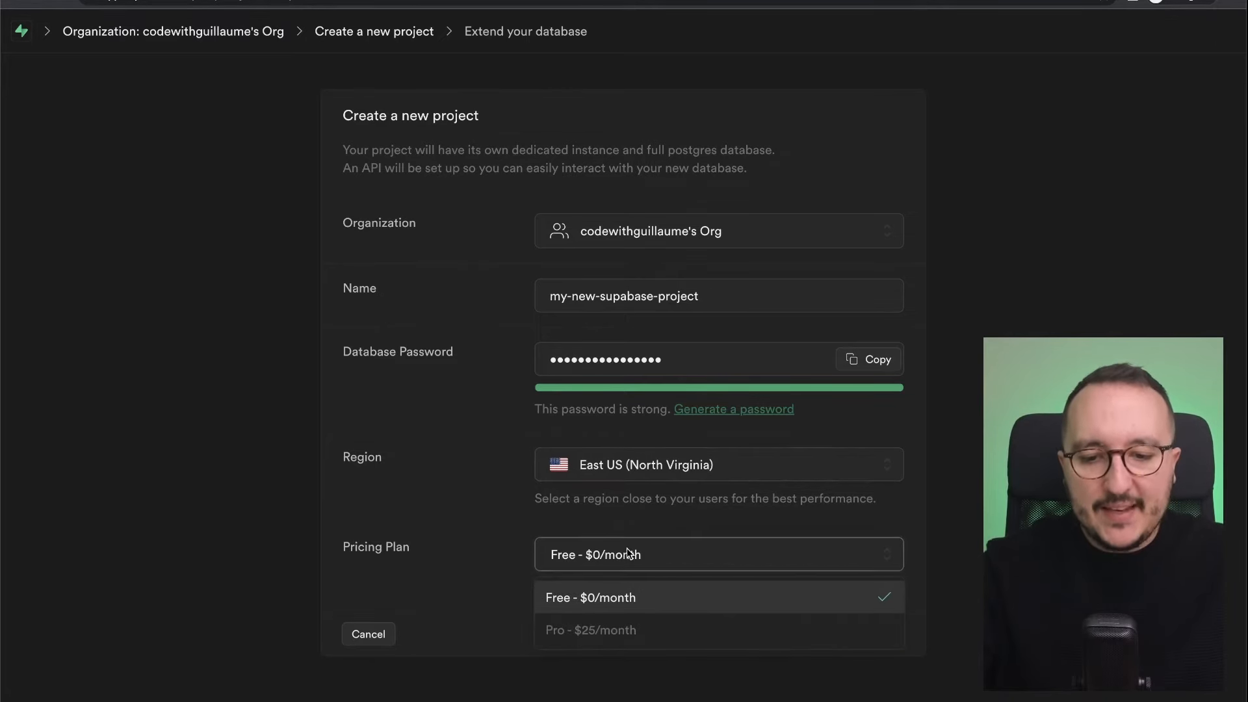
pyautogui.click(591, 597)
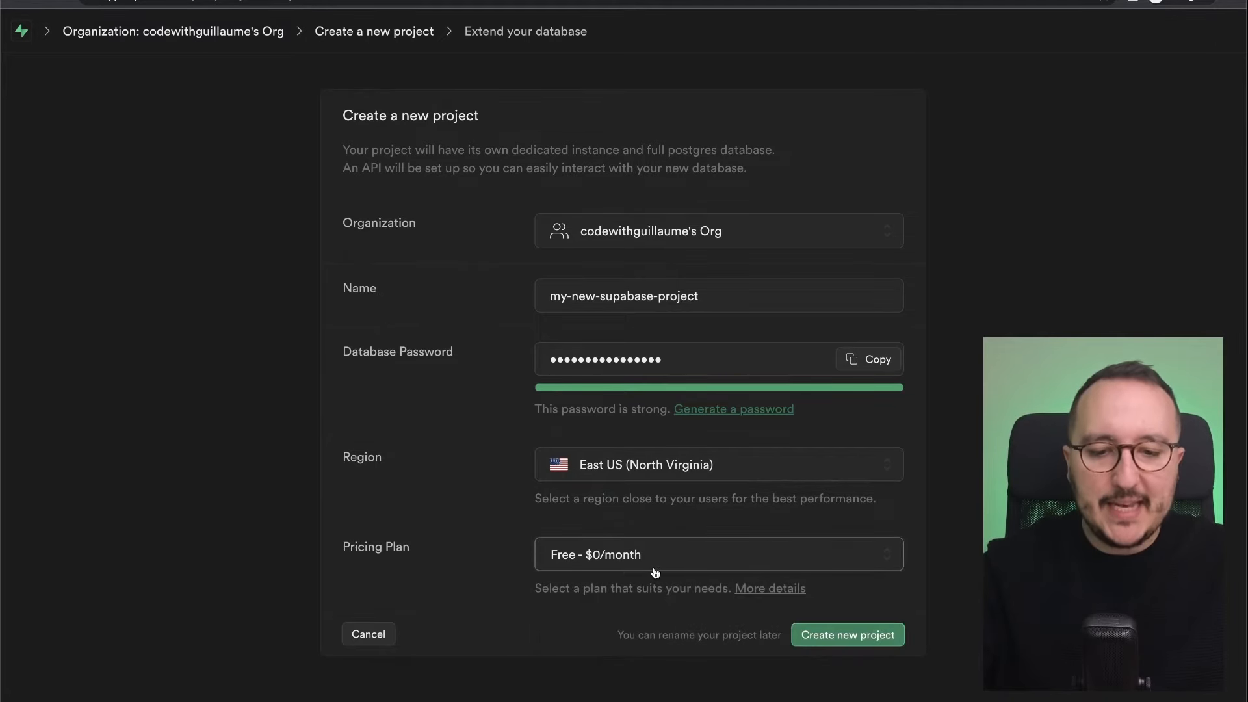
pyautogui.click(717, 555)
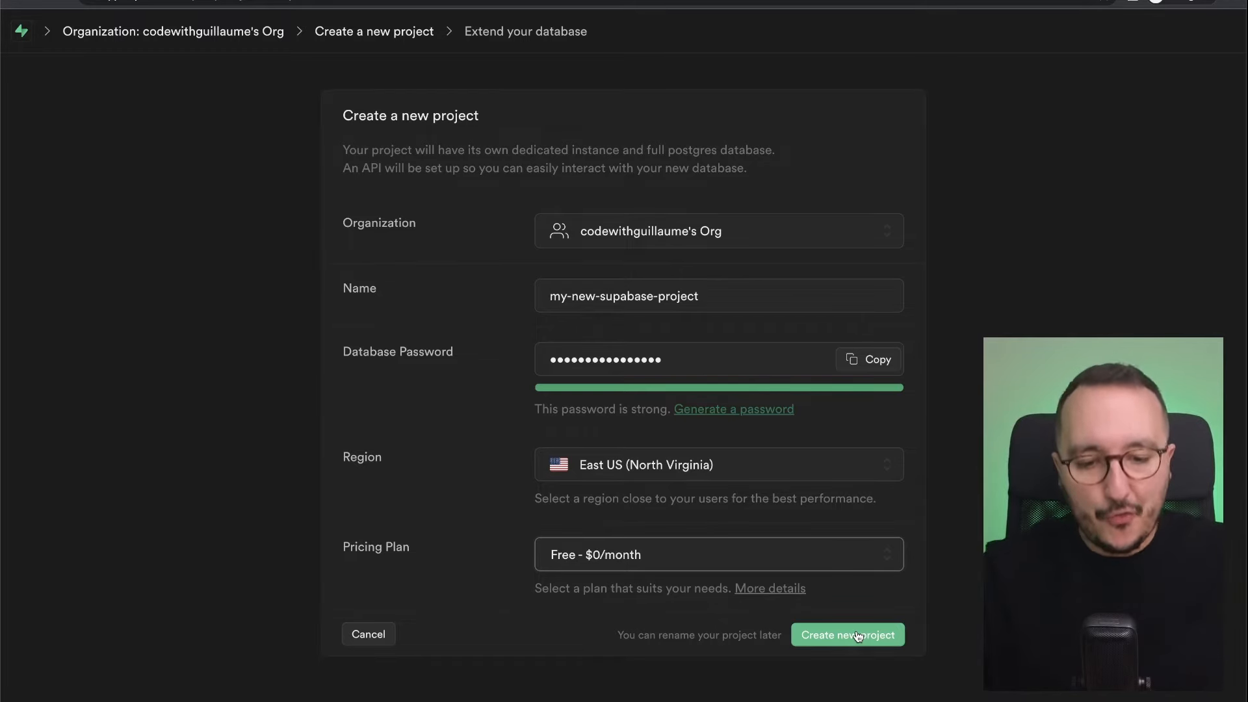
pyautogui.click(848, 634)
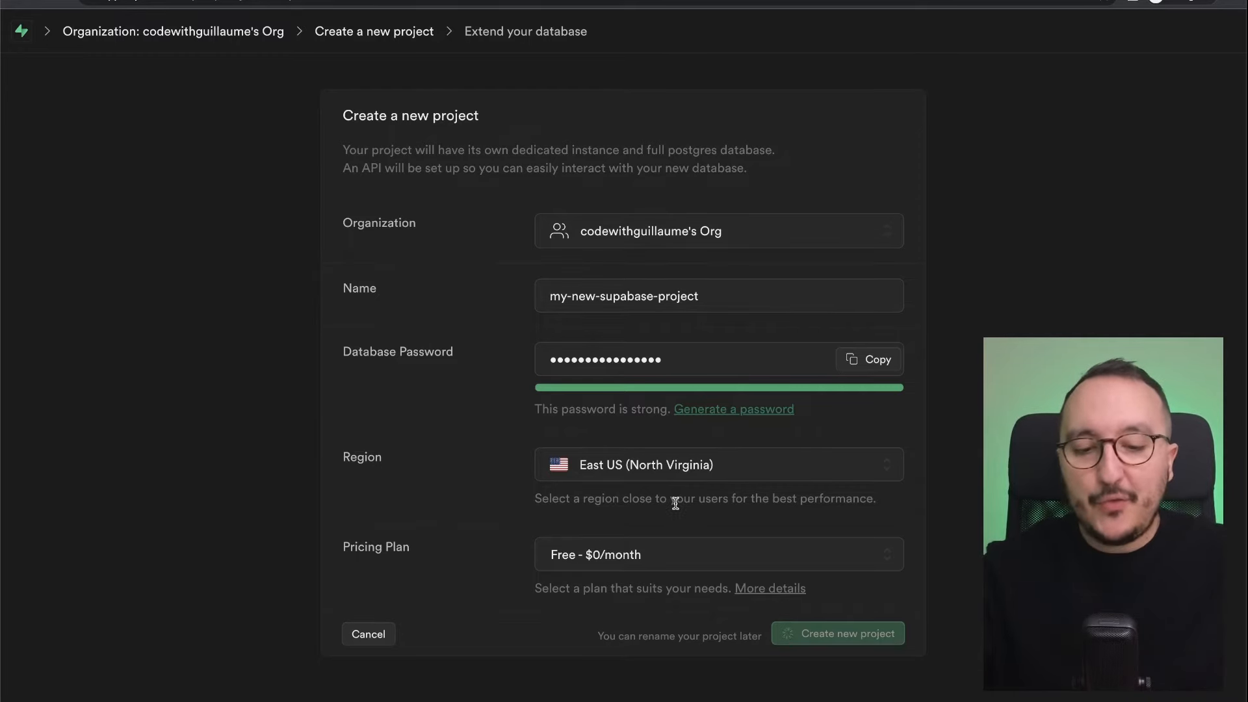
pyautogui.click(837, 633)
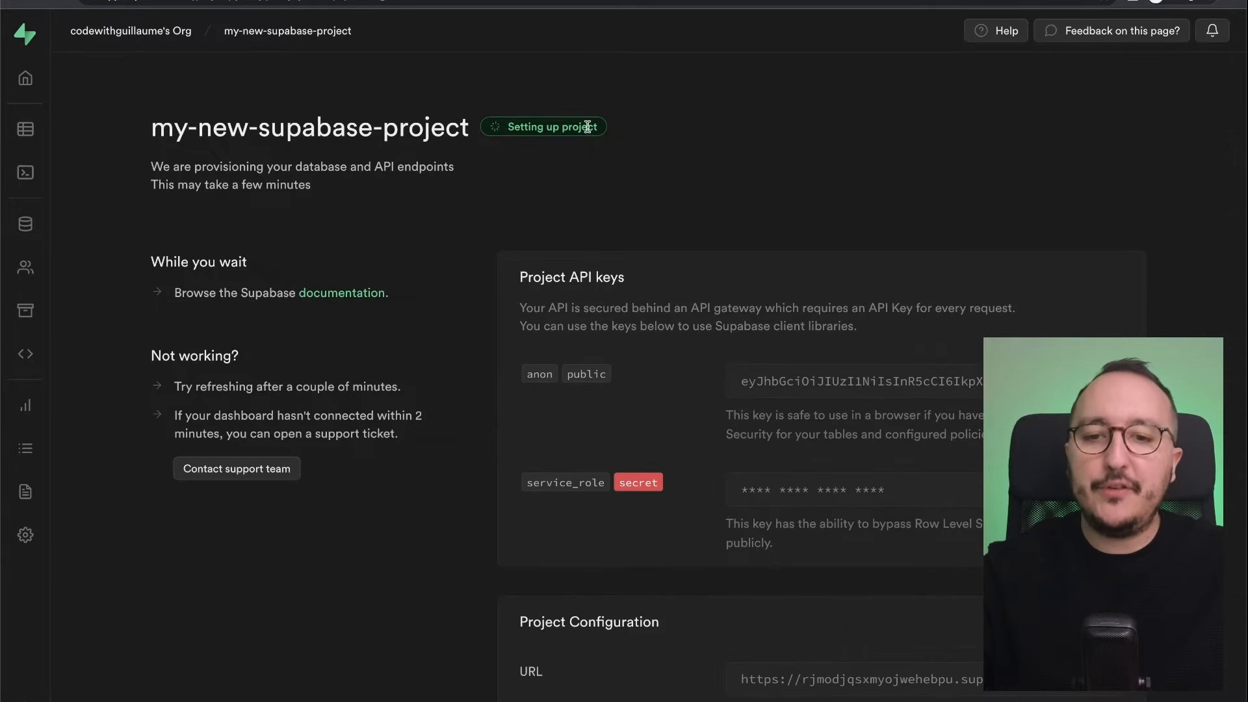
pyautogui.moveTo(25, 406)
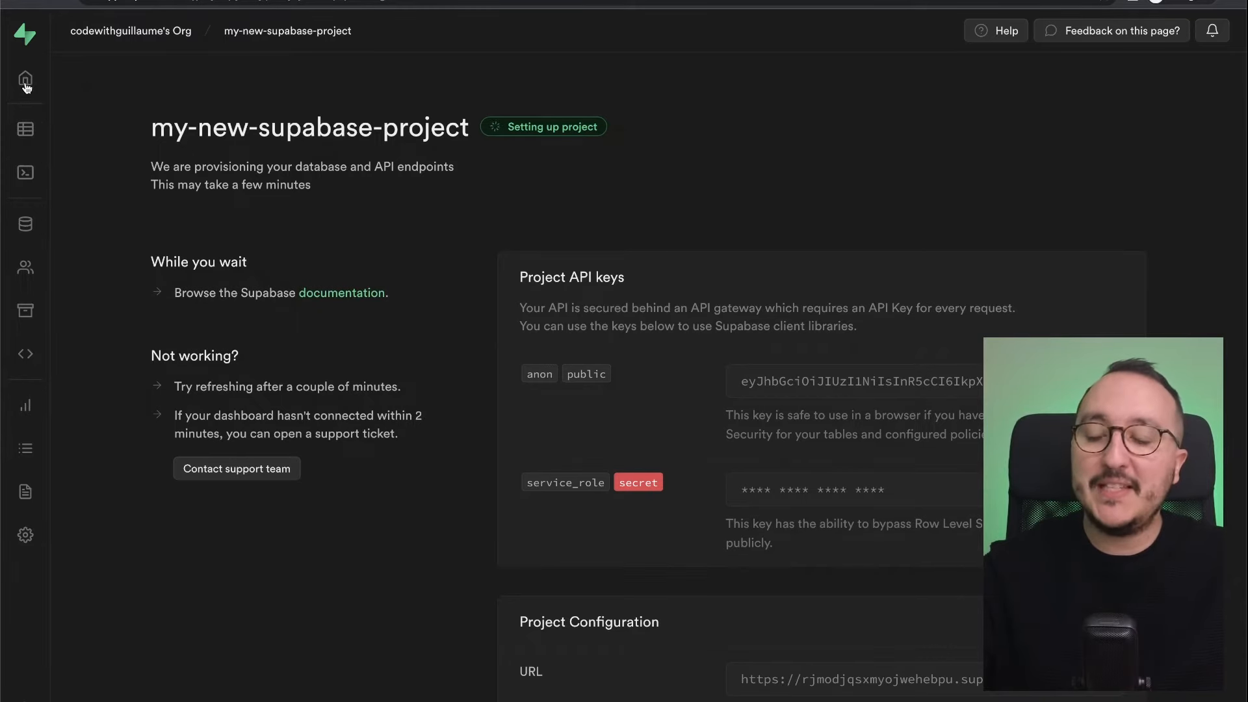
pyautogui.moveTo(46, 144)
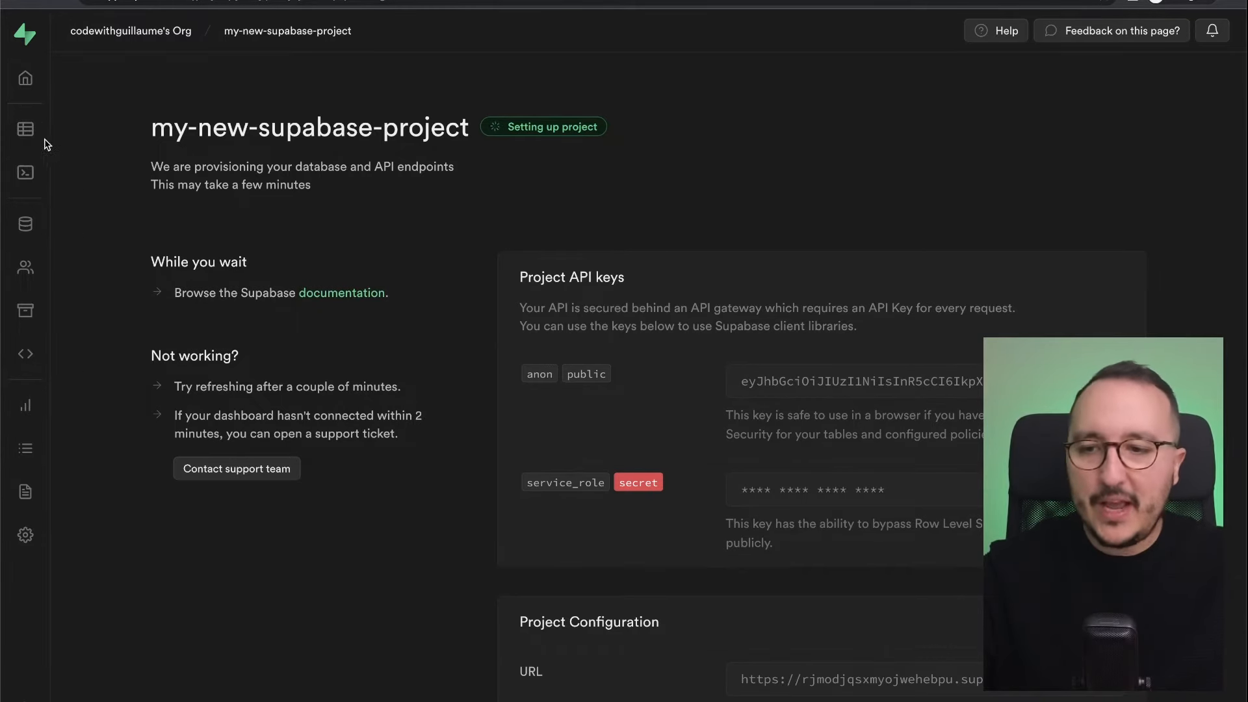
pyautogui.moveTo(25, 129)
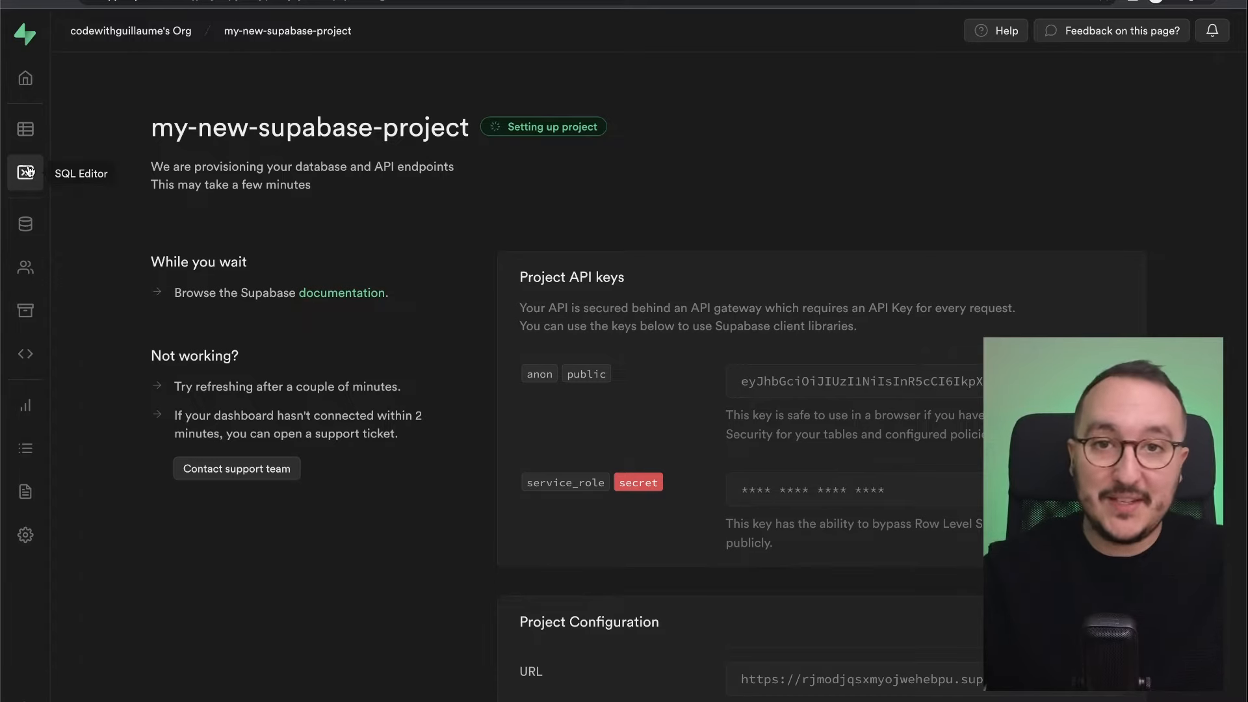
pyautogui.moveTo(25, 267)
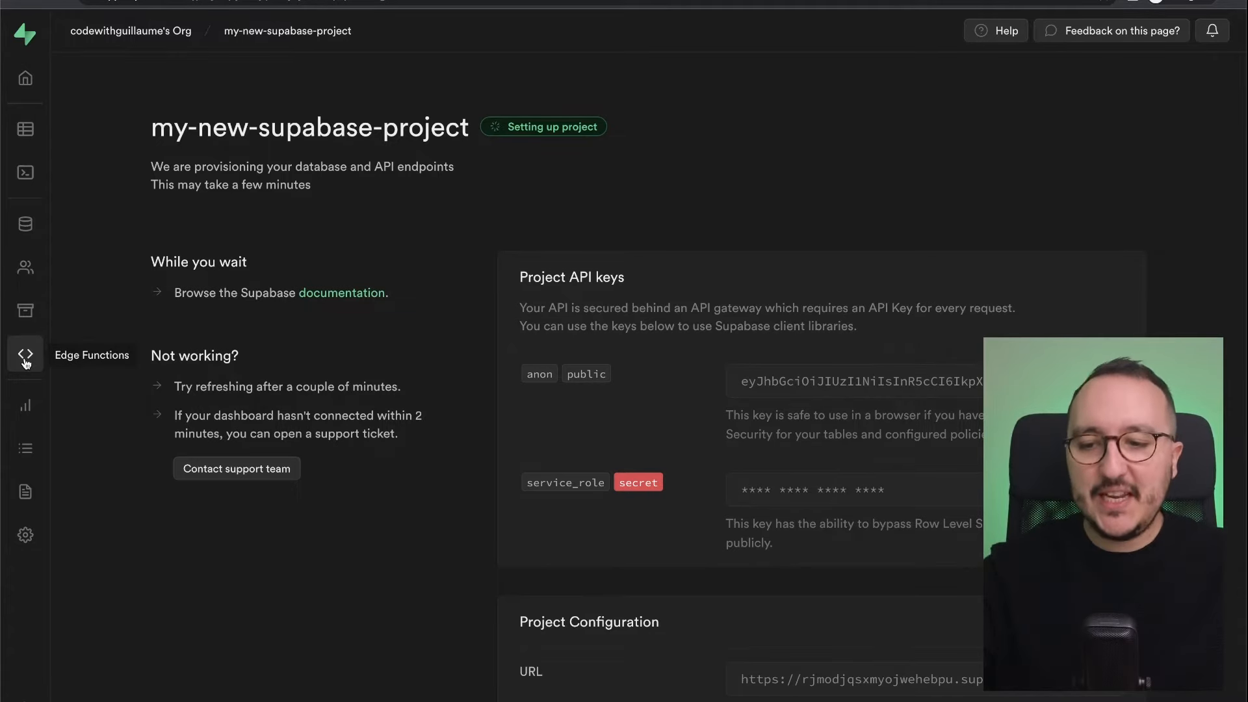
pyautogui.moveTo(26, 448)
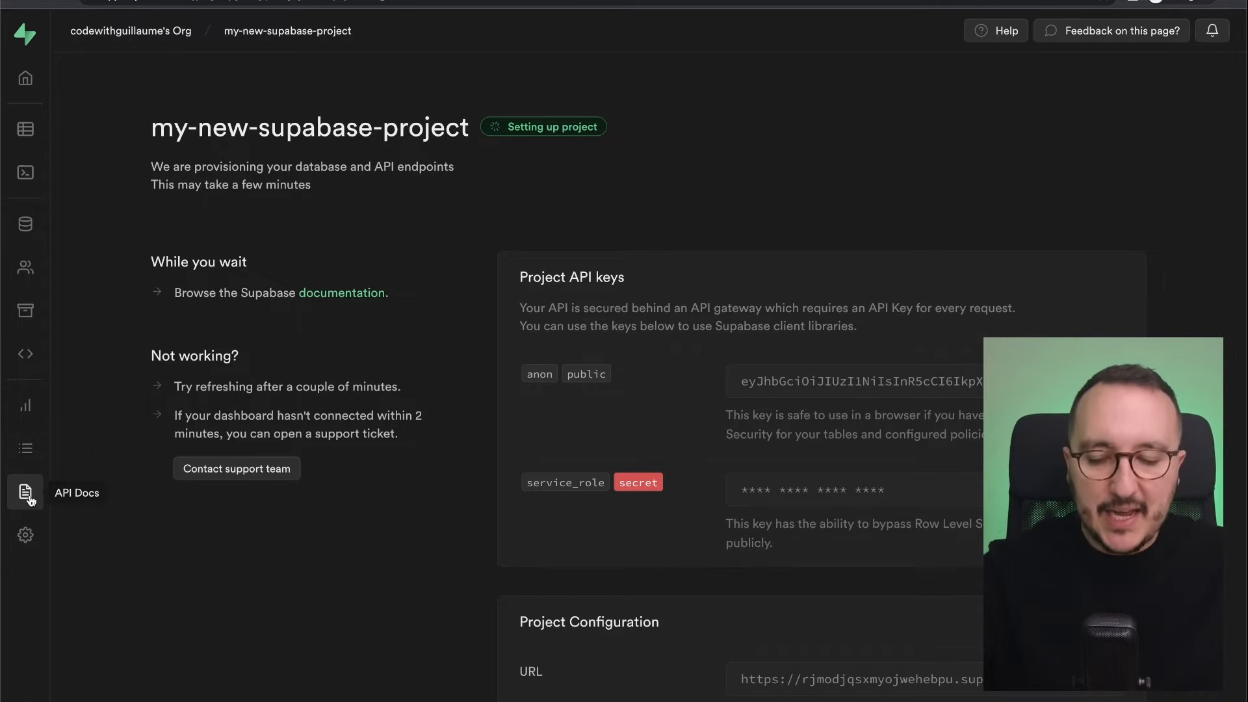
pyautogui.moveTo(25, 534)
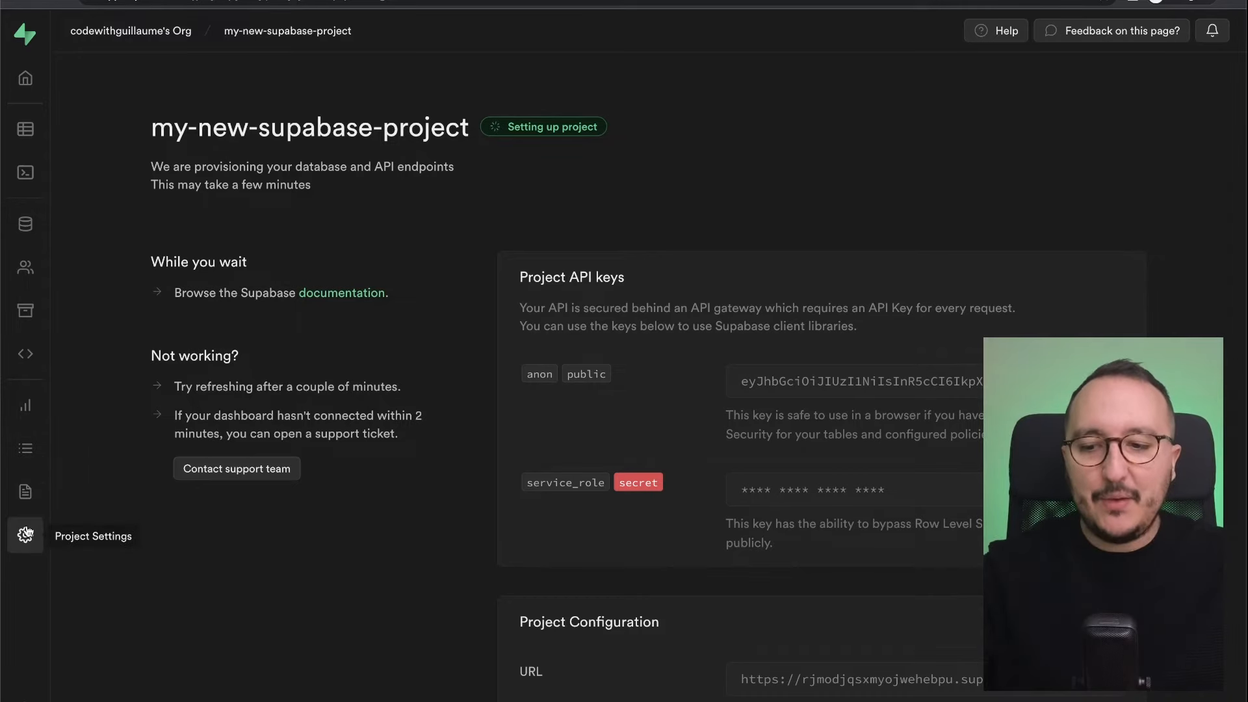
pyautogui.moveTo(684, 253)
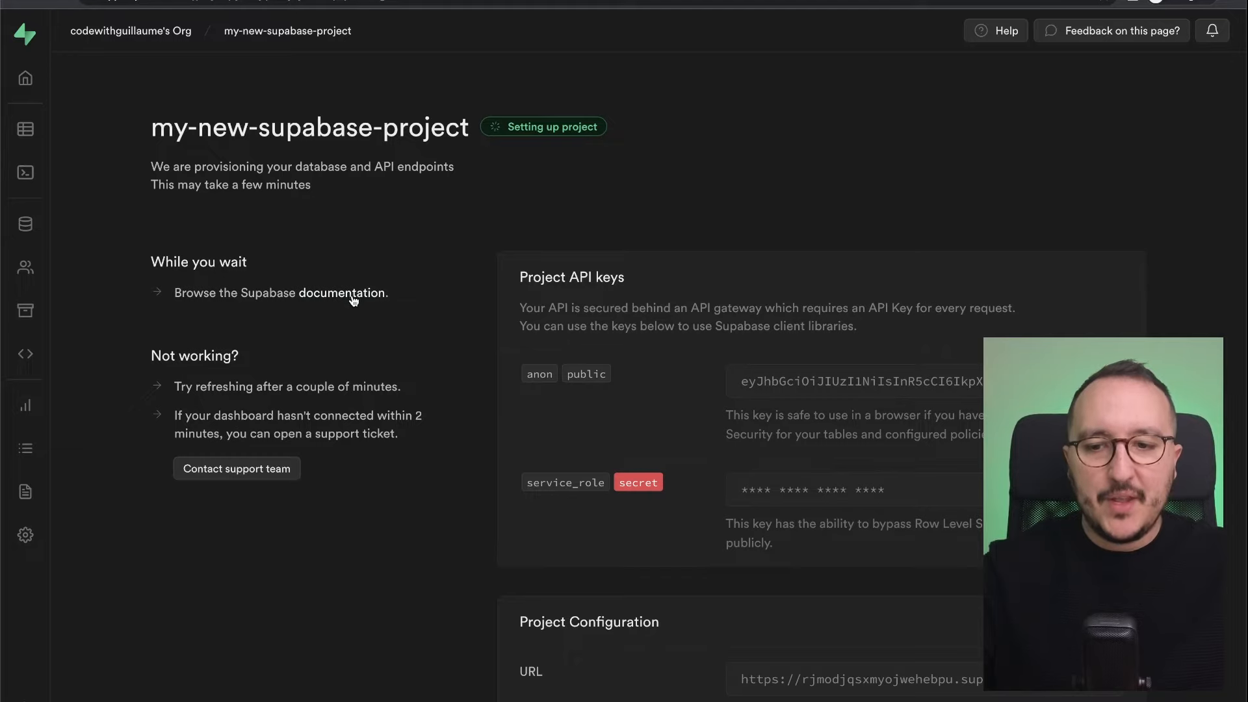
# Step: Open Supabase Docs and scroll past Getting Started to Product Documentation
pyautogui.click(343, 293)
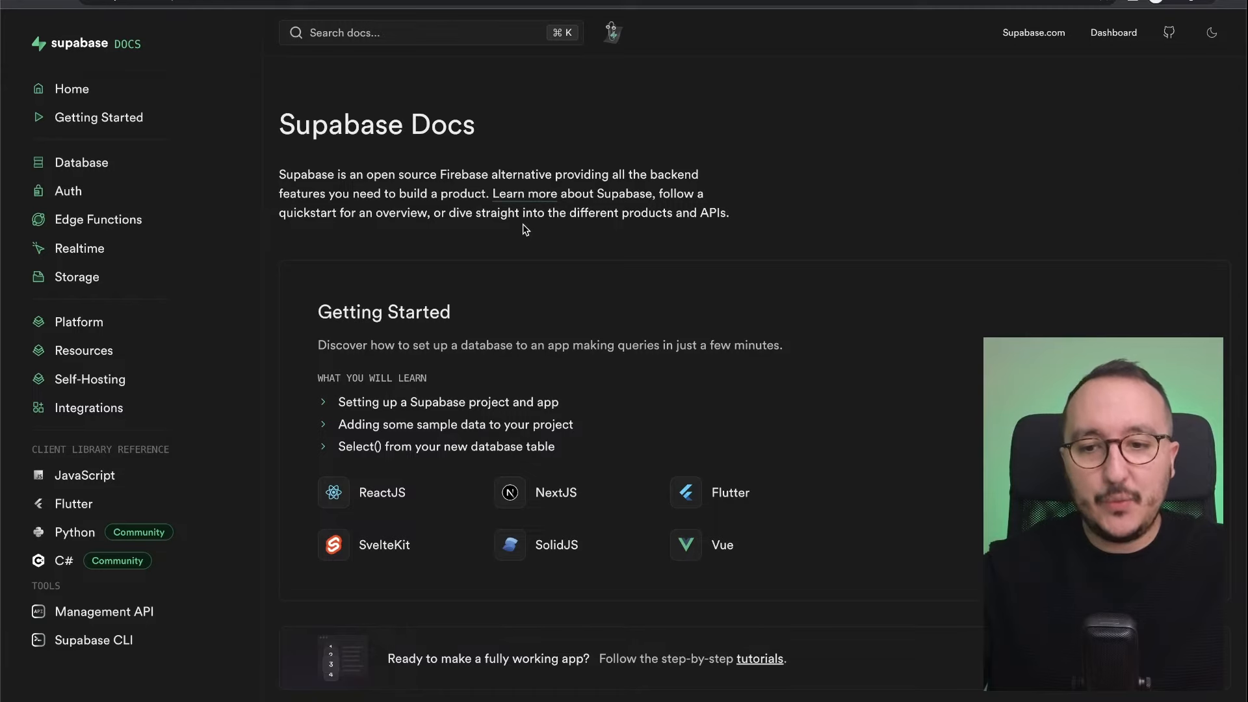
pyautogui.scroll(-3)
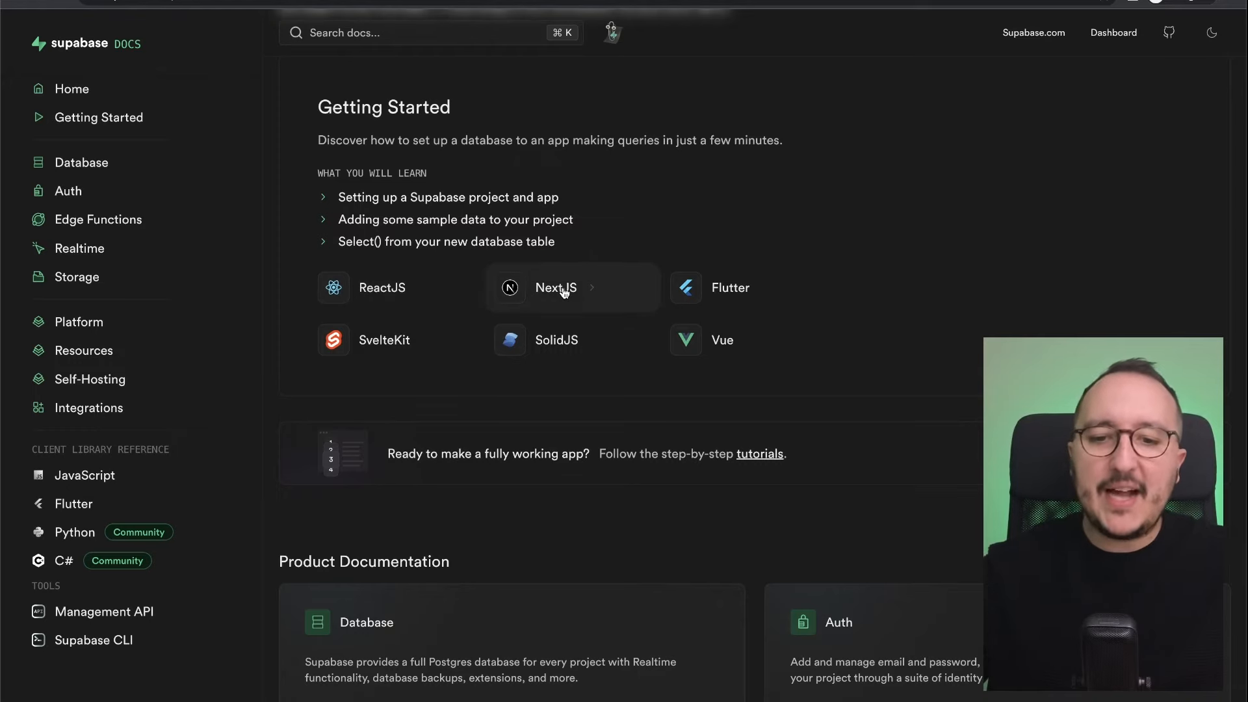
pyautogui.moveTo(728, 288)
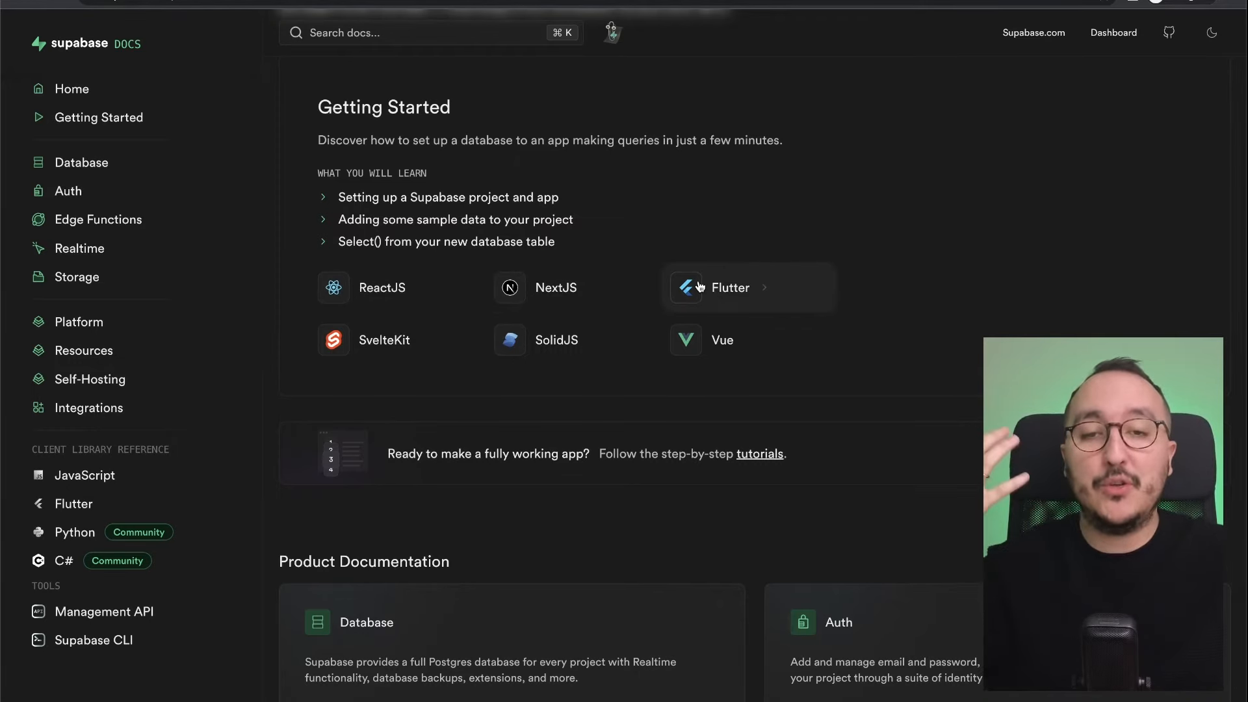
pyautogui.moveTo(557, 350)
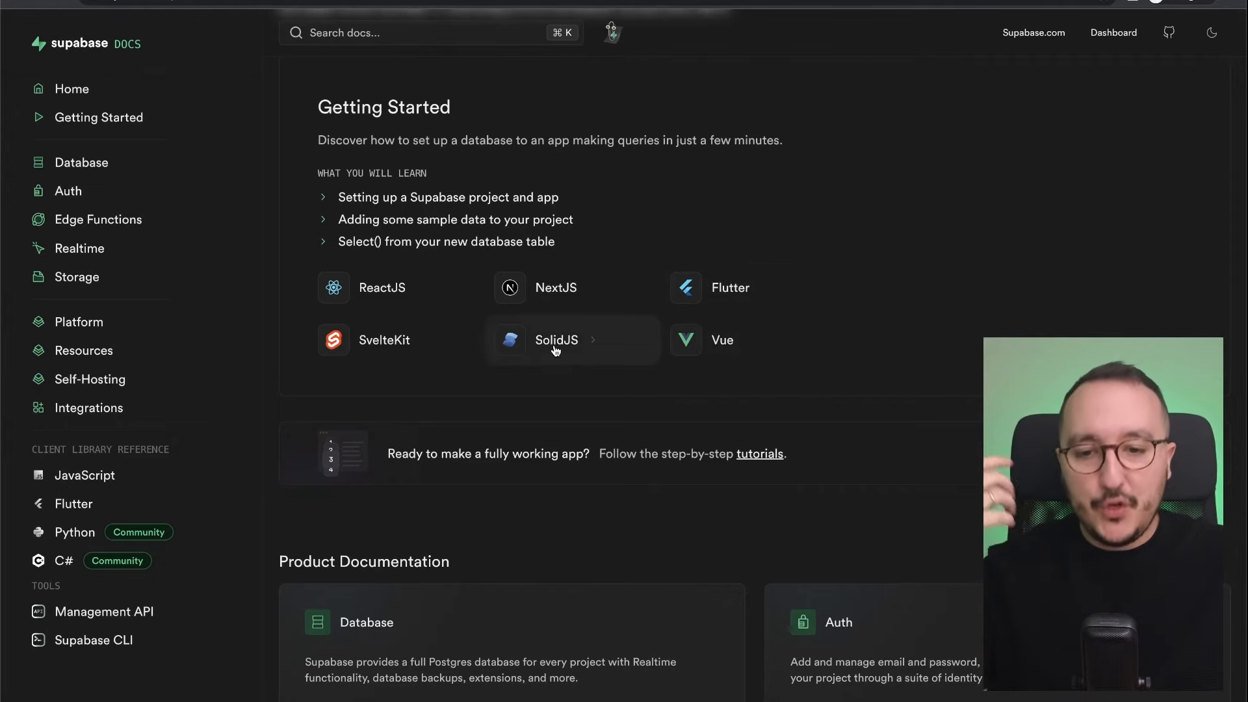
pyautogui.moveTo(532, 446)
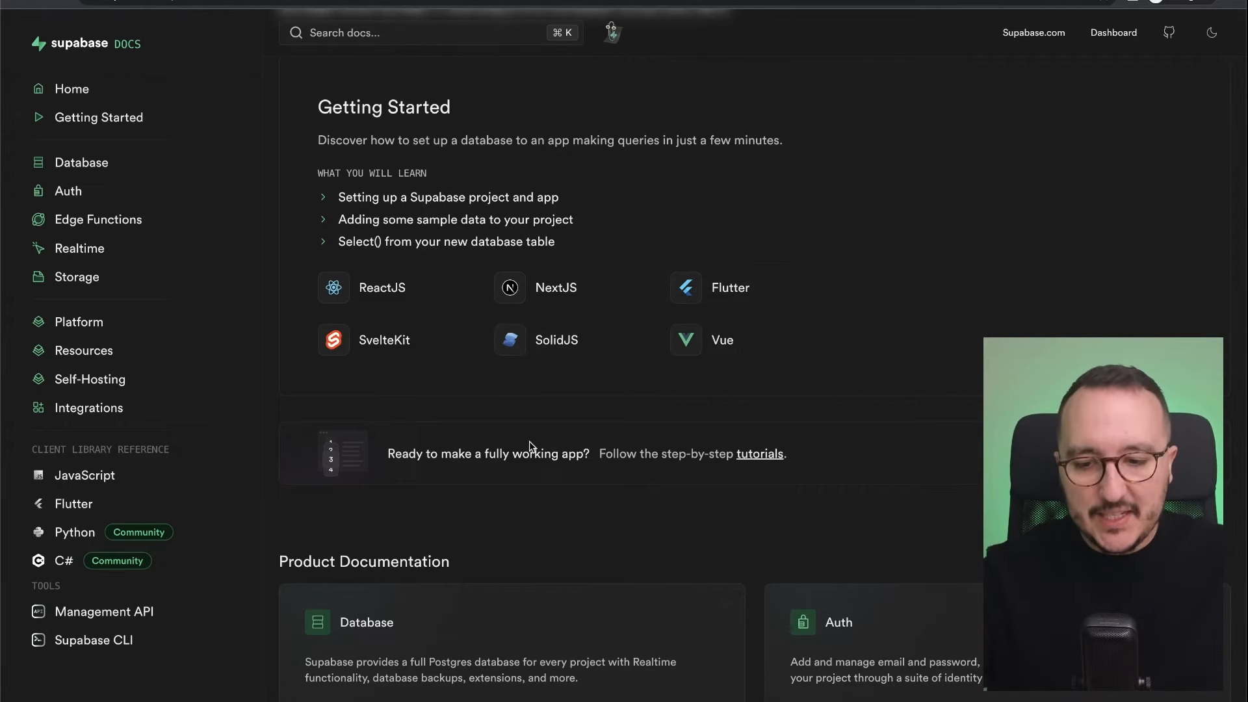
pyautogui.scroll(-3)
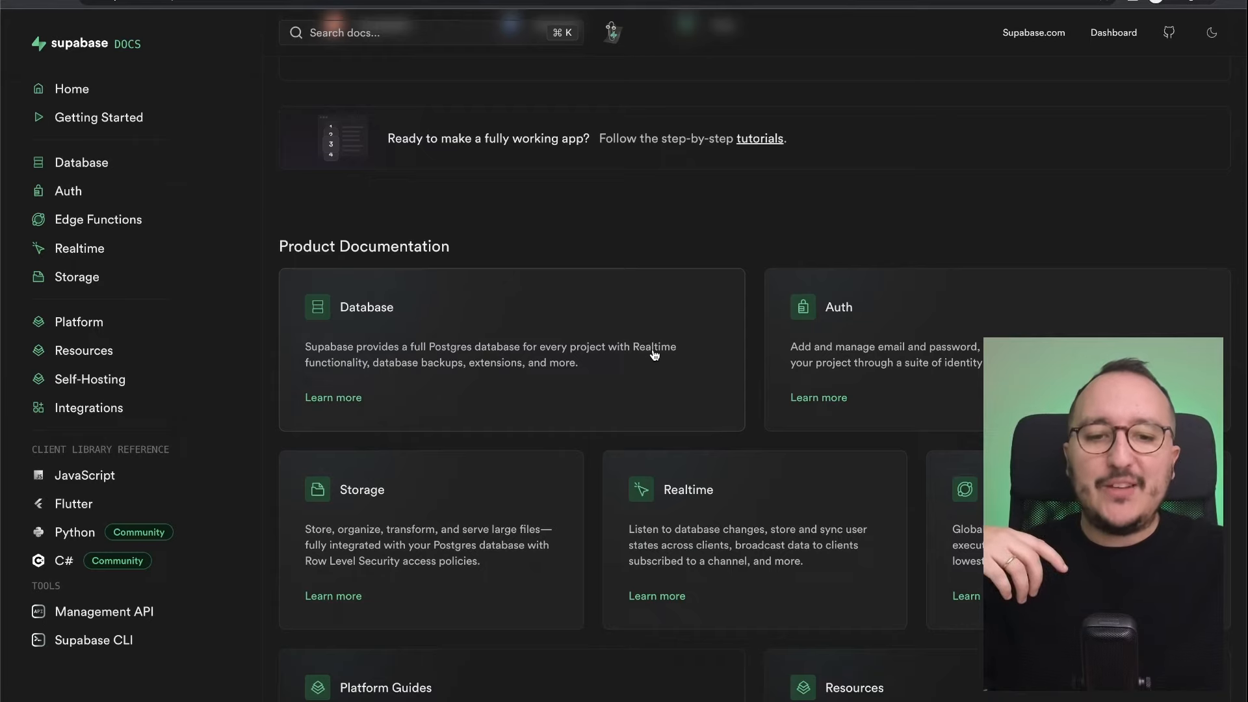
pyautogui.scroll(-3)
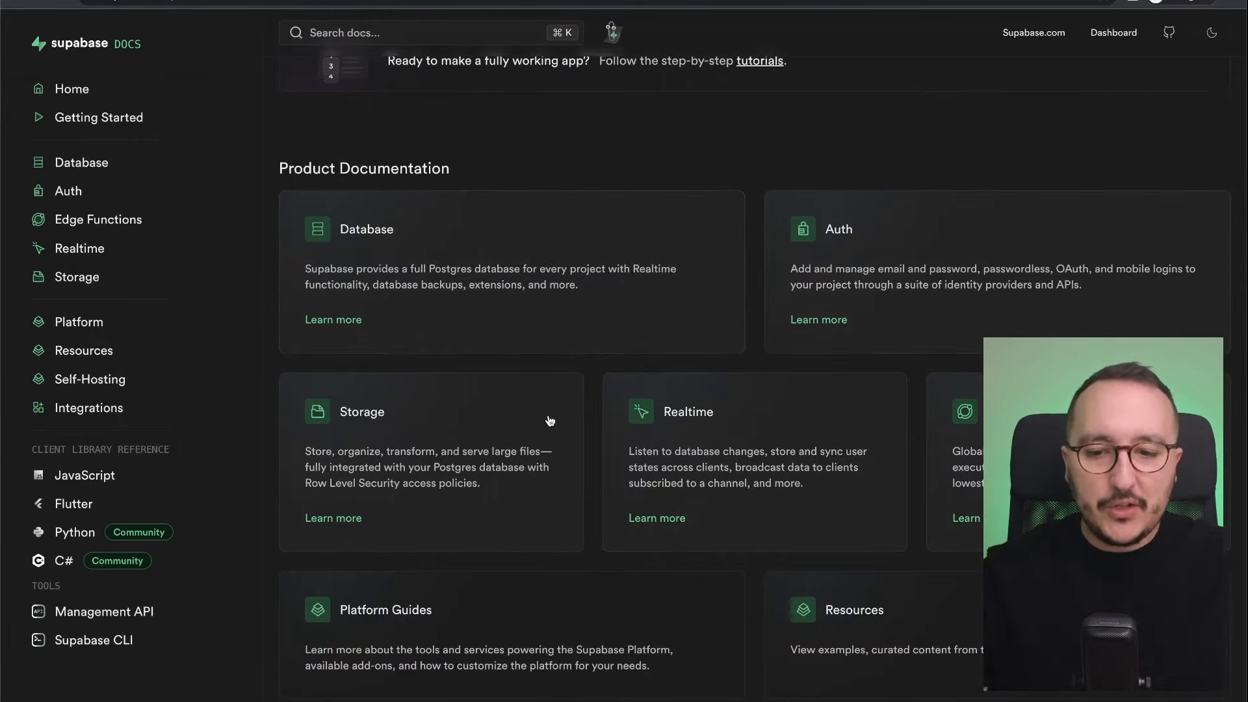
pyautogui.scroll(-3)
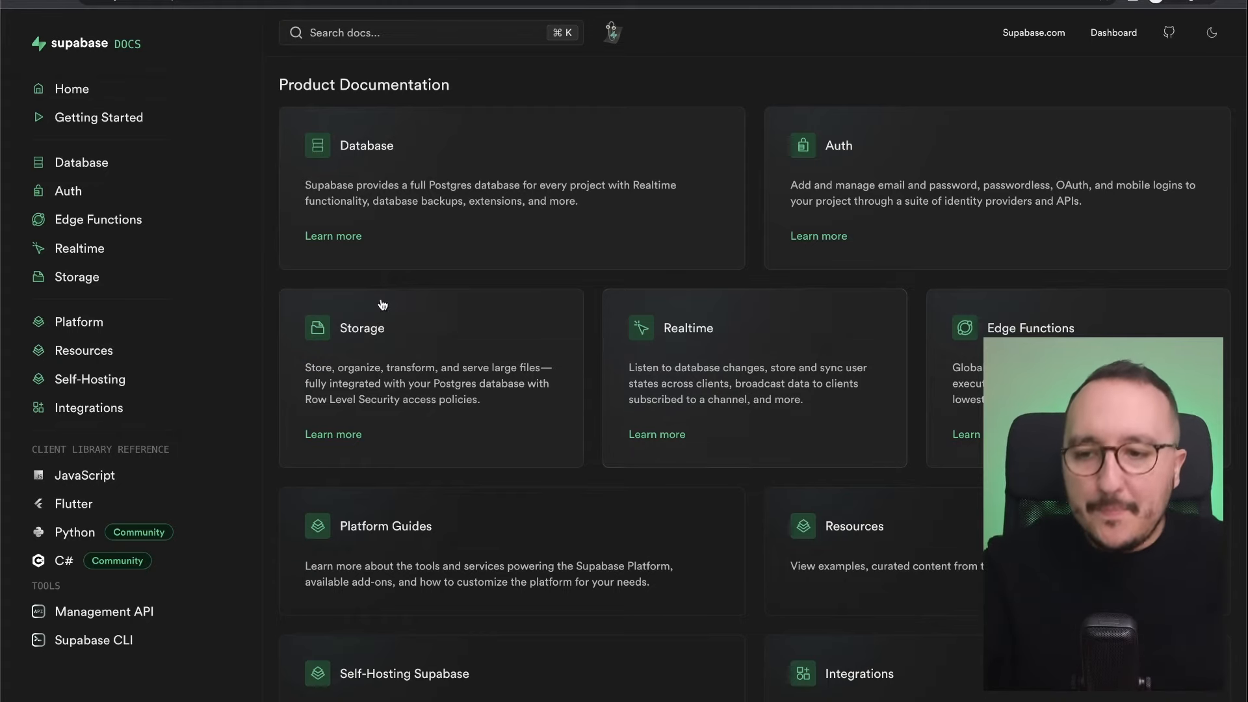
# Step: Browse the Database documentation, then return to the docs home
pyautogui.click(358, 145)
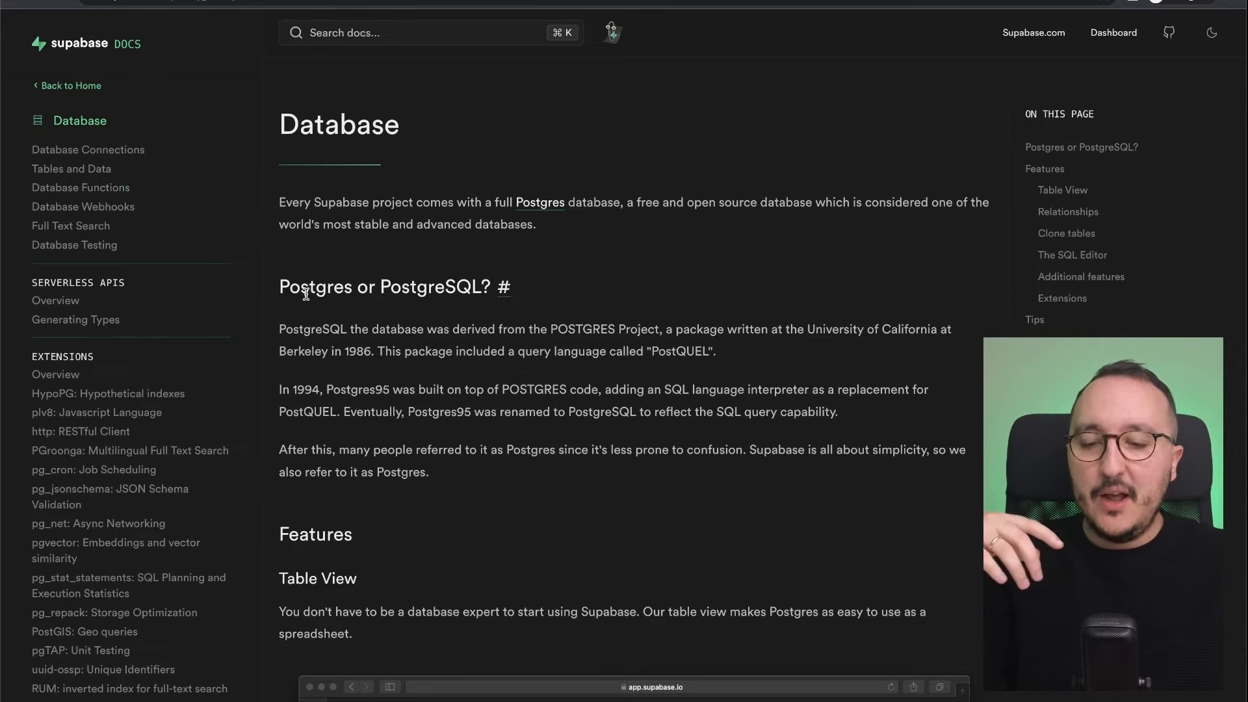
pyautogui.scroll(-3)
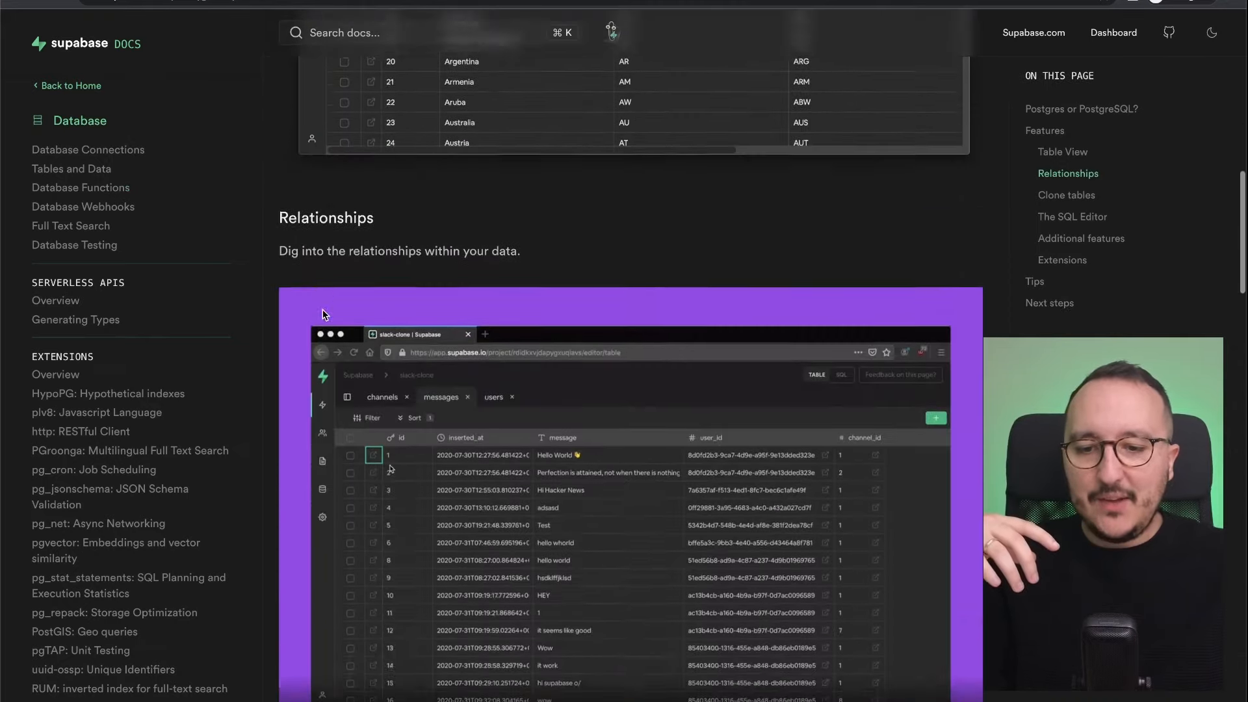
pyautogui.scroll(-3)
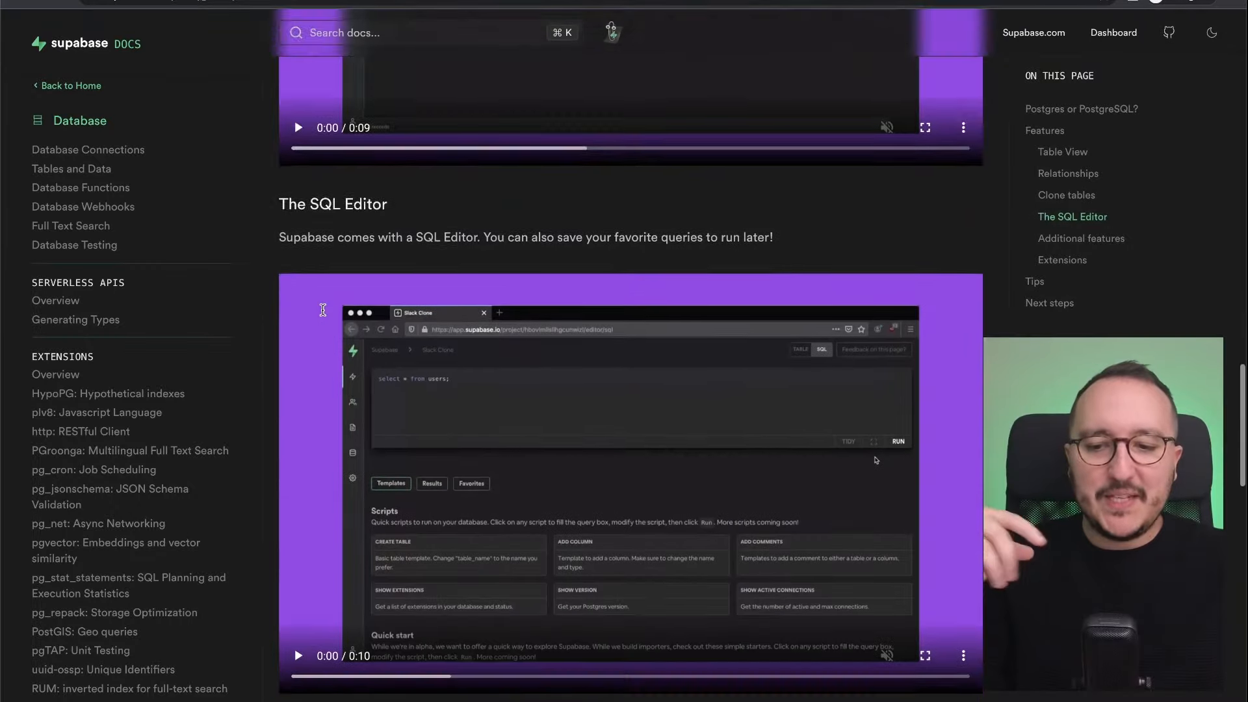
pyautogui.scroll(-3)
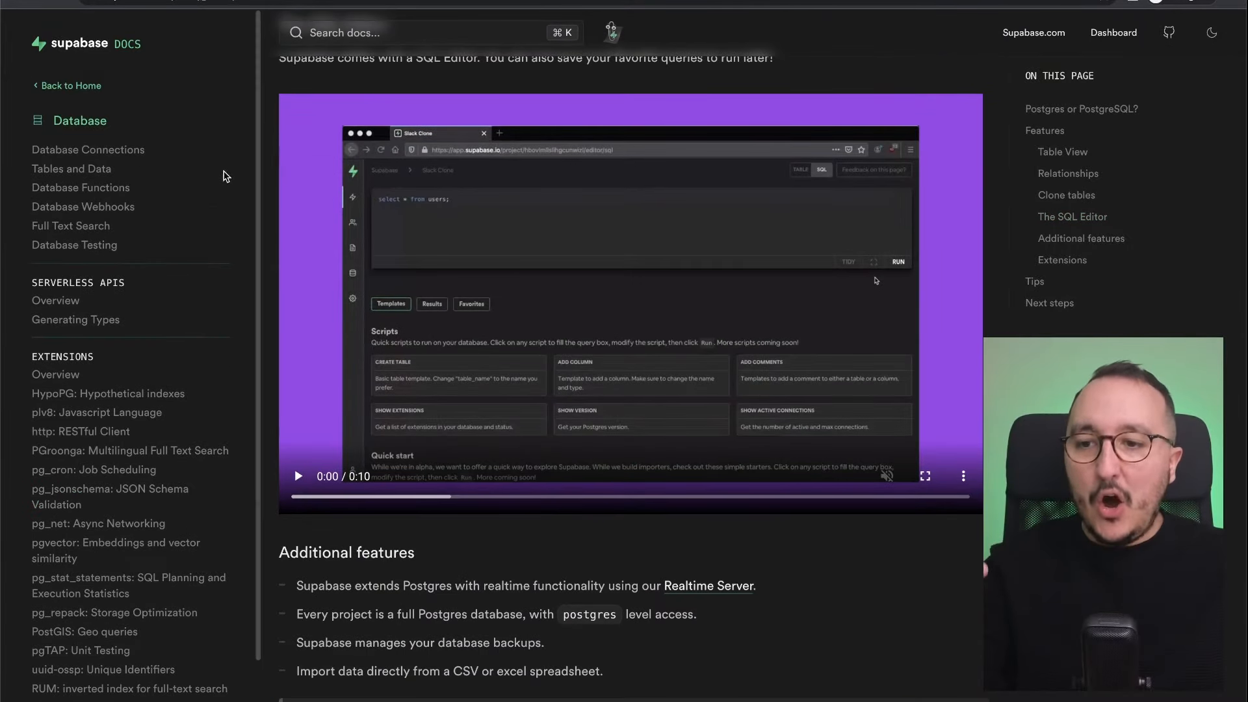
pyautogui.click(72, 86)
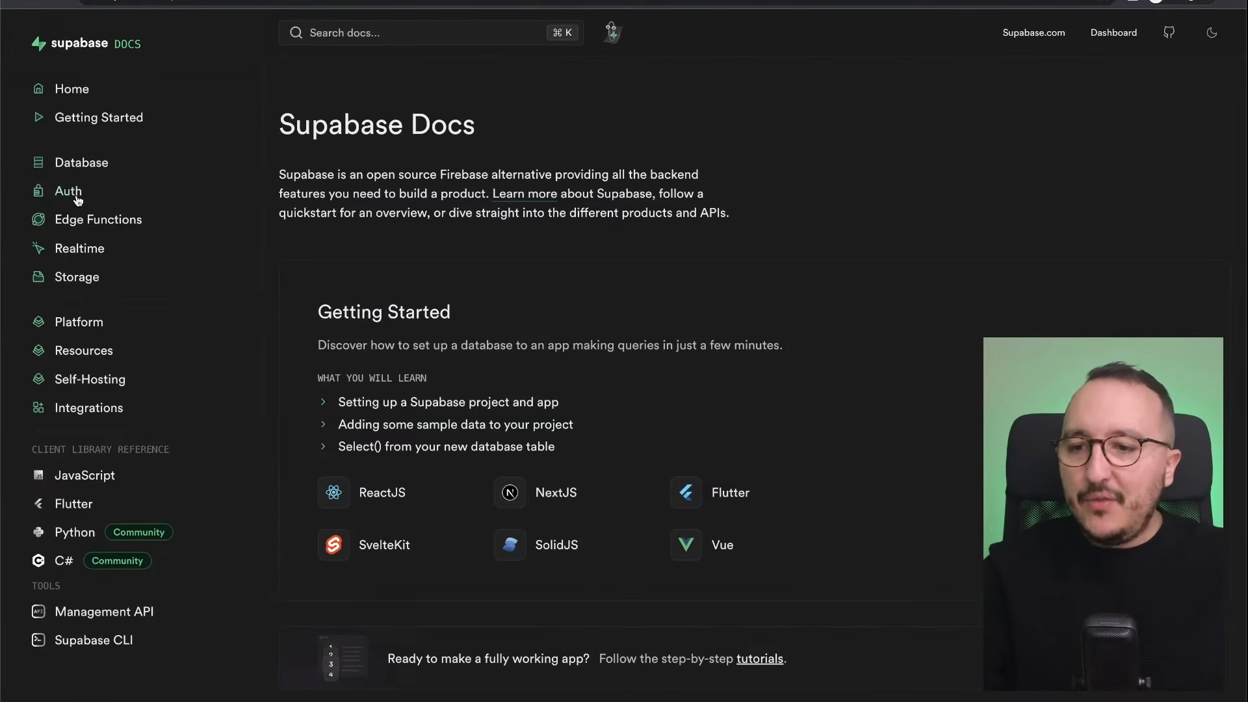
# Step: Read the Auth Magic Link Login guide, then head back to the project dashboard
pyautogui.click(67, 191)
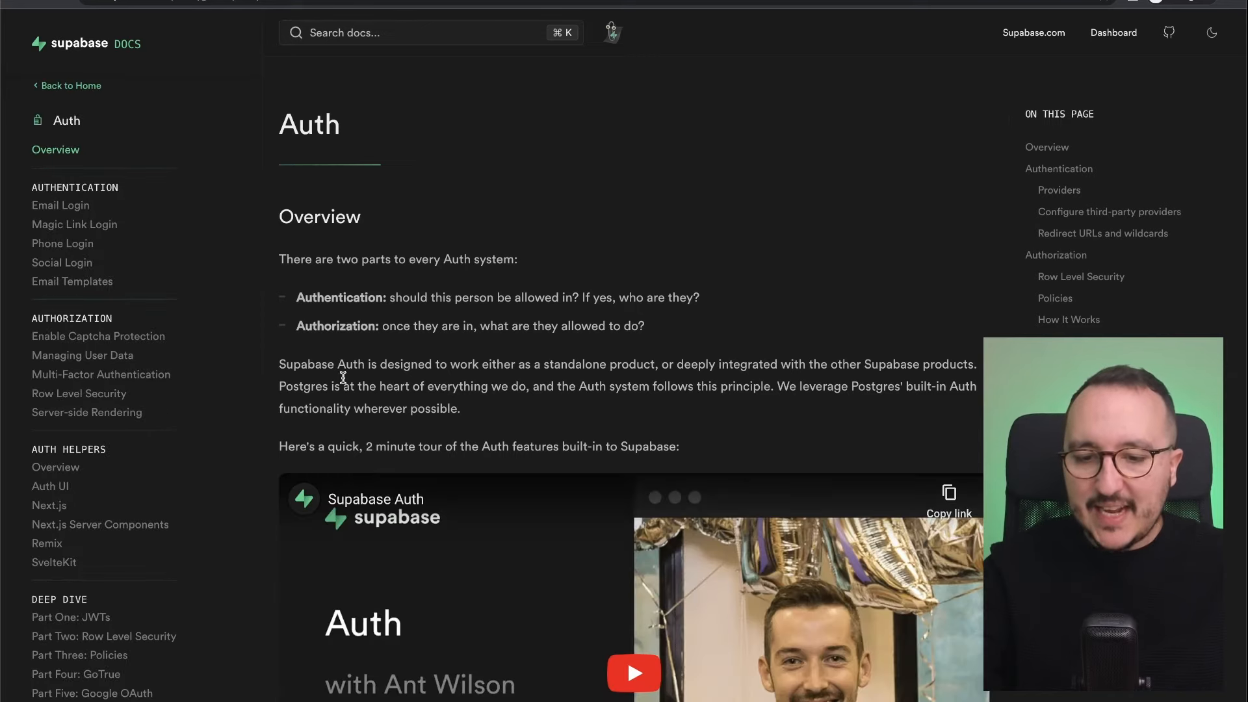
pyautogui.scroll(-3)
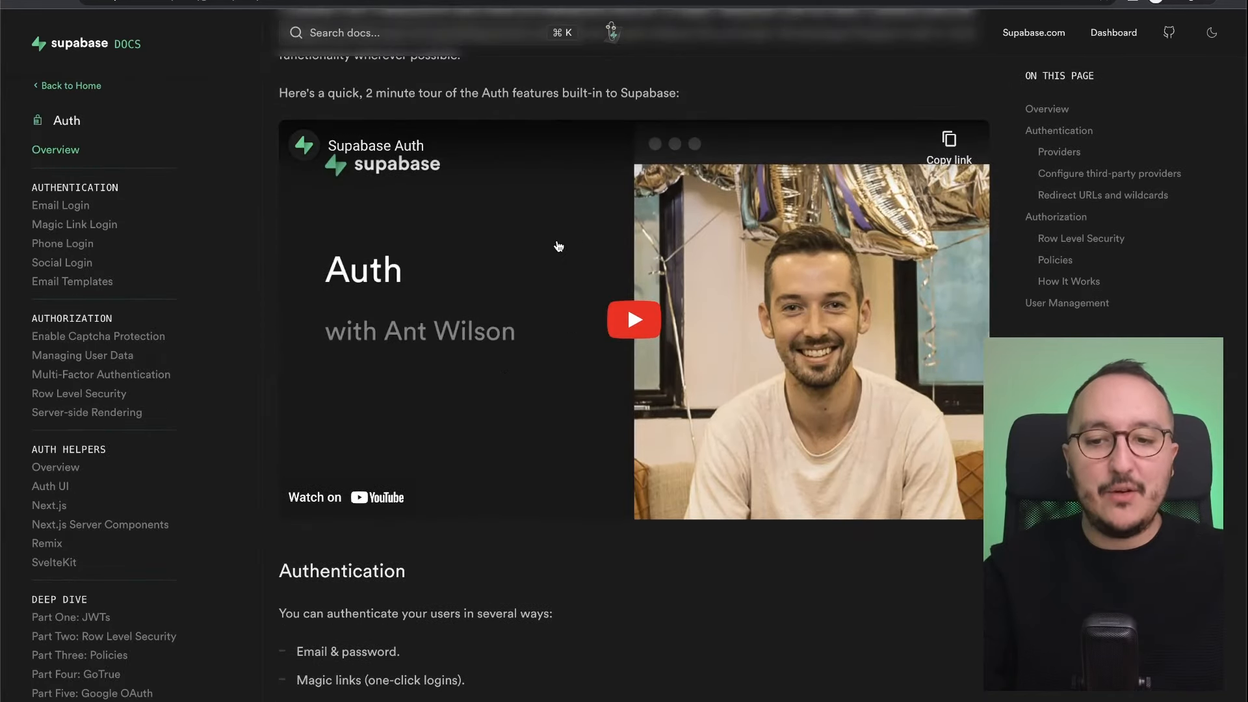
pyautogui.moveTo(404, 355)
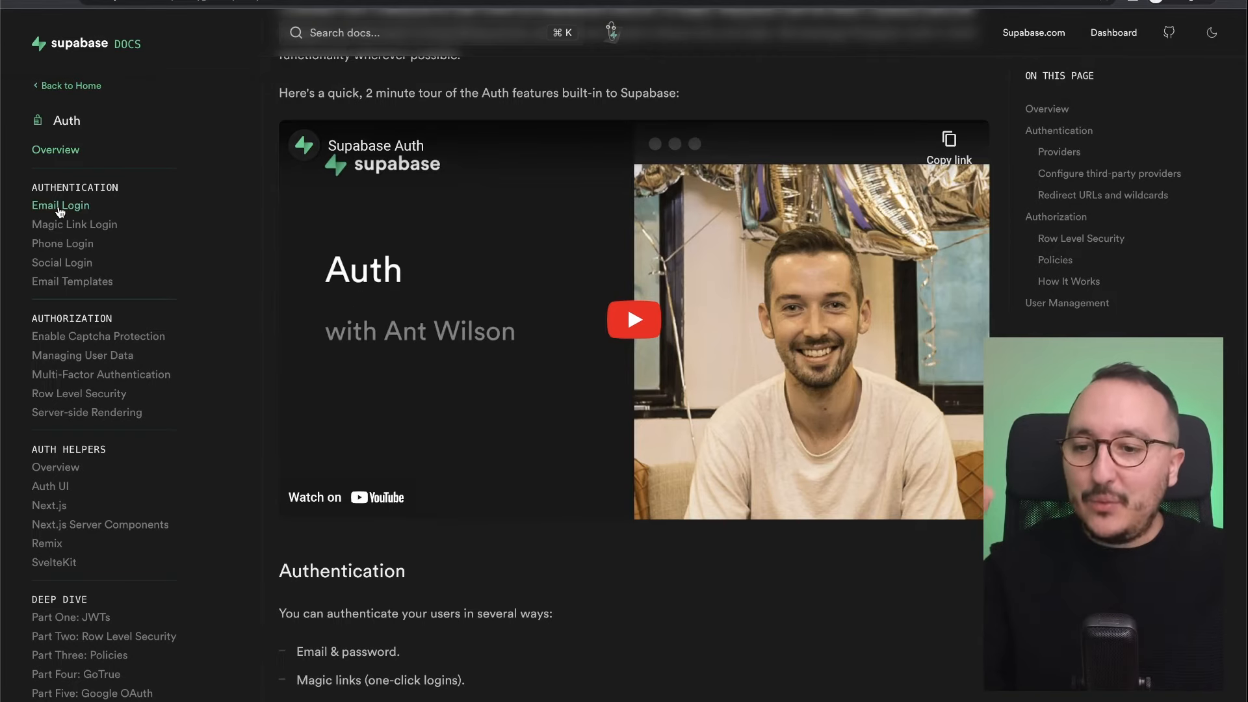
pyautogui.click(74, 223)
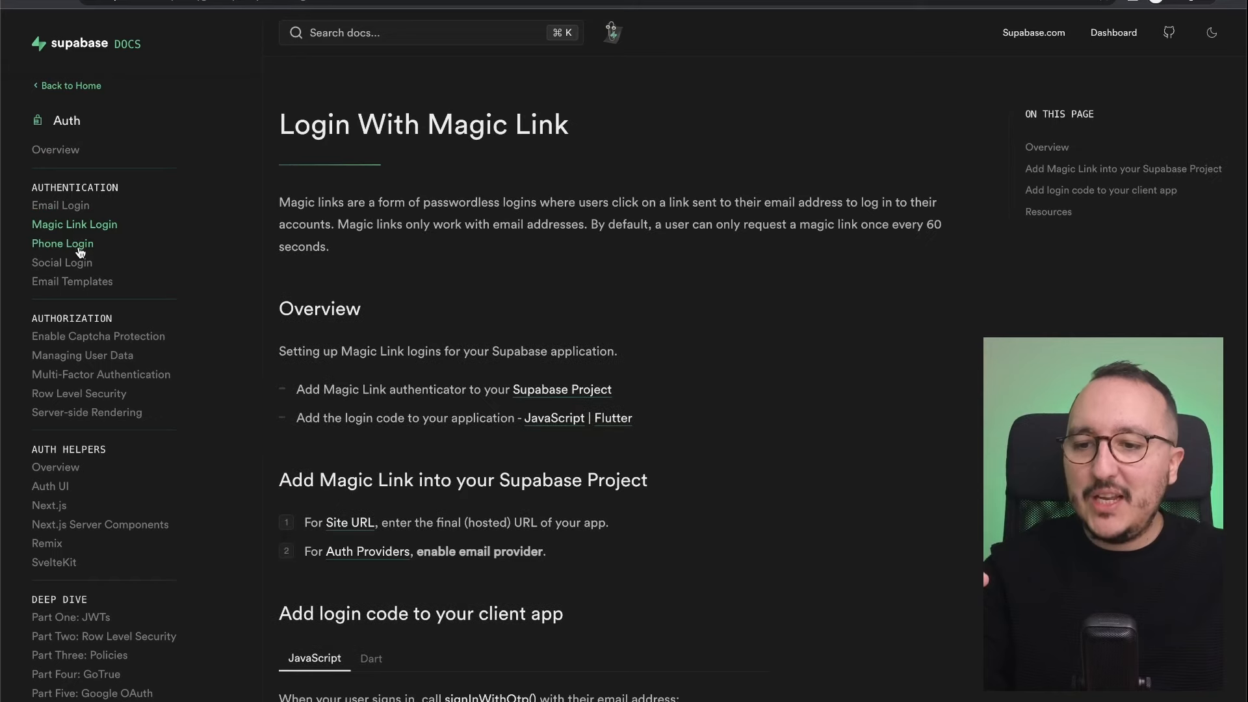
pyautogui.moveTo(124, 444)
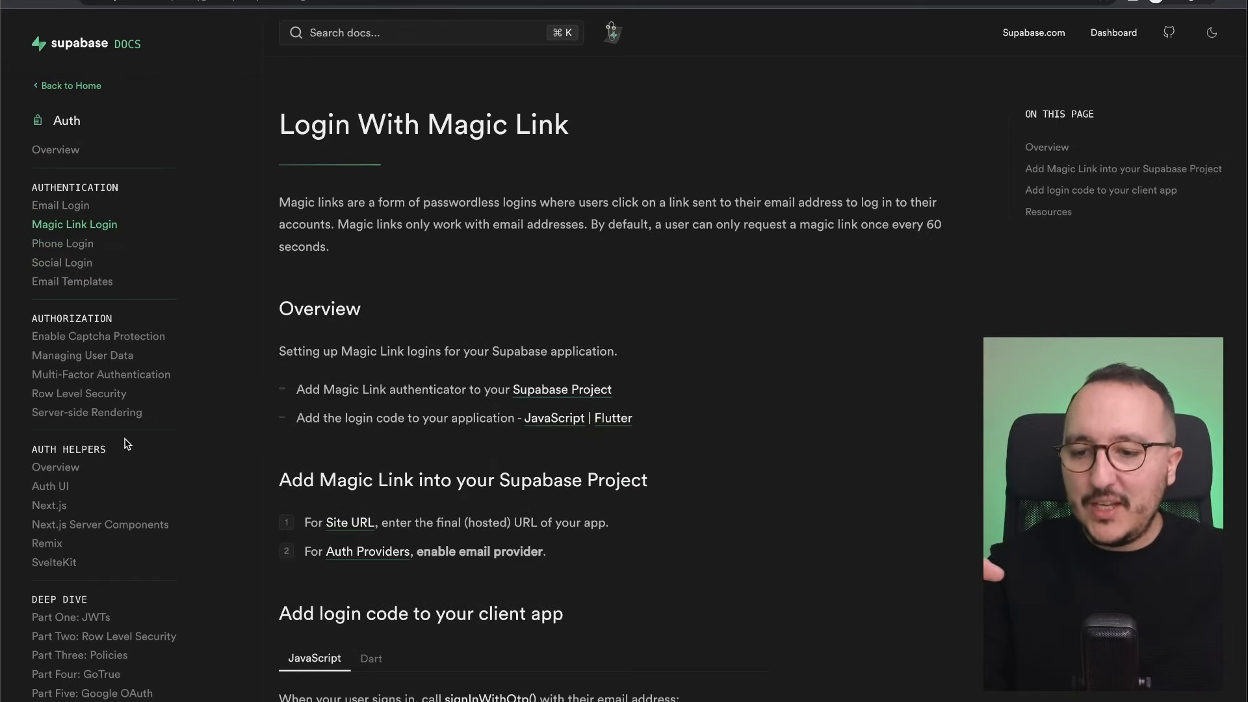
pyautogui.click(72, 86)
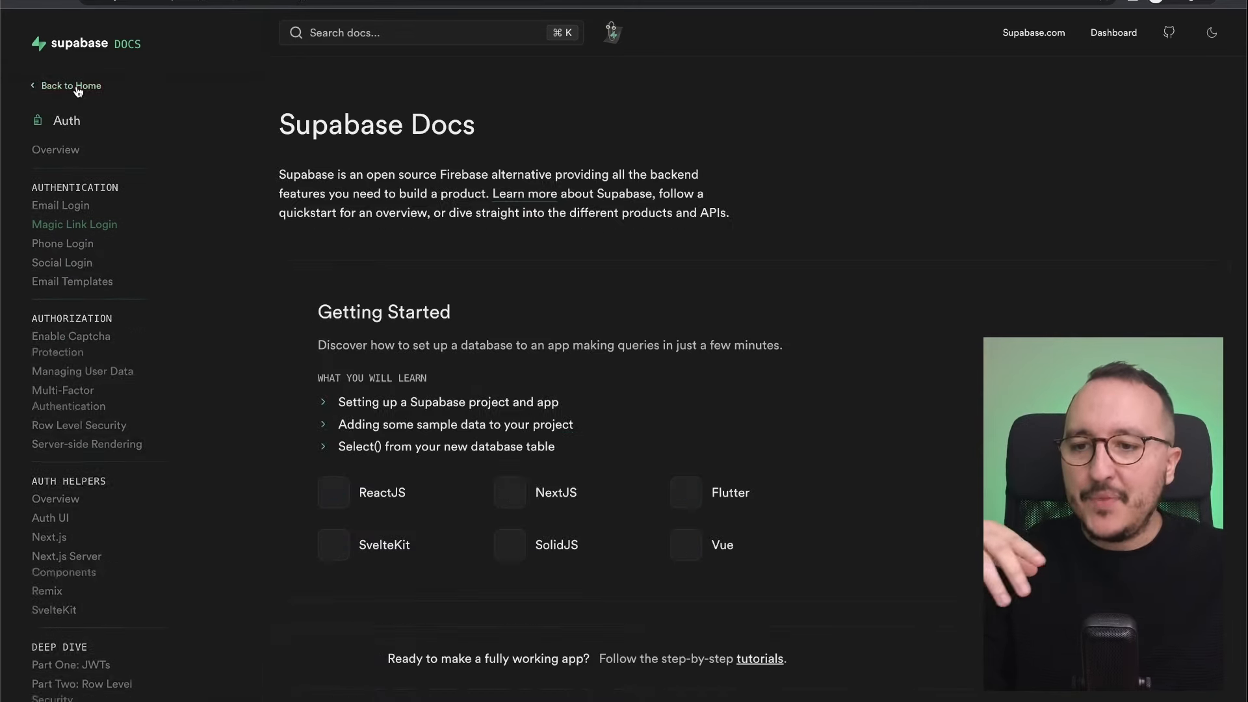
pyautogui.click(72, 86)
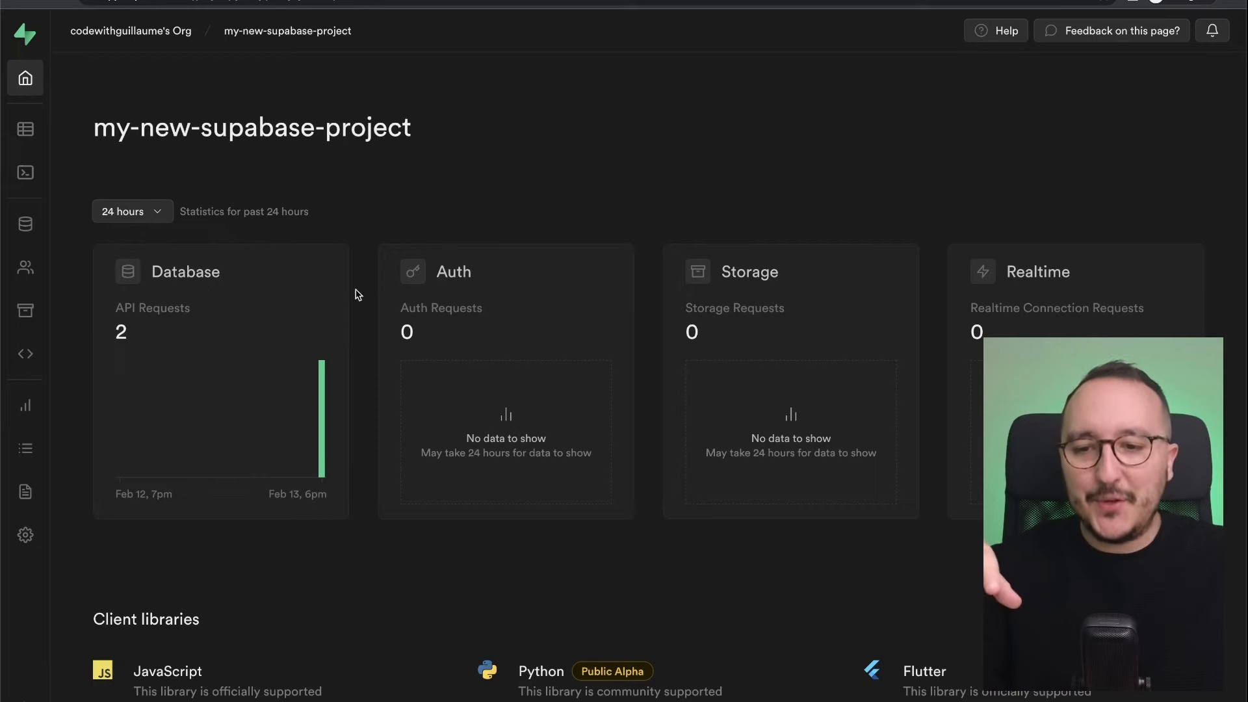
pyautogui.moveTo(699, 279)
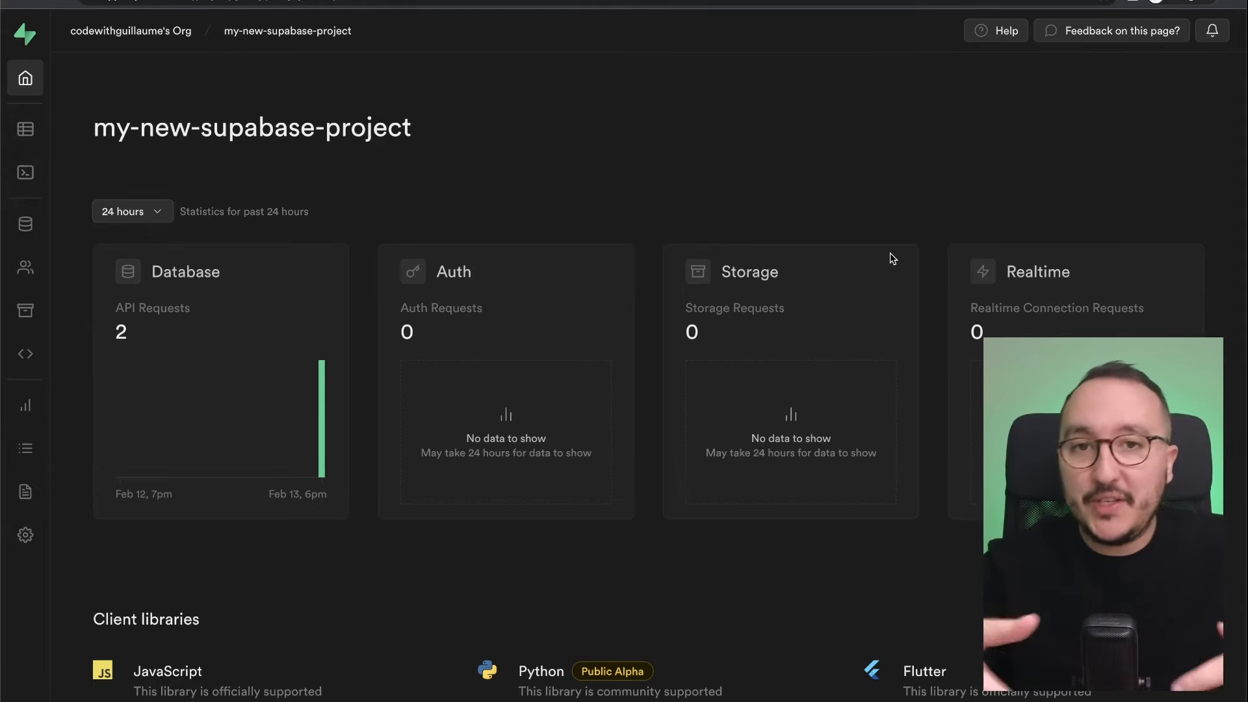
# Step: Scroll the project overview down to the client libraries
pyautogui.scroll(-3)
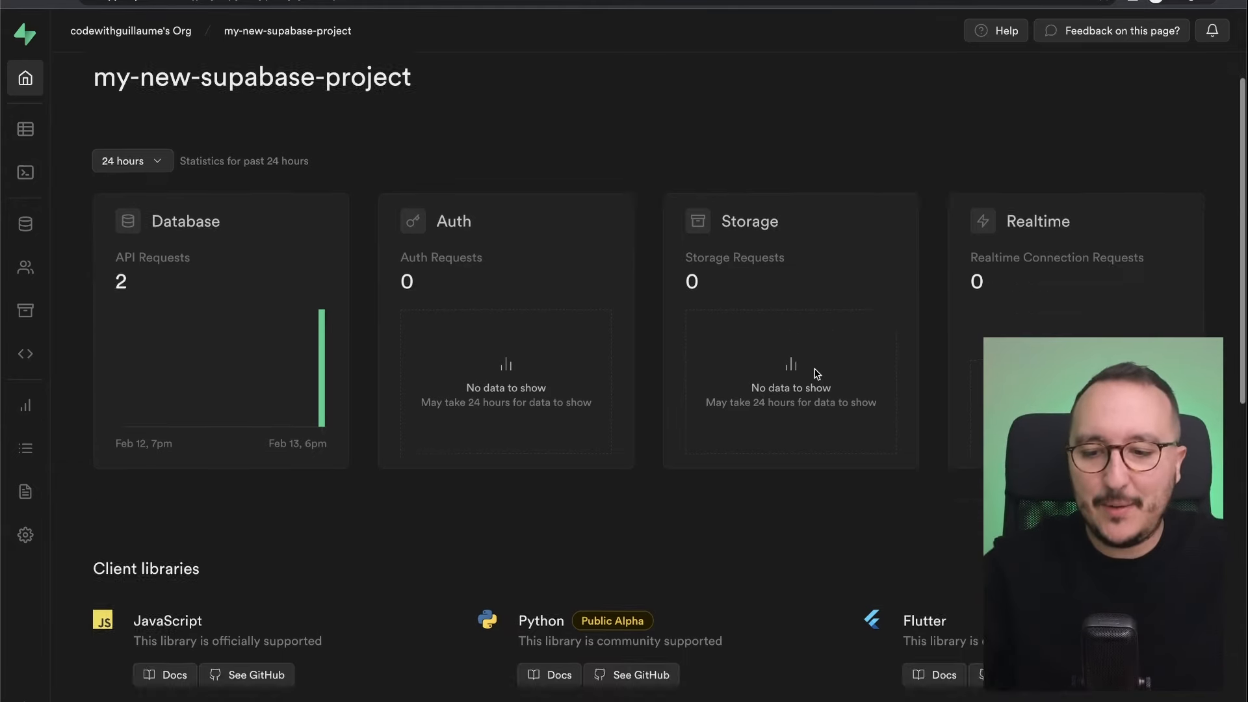
pyautogui.scroll(-3)
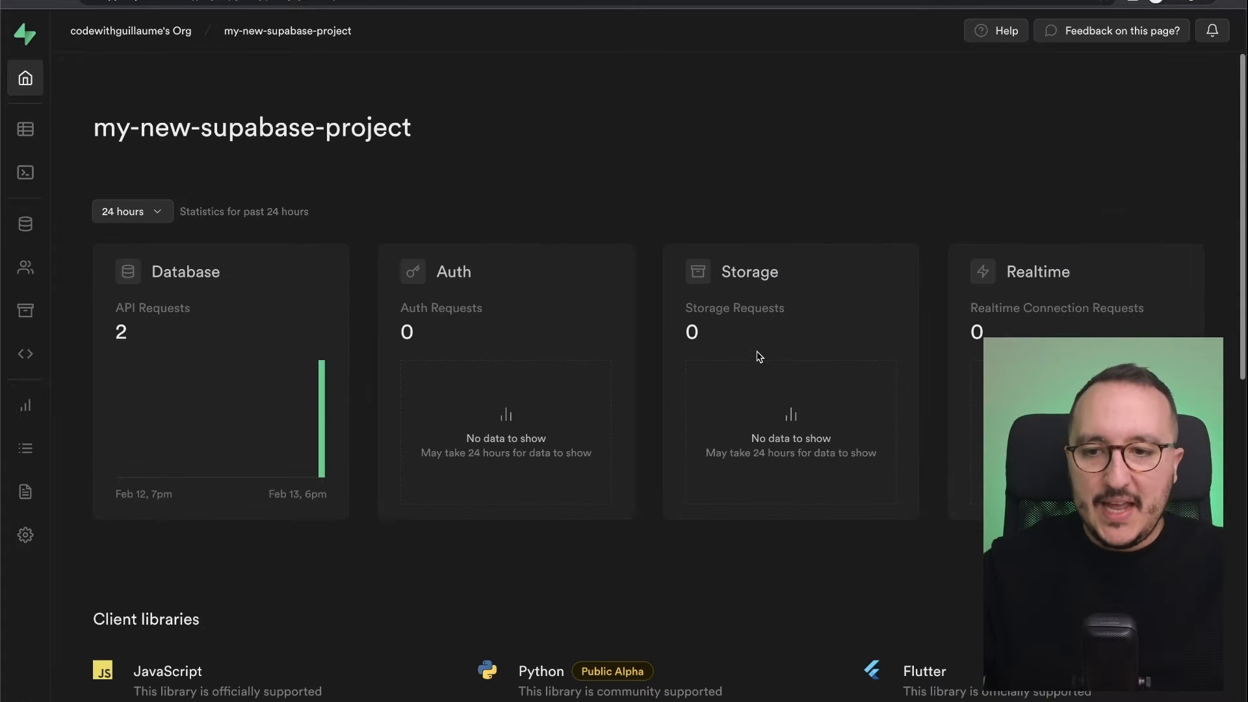
pyautogui.moveTo(375, 134)
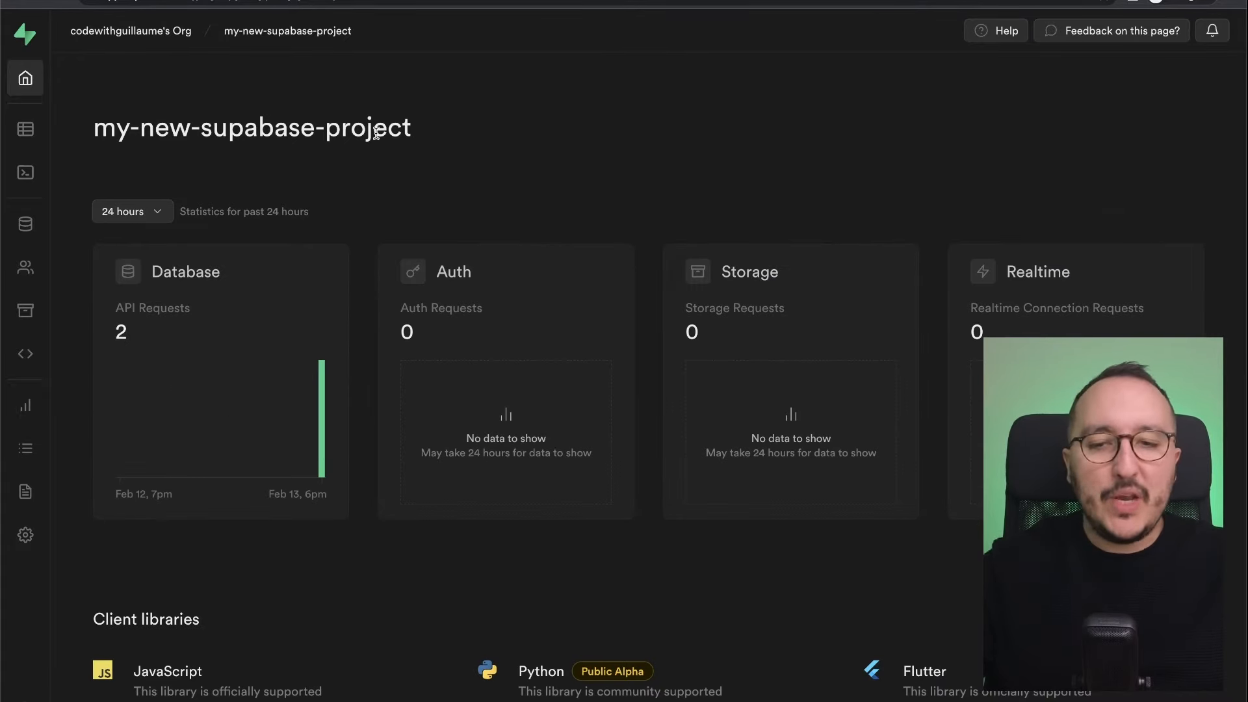
# Step: View the empty Table editor, then switch to the SQL Editor's quick scripts
pyautogui.click(25, 128)
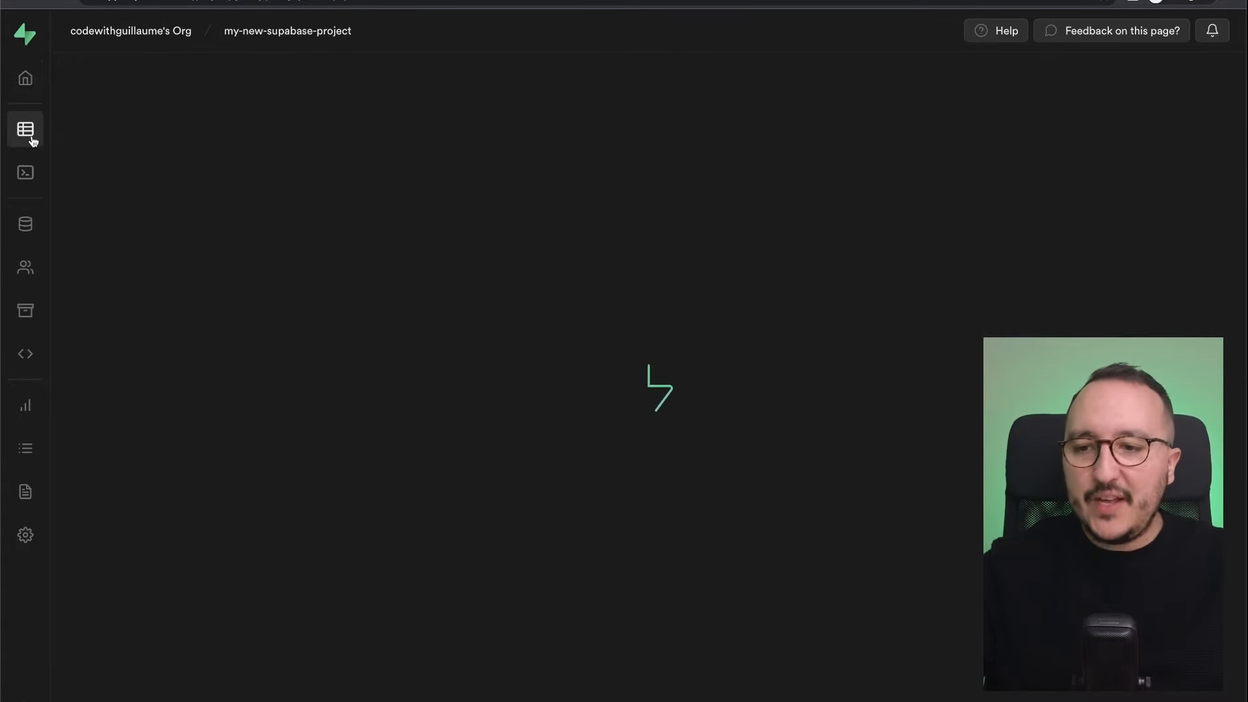
pyautogui.click(25, 129)
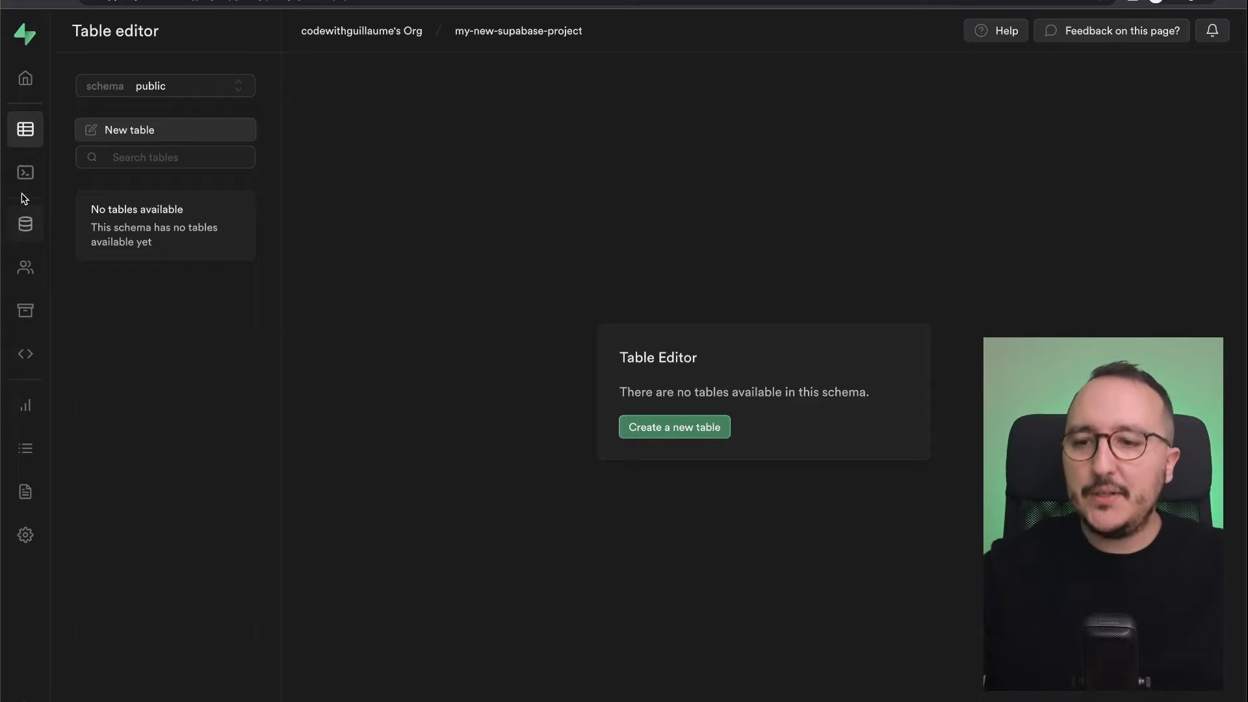
pyautogui.click(25, 173)
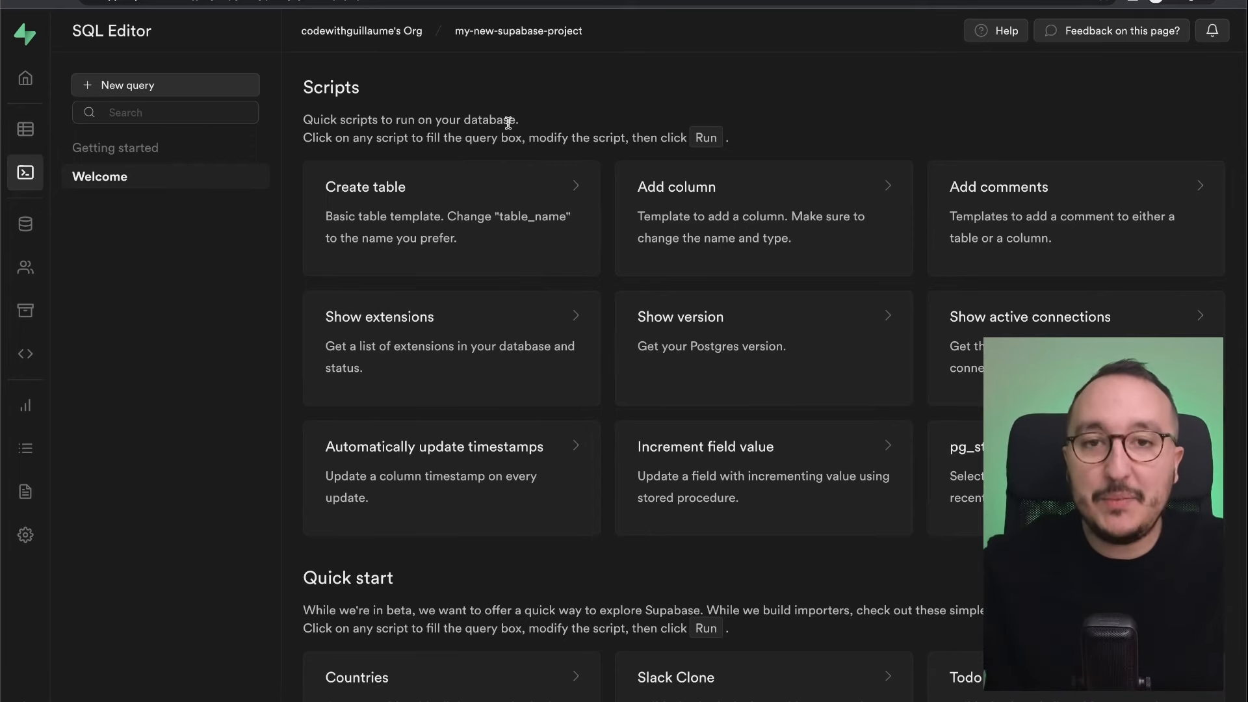
pyautogui.scroll(-3)
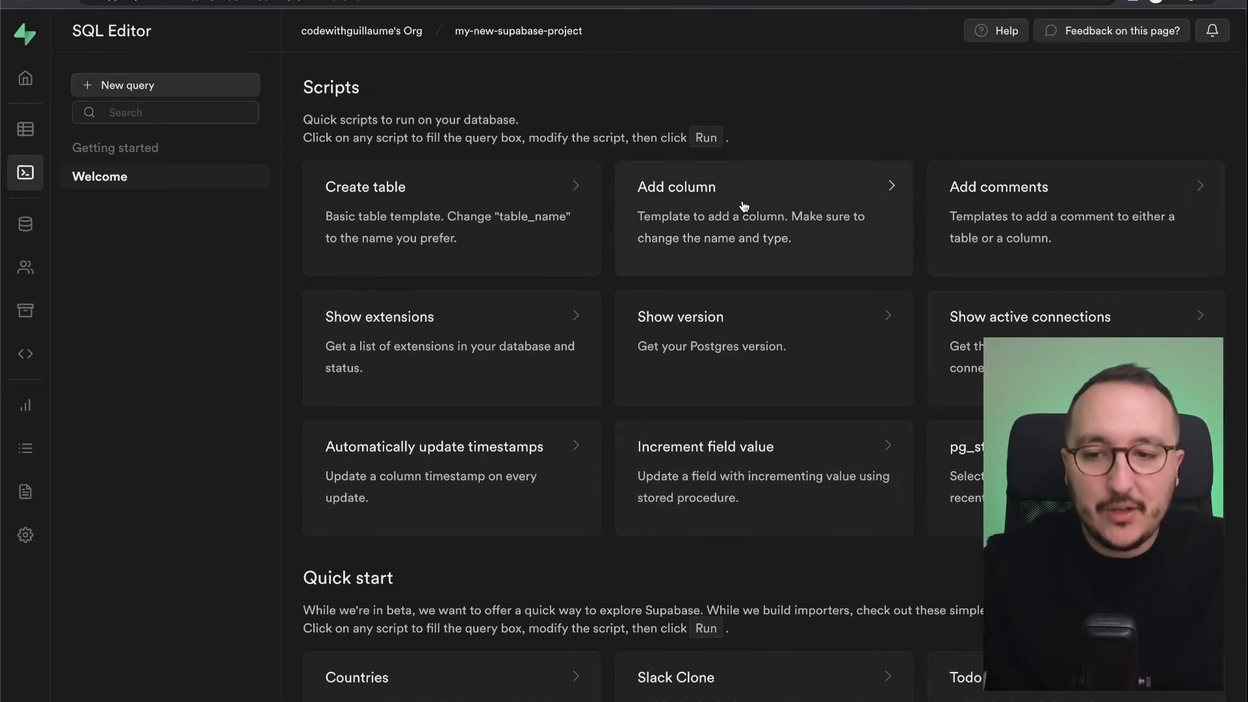
pyautogui.scroll(-3)
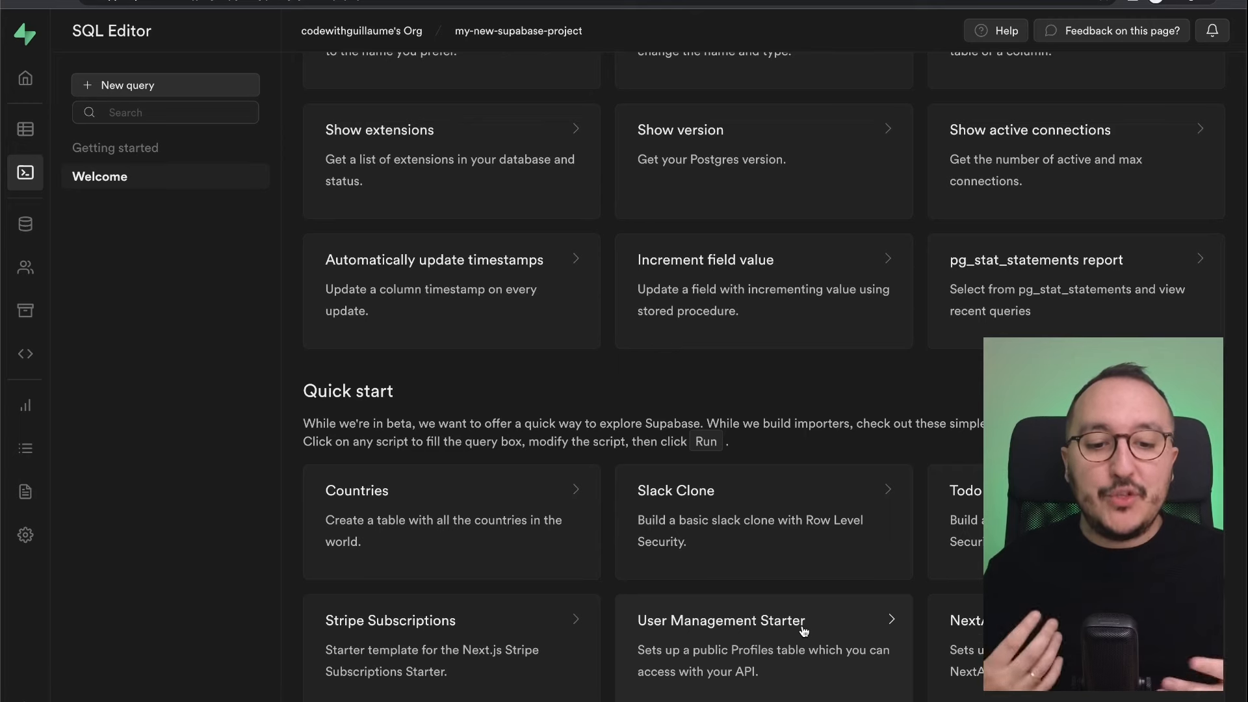
# Step: Load the User Management Starter script, select its profile policy lines, then view Database tables
pyautogui.click(721, 620)
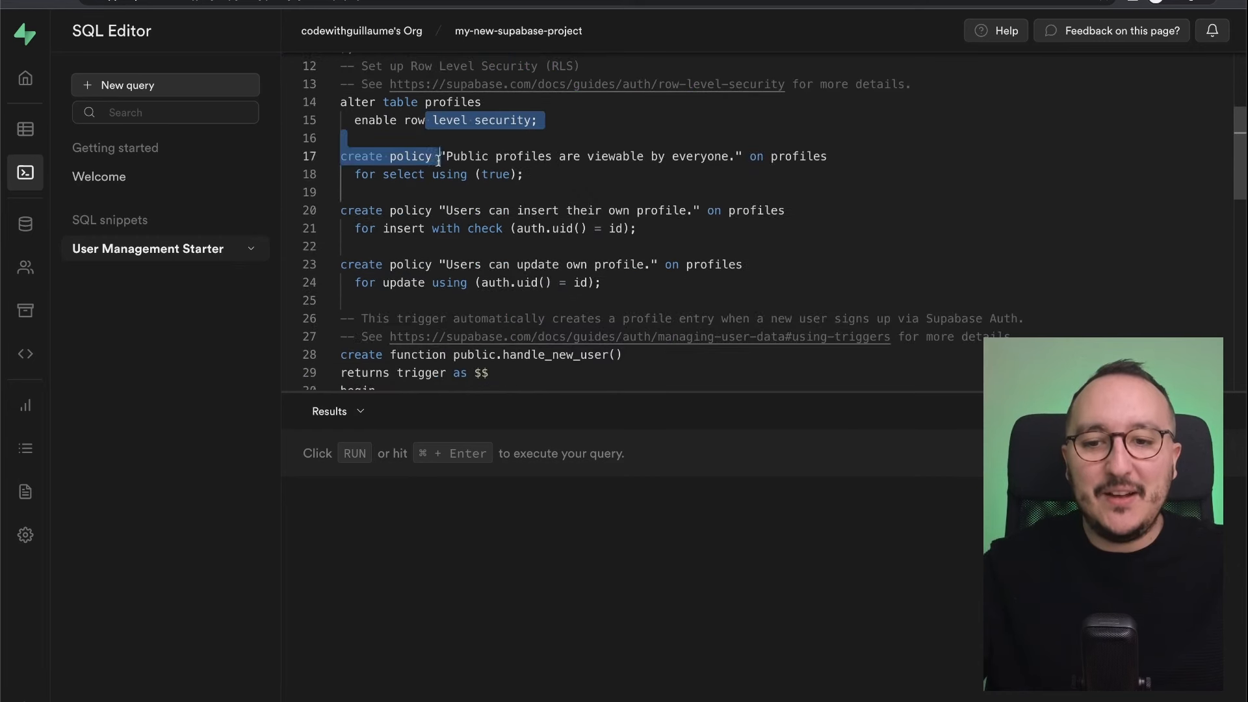
pyautogui.moveTo(436, 156); pyautogui.dragTo(468, 283)
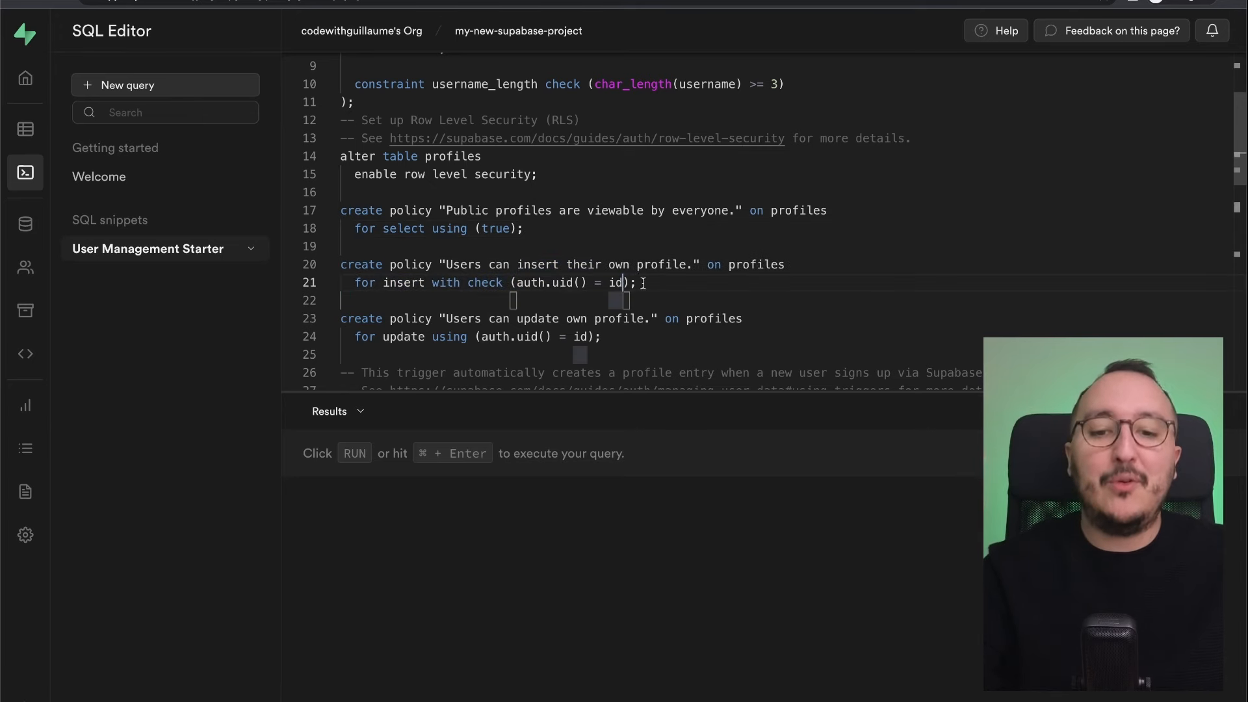
pyautogui.moveTo(340, 265); pyautogui.dragTo(637, 283)
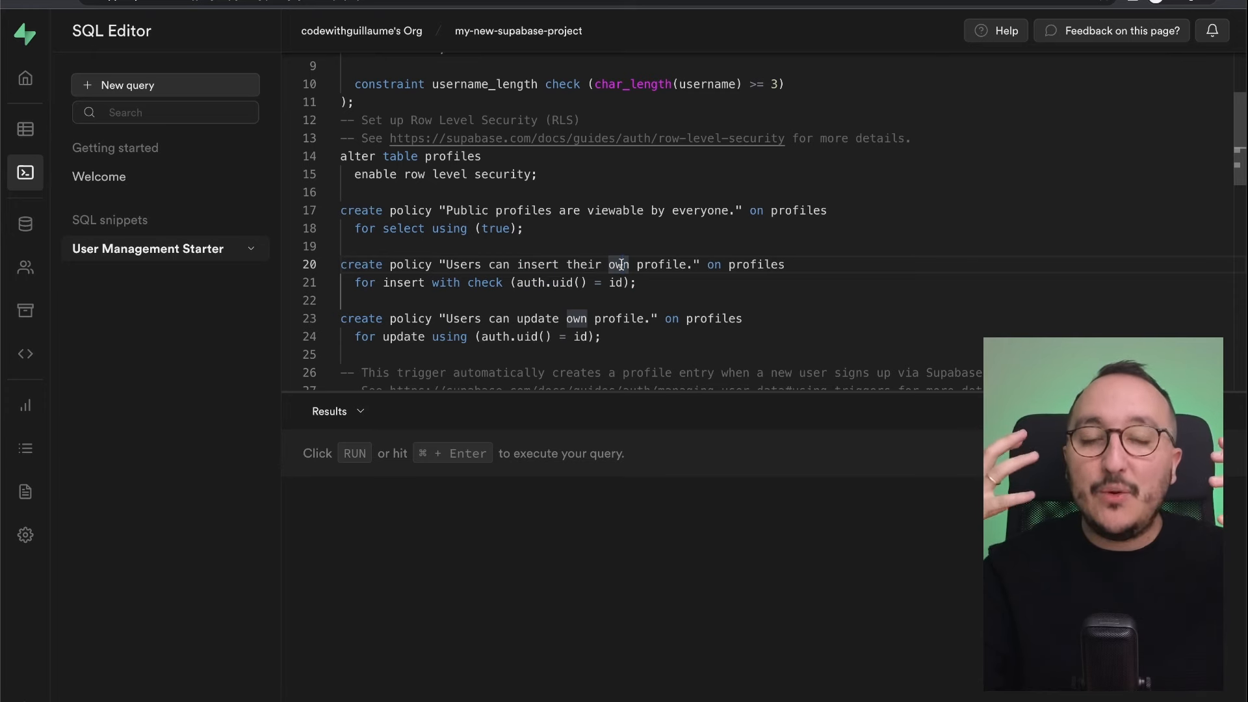
pyautogui.click(25, 223)
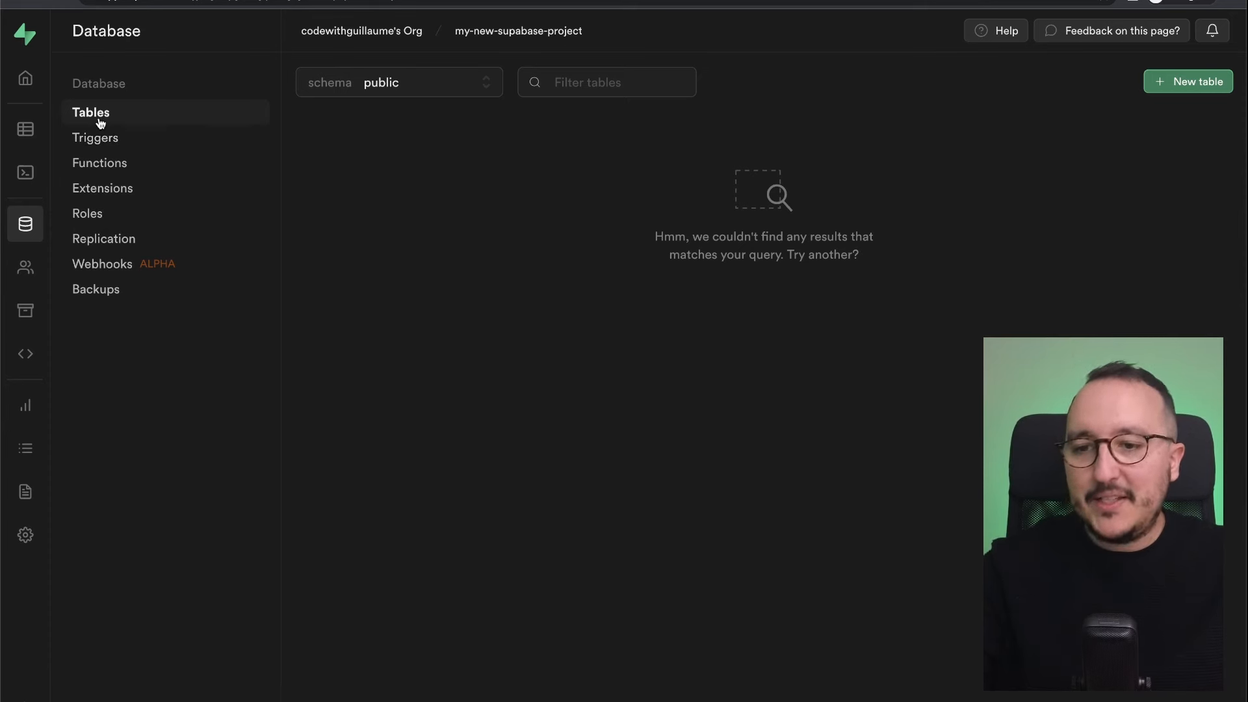
pyautogui.moveTo(116, 153)
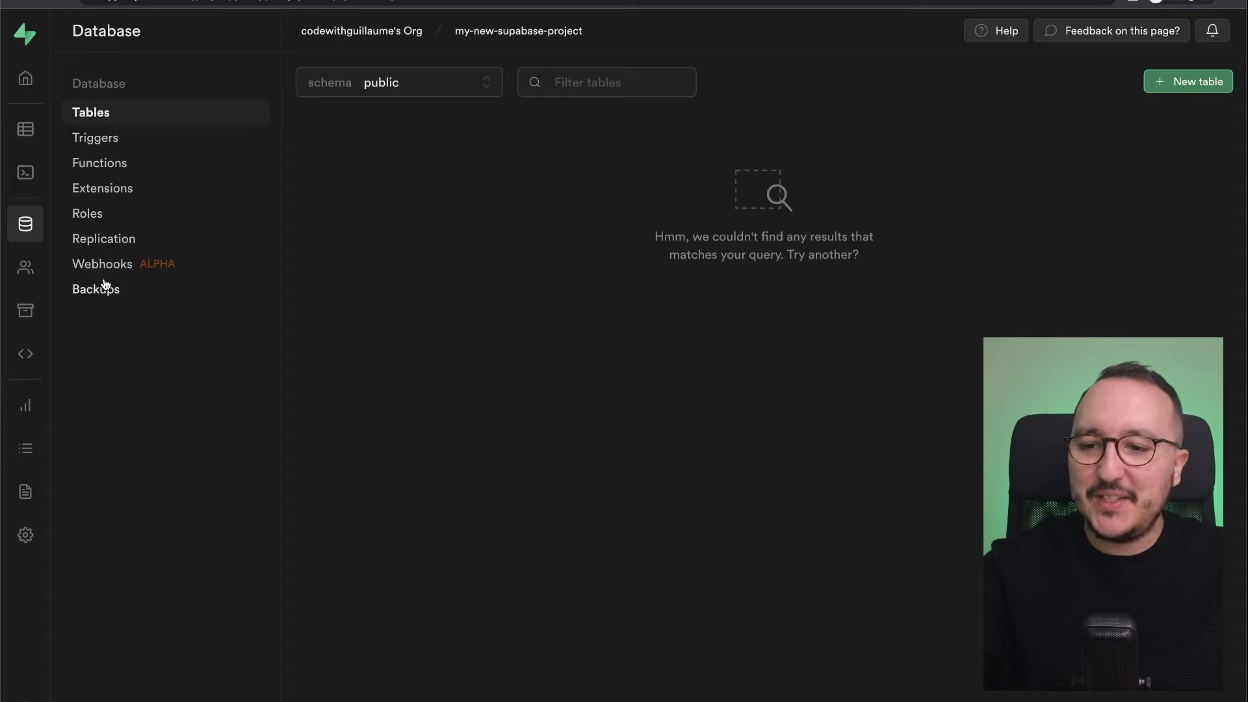
# Step: Review the empty Users and Policies pages, the Providers list with only Email enabled, and Email Templates
pyautogui.click(25, 266)
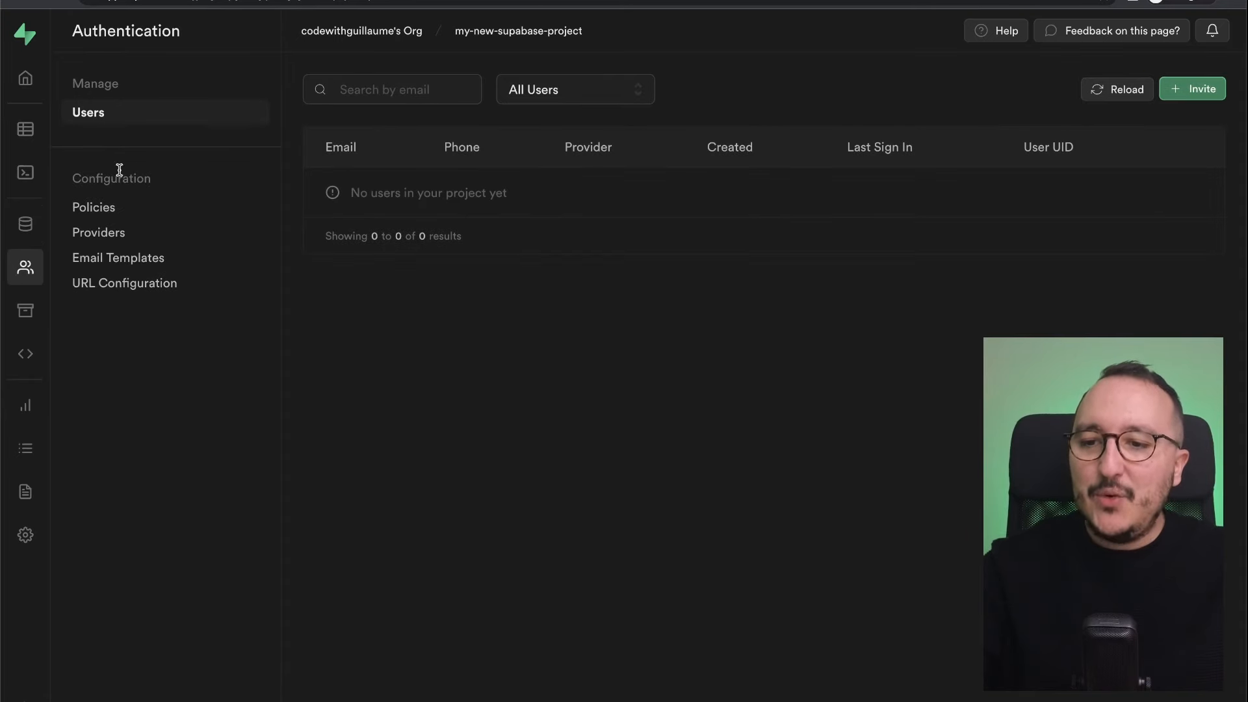
pyautogui.click(93, 207)
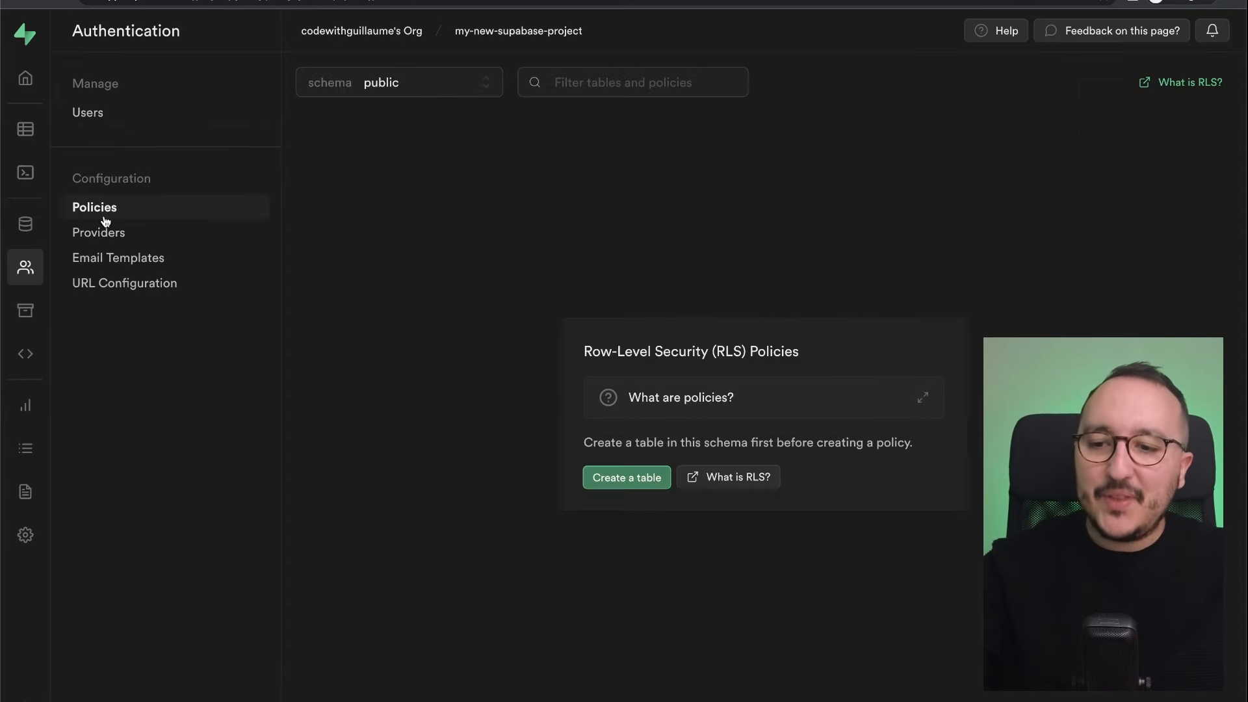
pyautogui.click(99, 233)
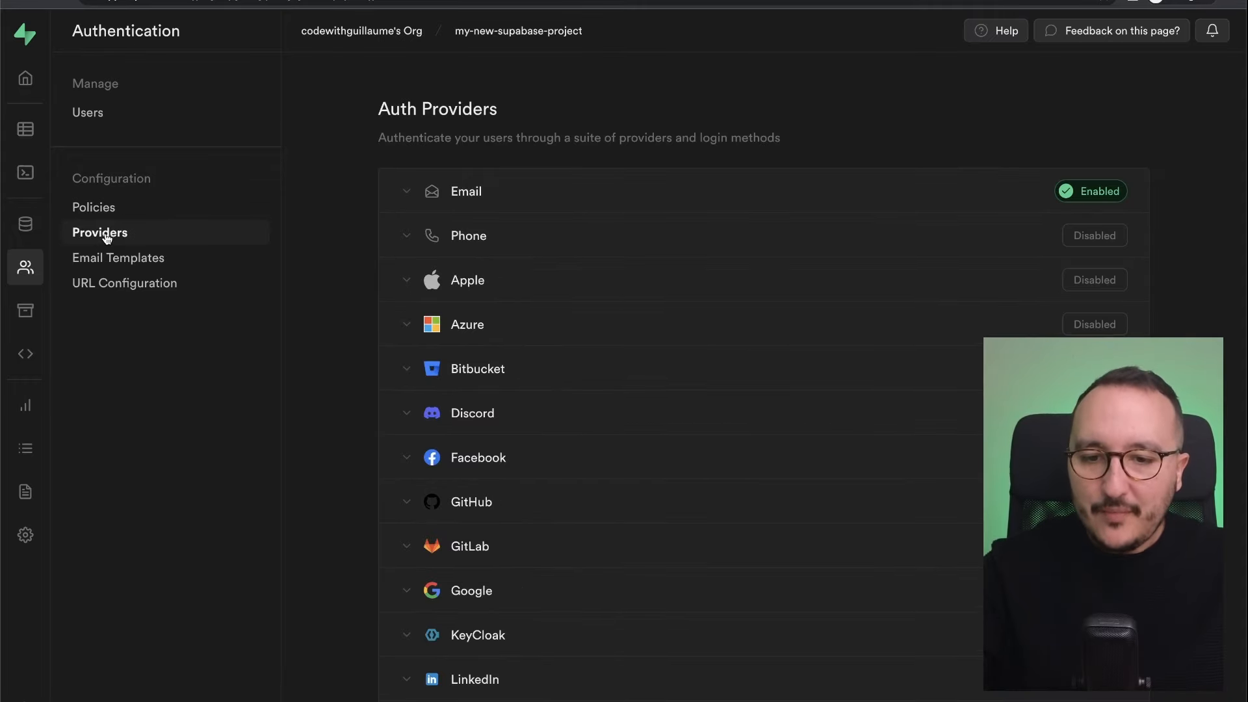
pyautogui.scroll(-3)
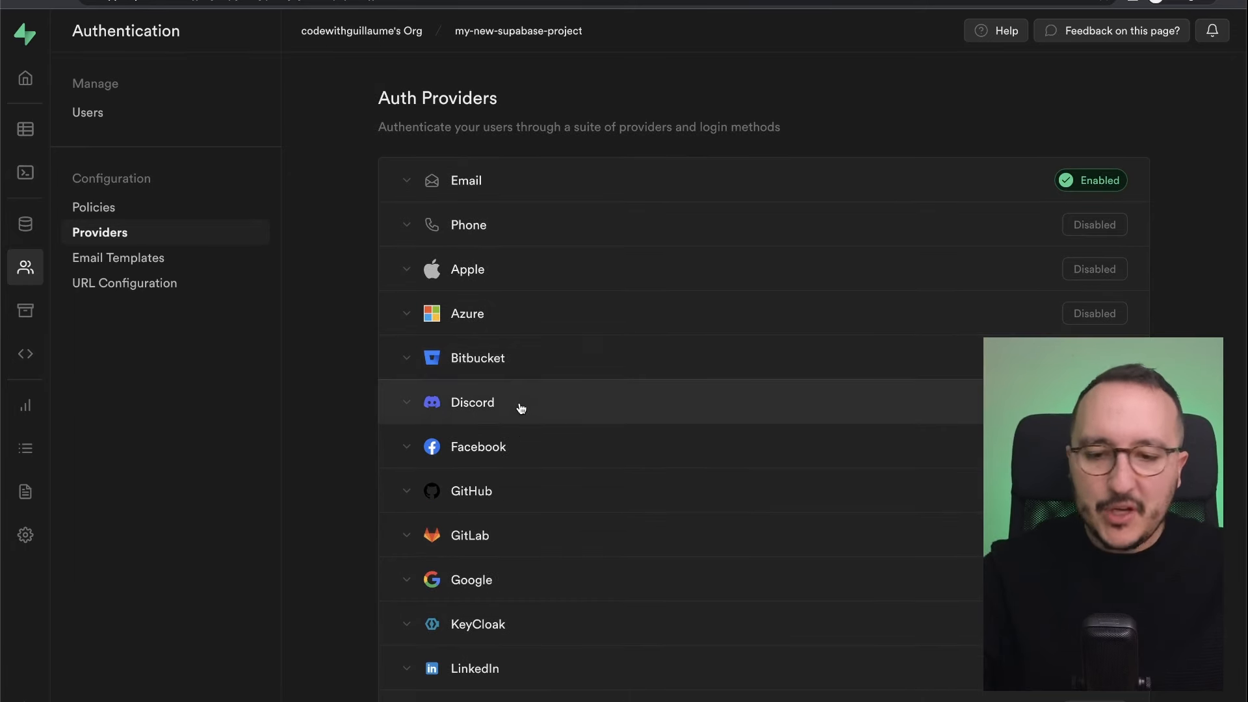
pyautogui.scroll(-3)
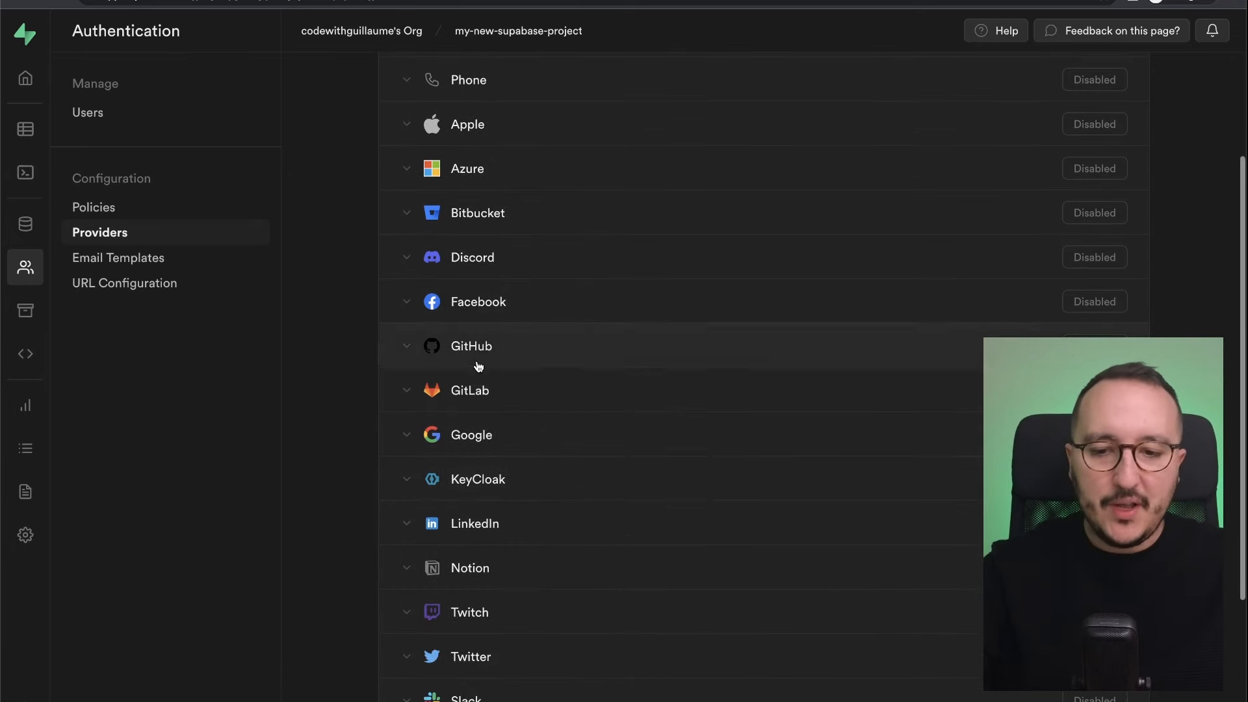
pyautogui.scroll(-3)
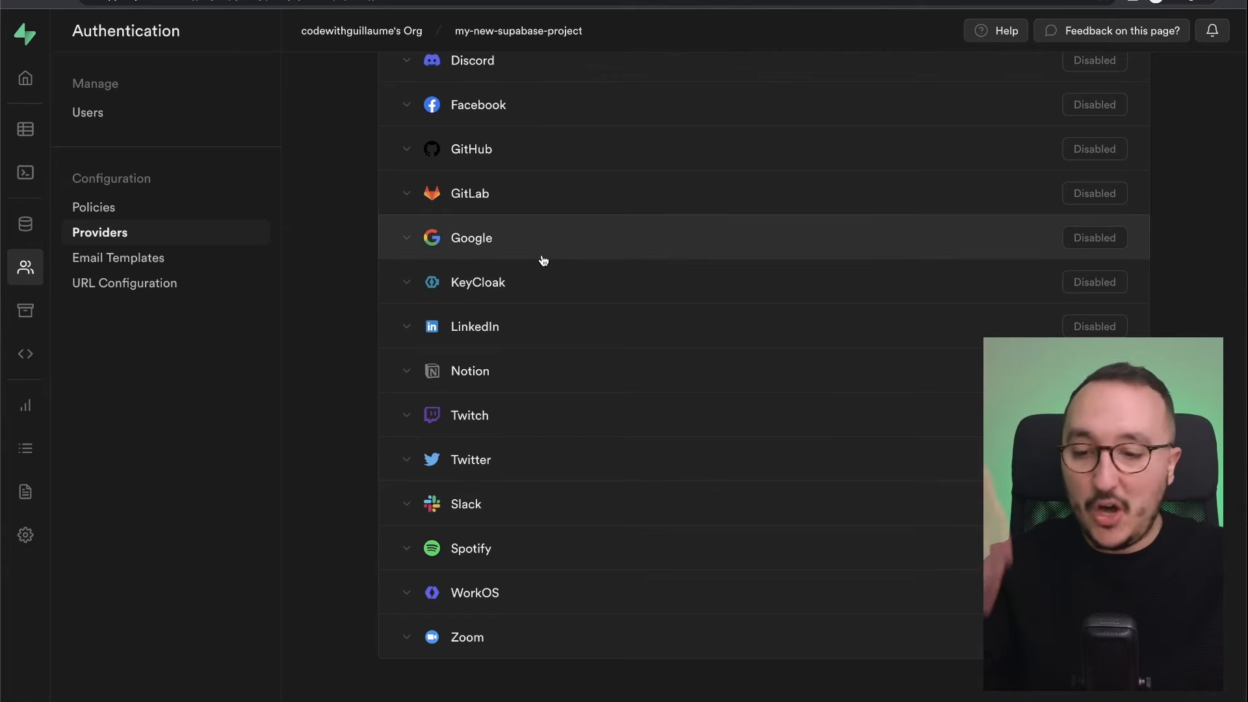
pyautogui.click(119, 257)
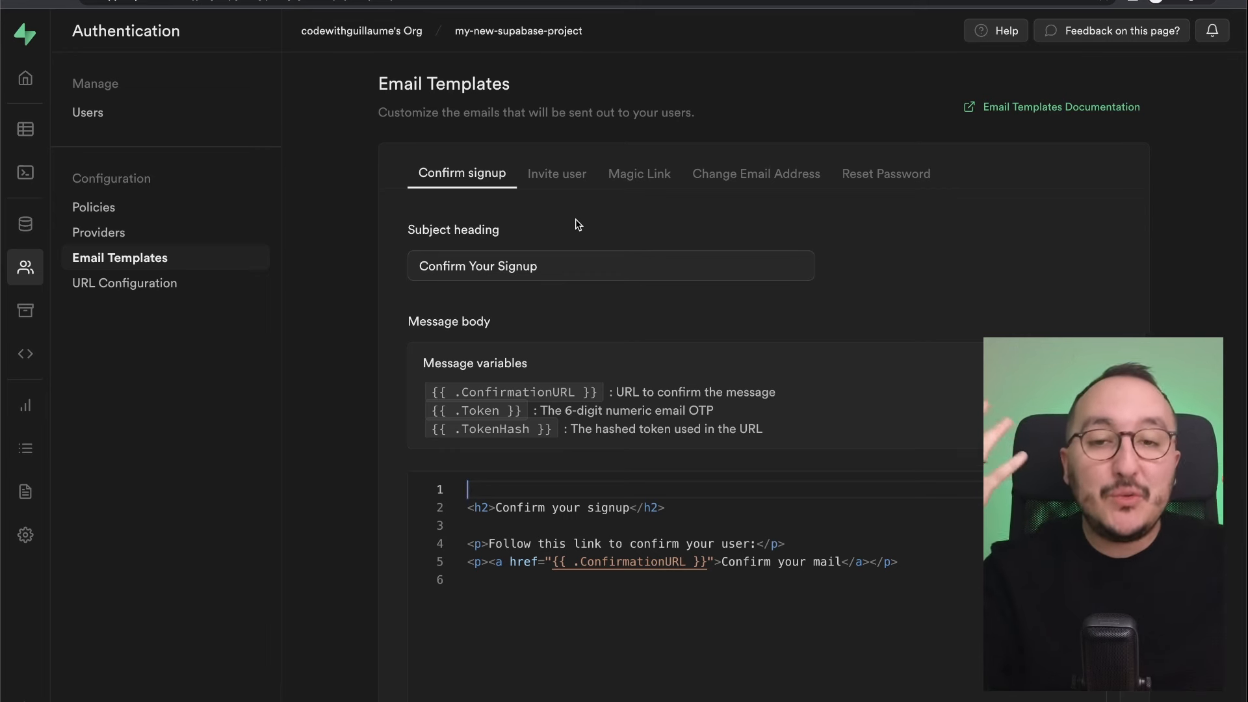
# Step: Look through the Invite user, Magic Link, Change Email Address and Reset Password templates, then Storage
pyautogui.click(558, 174)
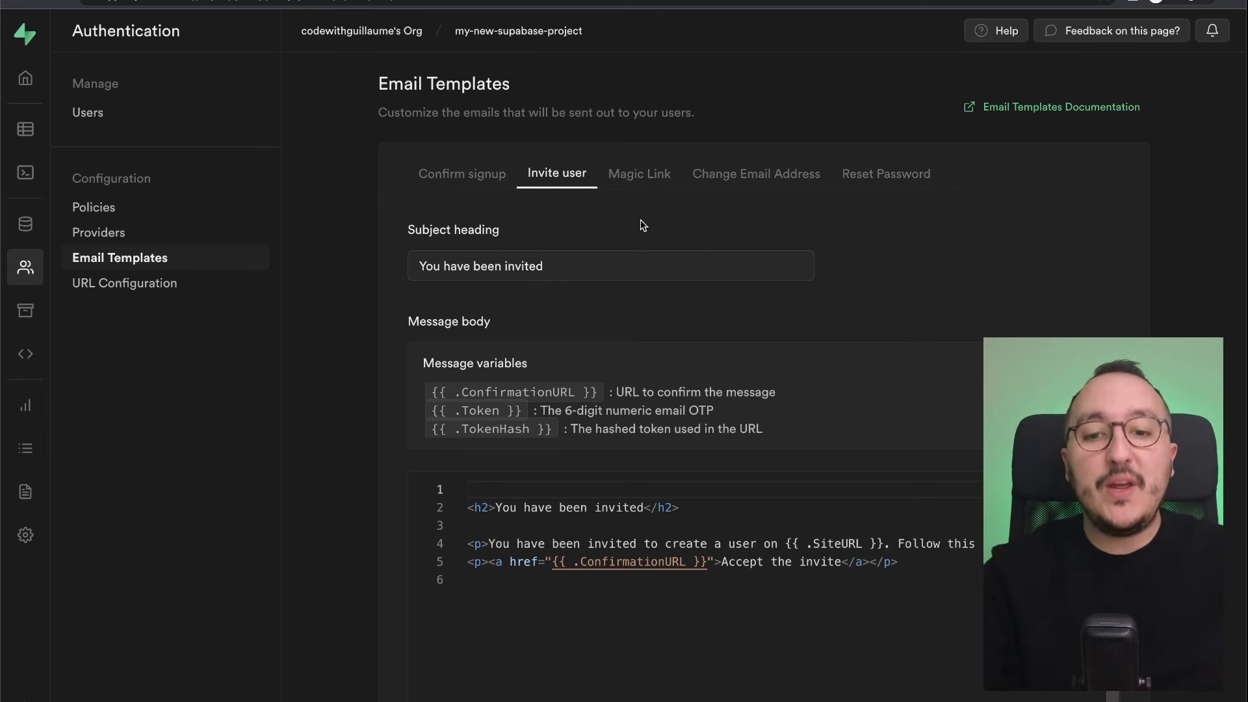
pyautogui.click(469, 489)
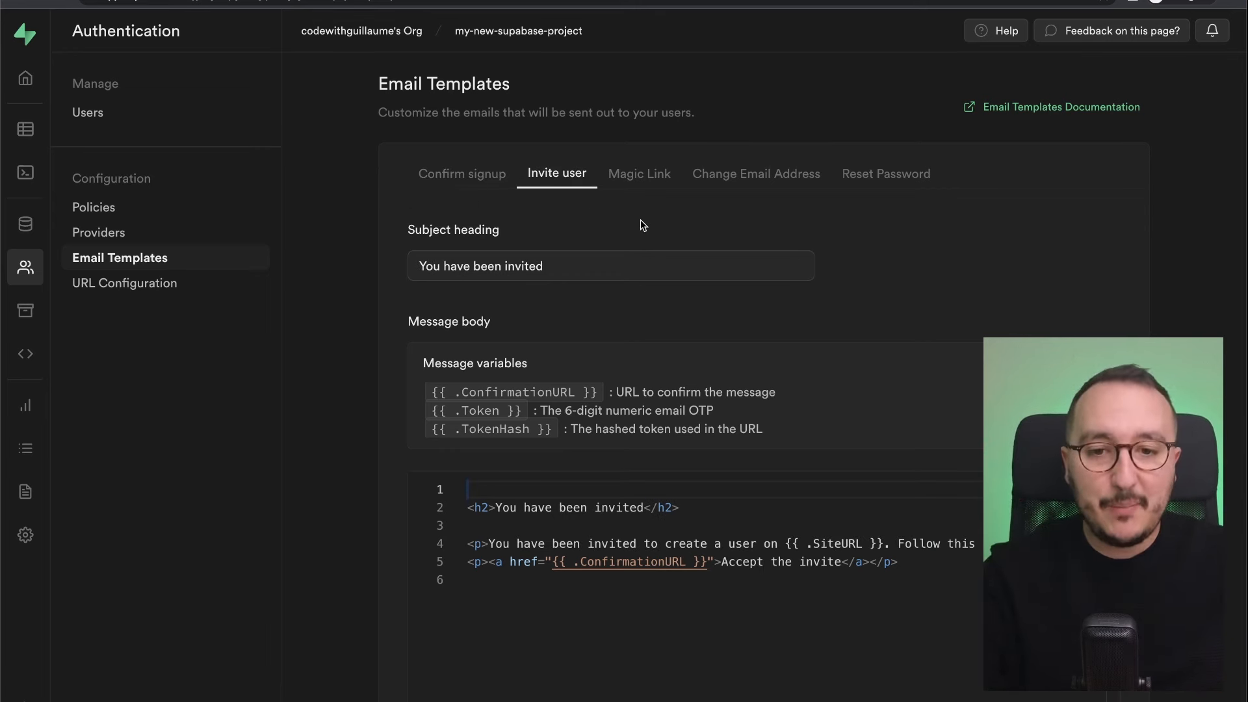
pyautogui.click(639, 173)
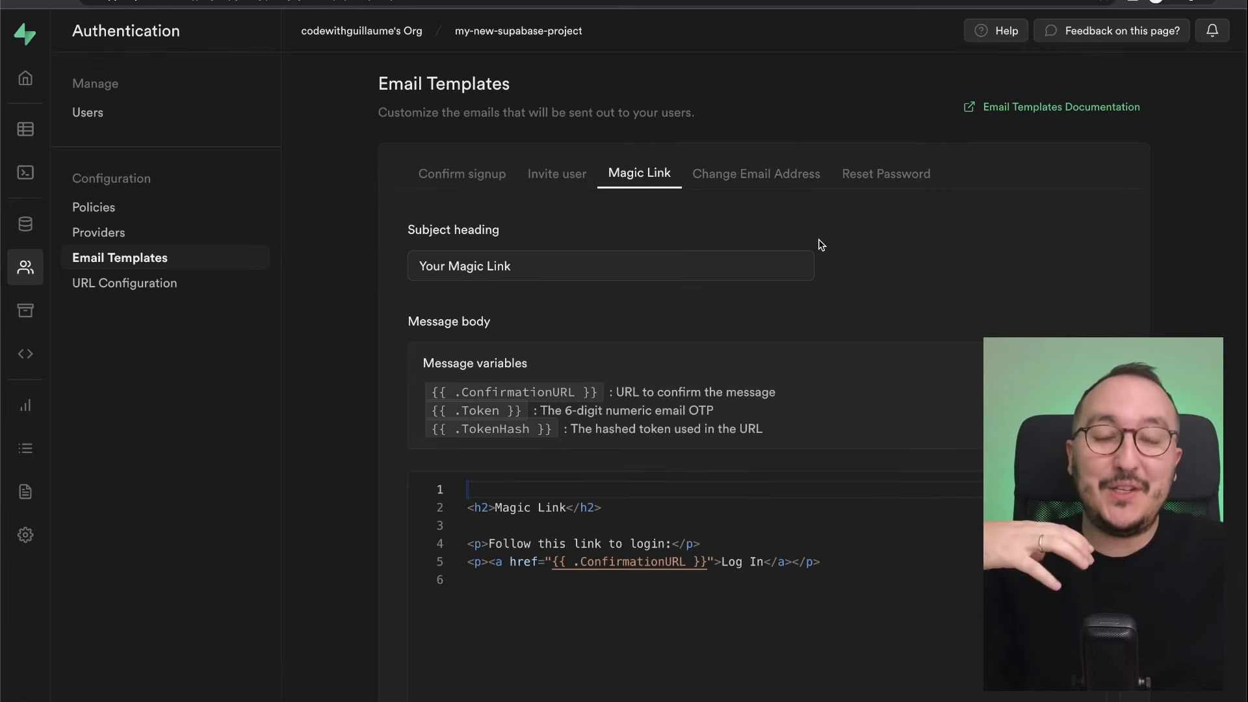
pyautogui.click(755, 173)
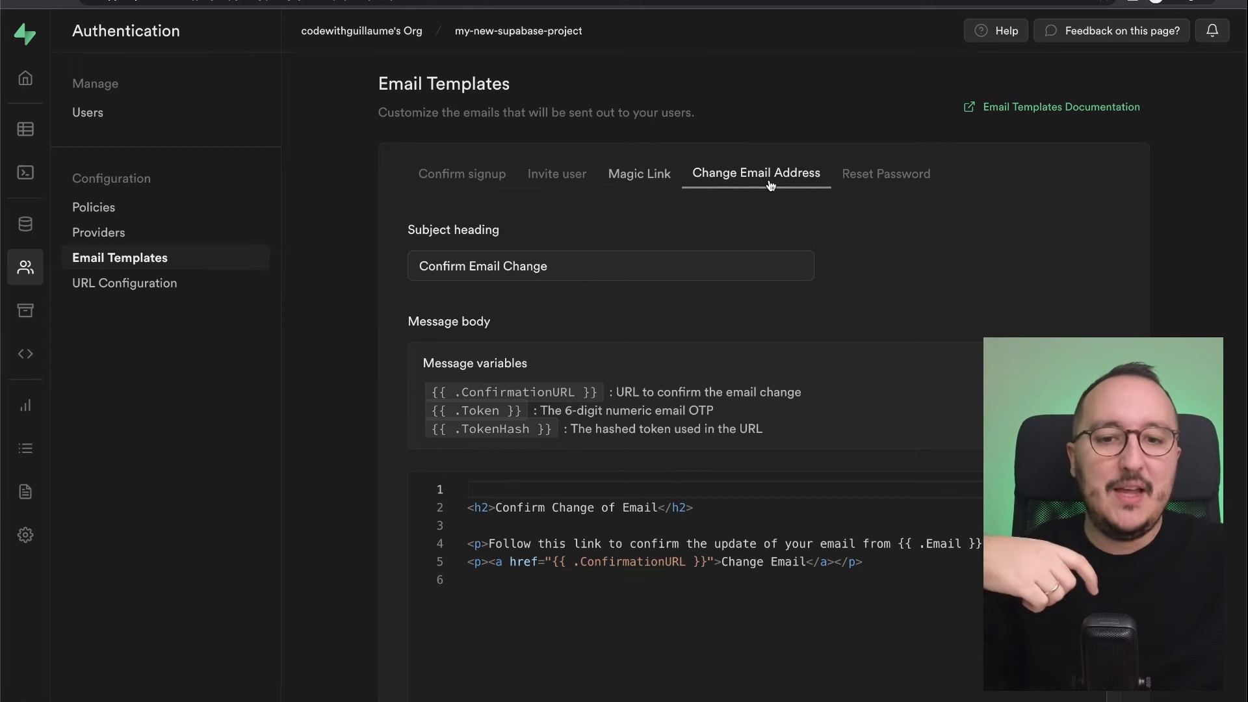
pyautogui.click(886, 174)
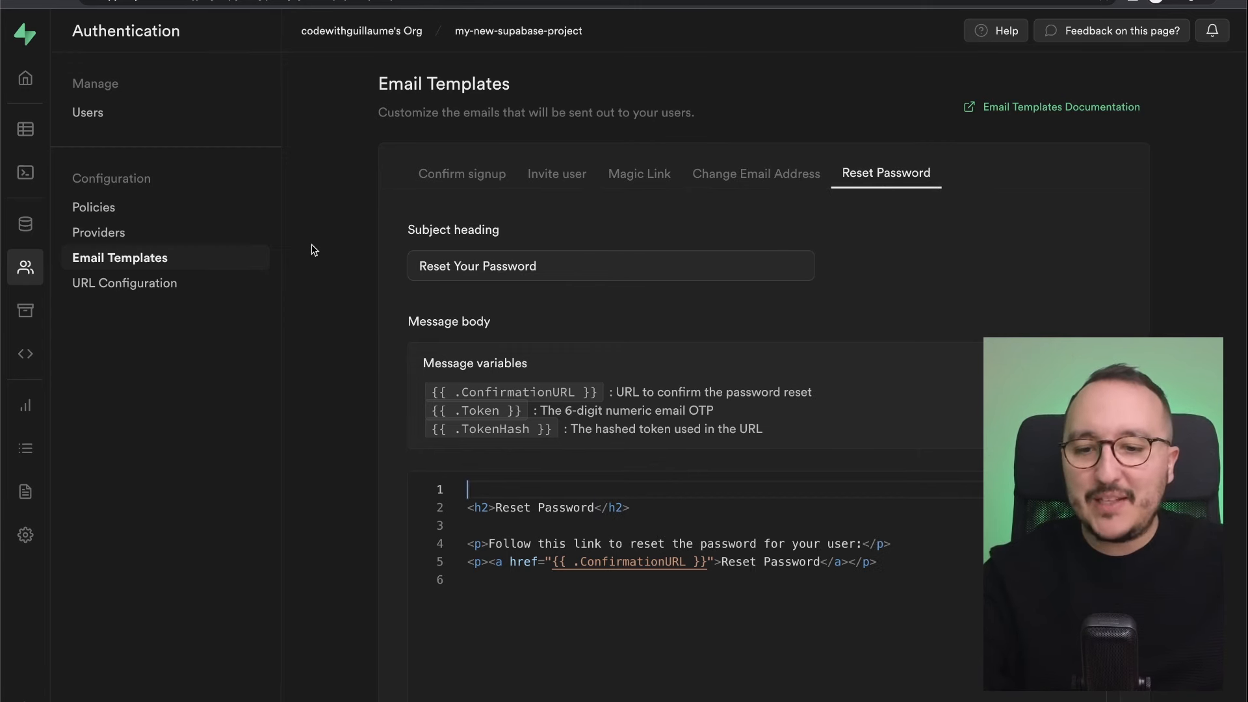
pyautogui.click(24, 311)
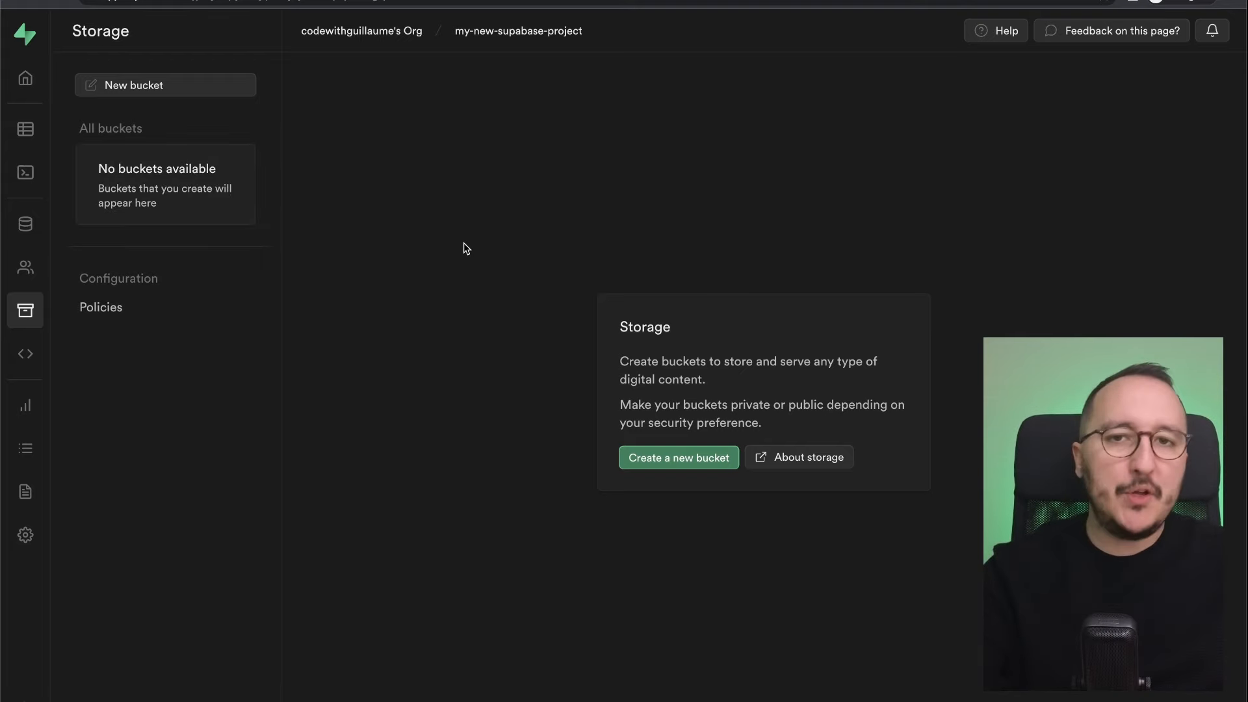
# Step: Browse the Edge Functions and empty Reports pages, ending in the empty Logs Explorer
pyautogui.click(24, 354)
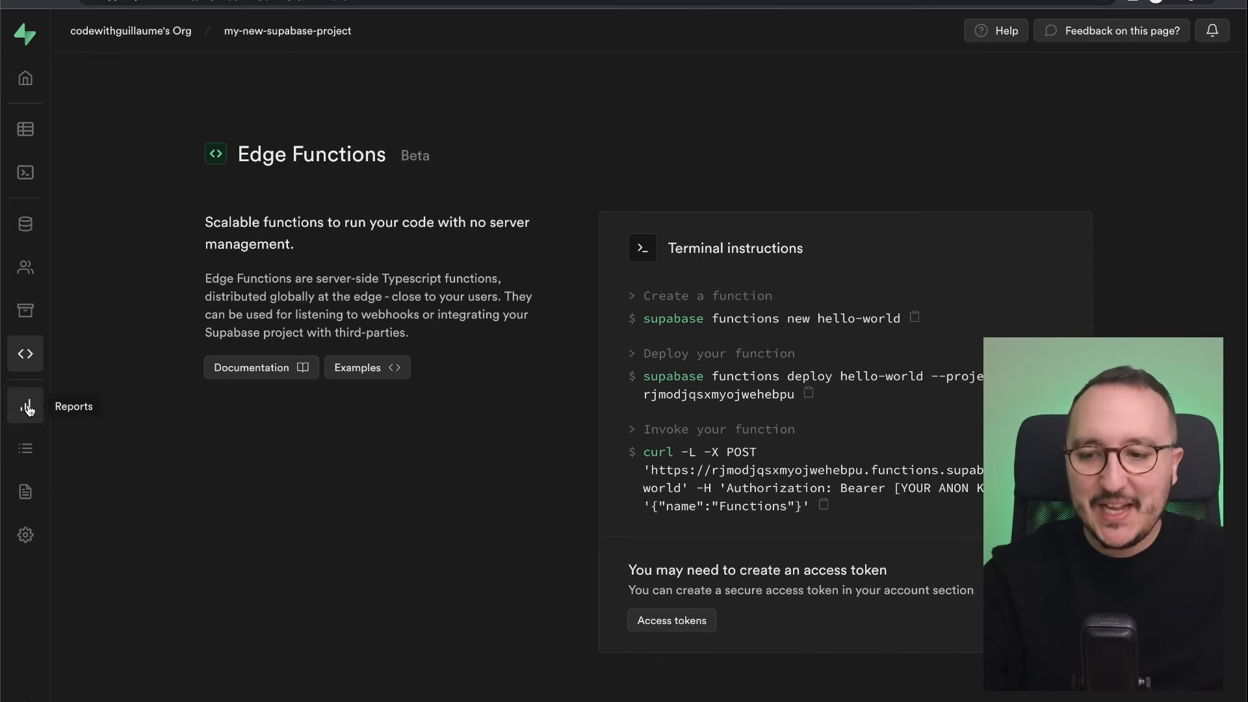
pyautogui.click(25, 405)
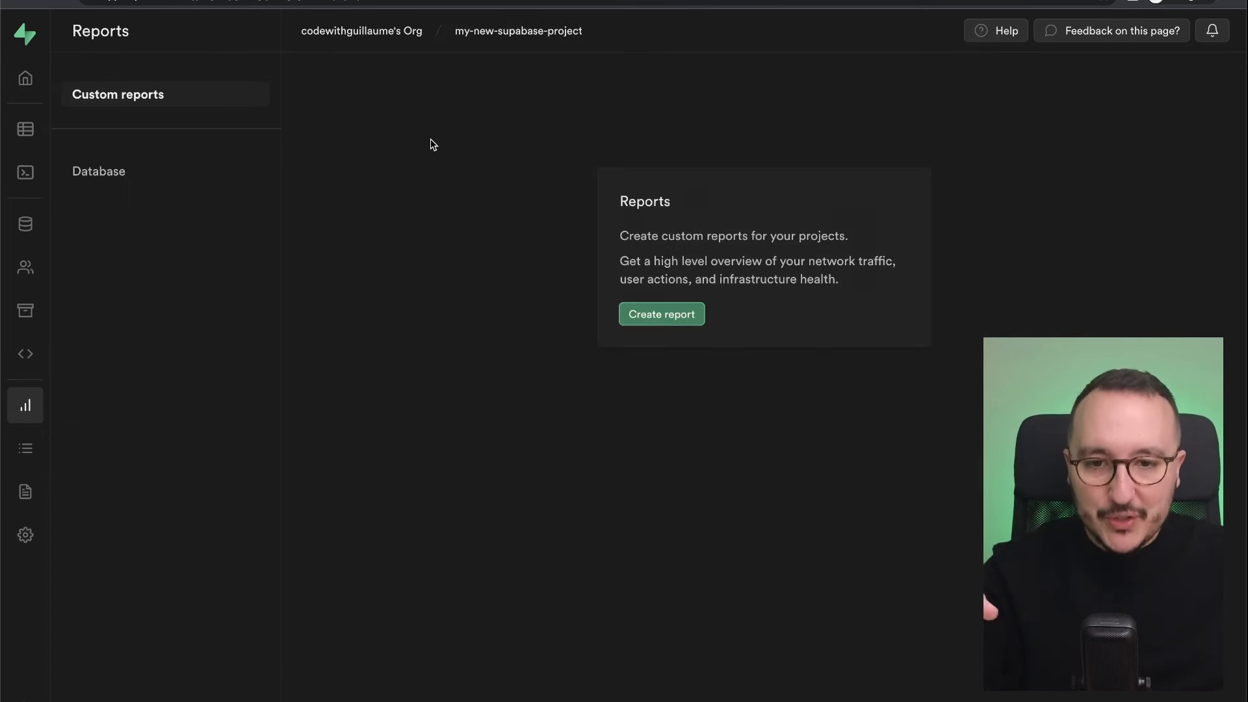
pyautogui.moveTo(568, 160)
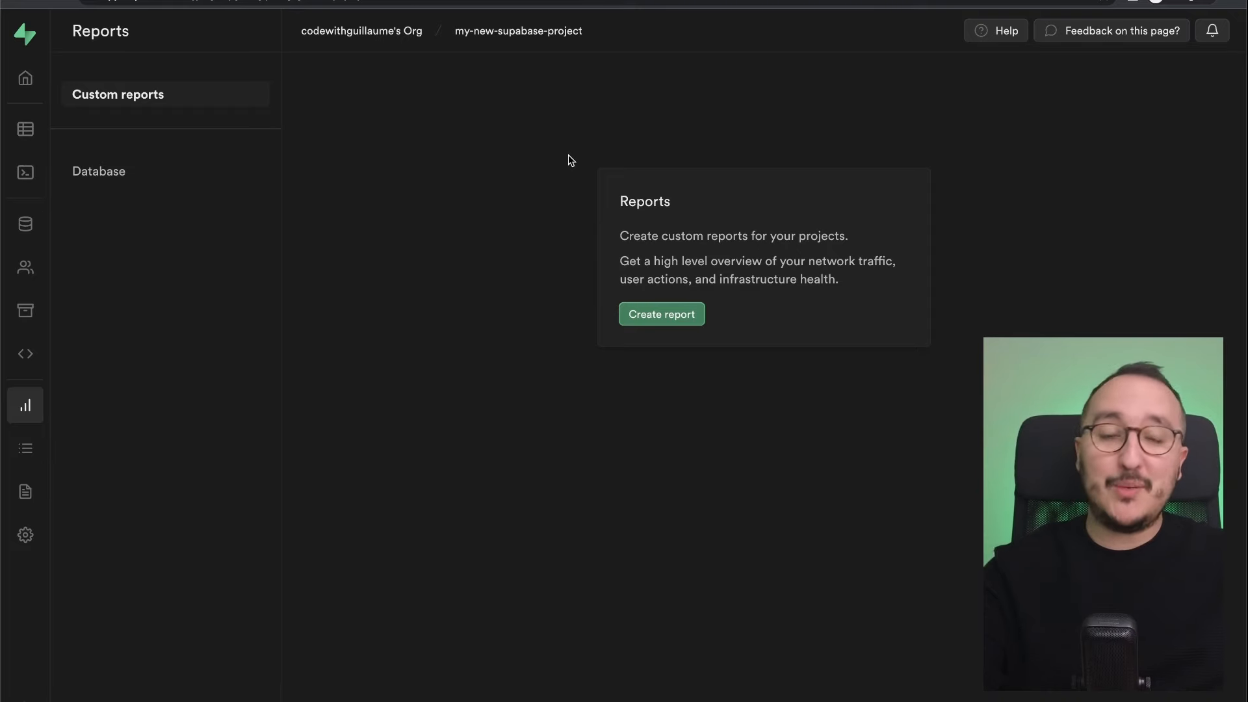
pyautogui.click(25, 448)
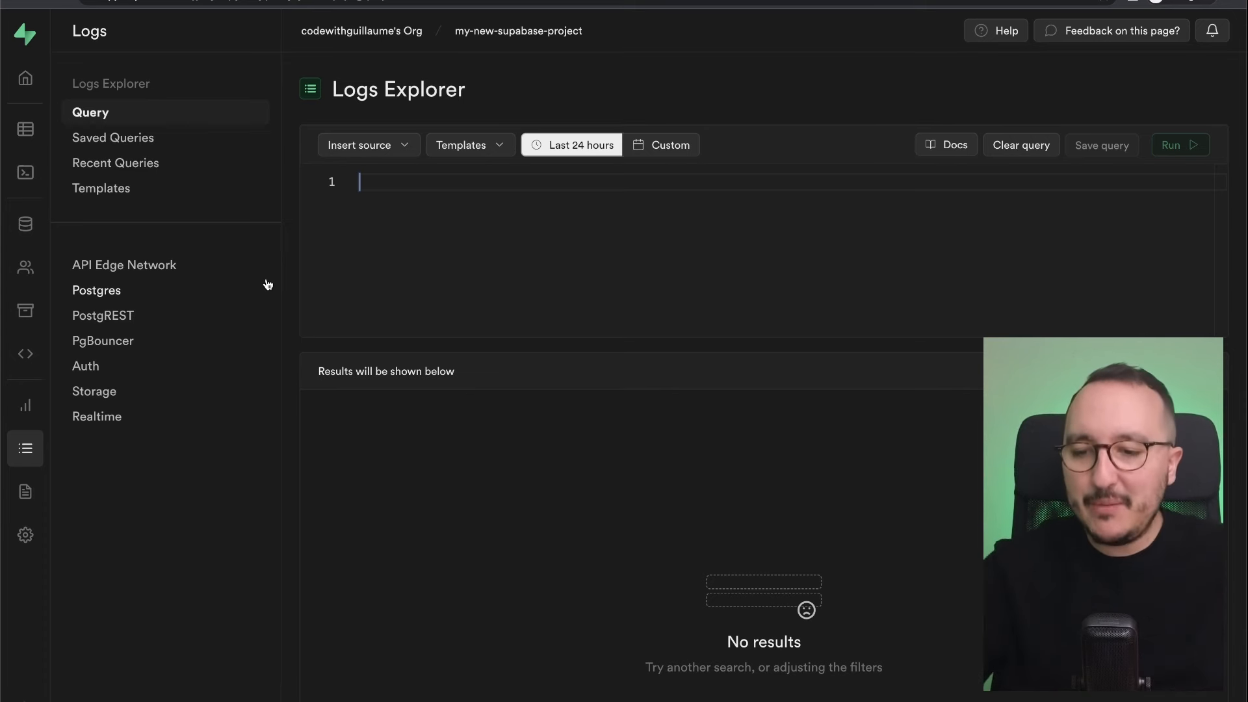
# Step: Scroll through the auto-generated API Docs introduction, then go back to the project home
pyautogui.click(25, 491)
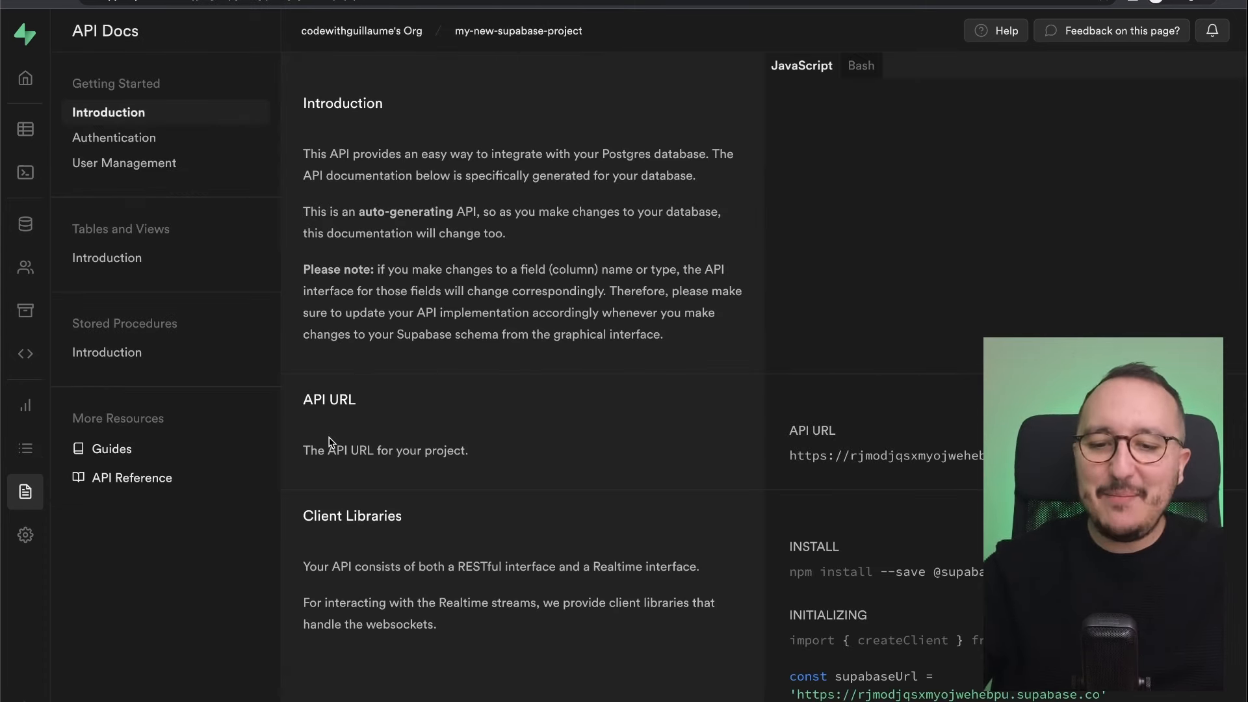
pyautogui.scroll(-3)
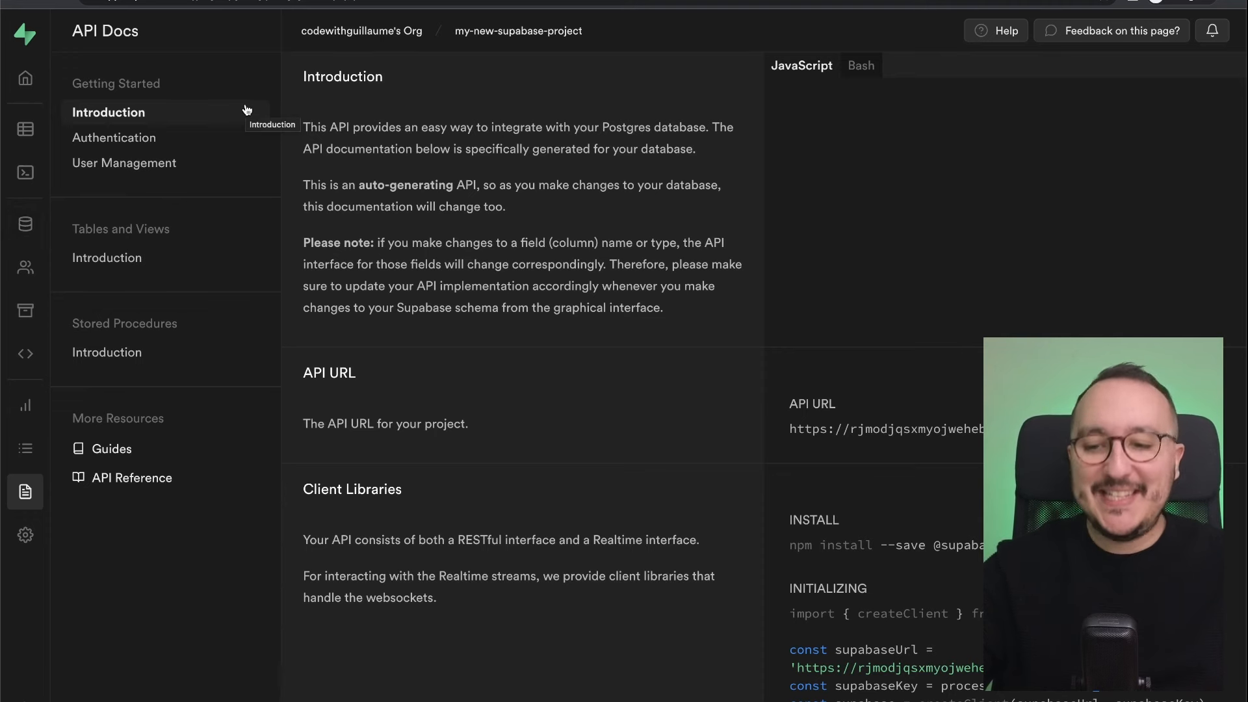
pyautogui.click(25, 78)
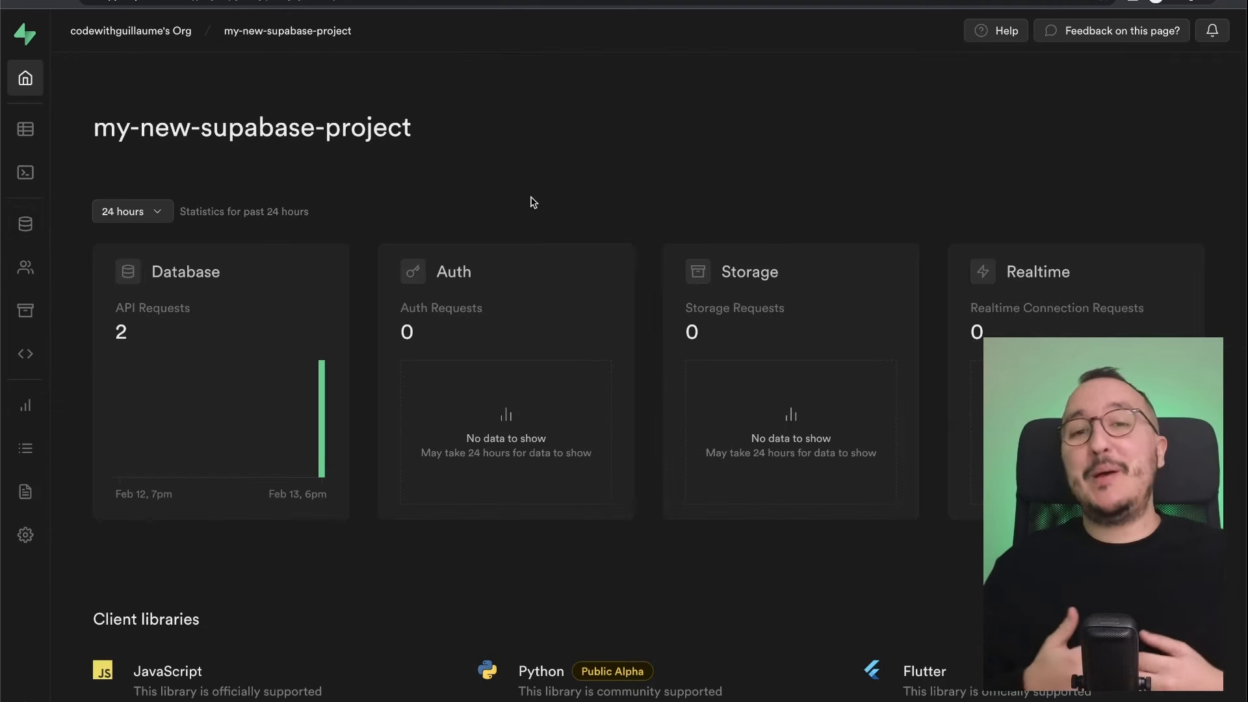